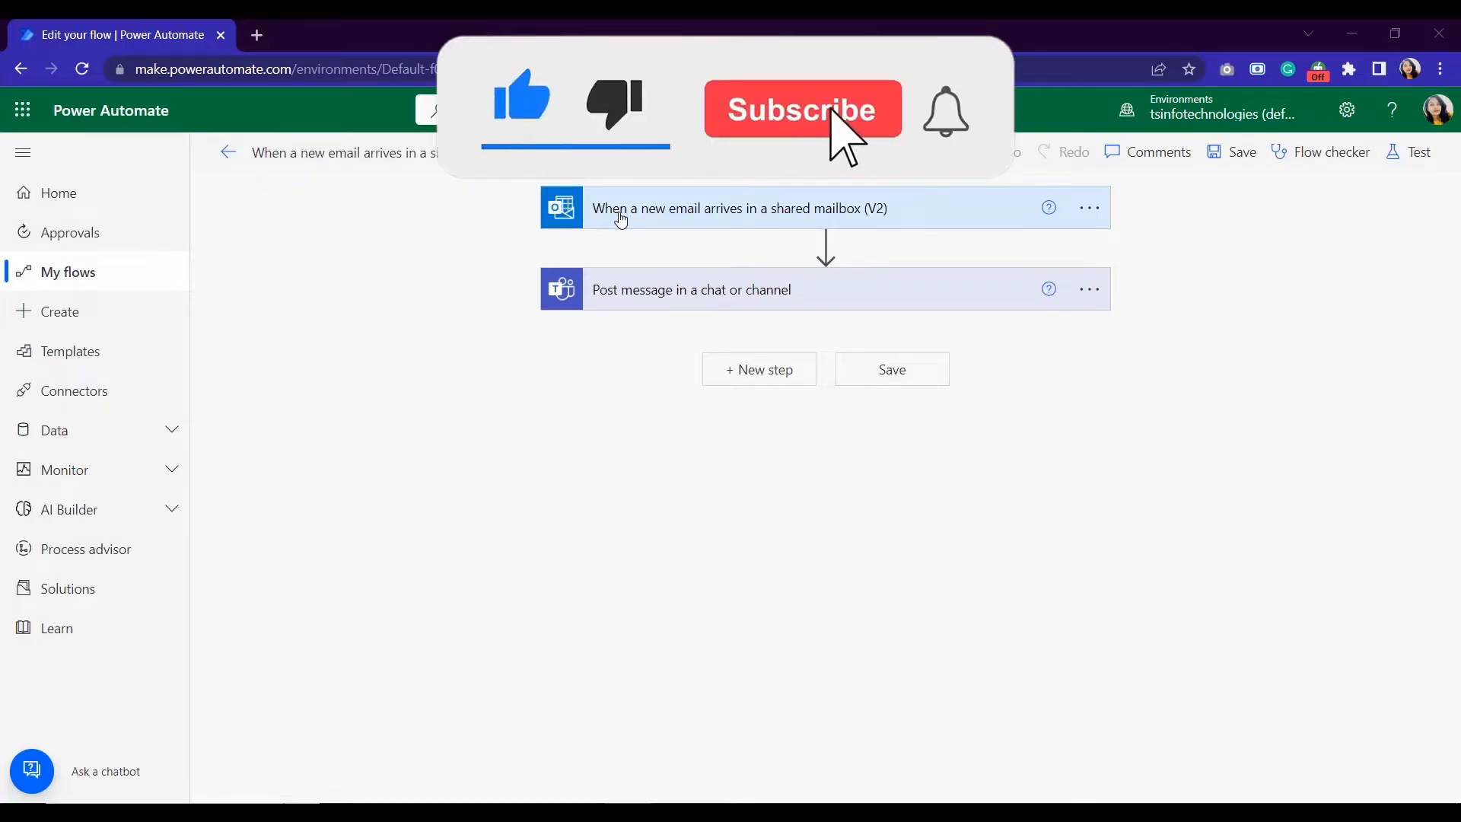
pyautogui.click(800, 108)
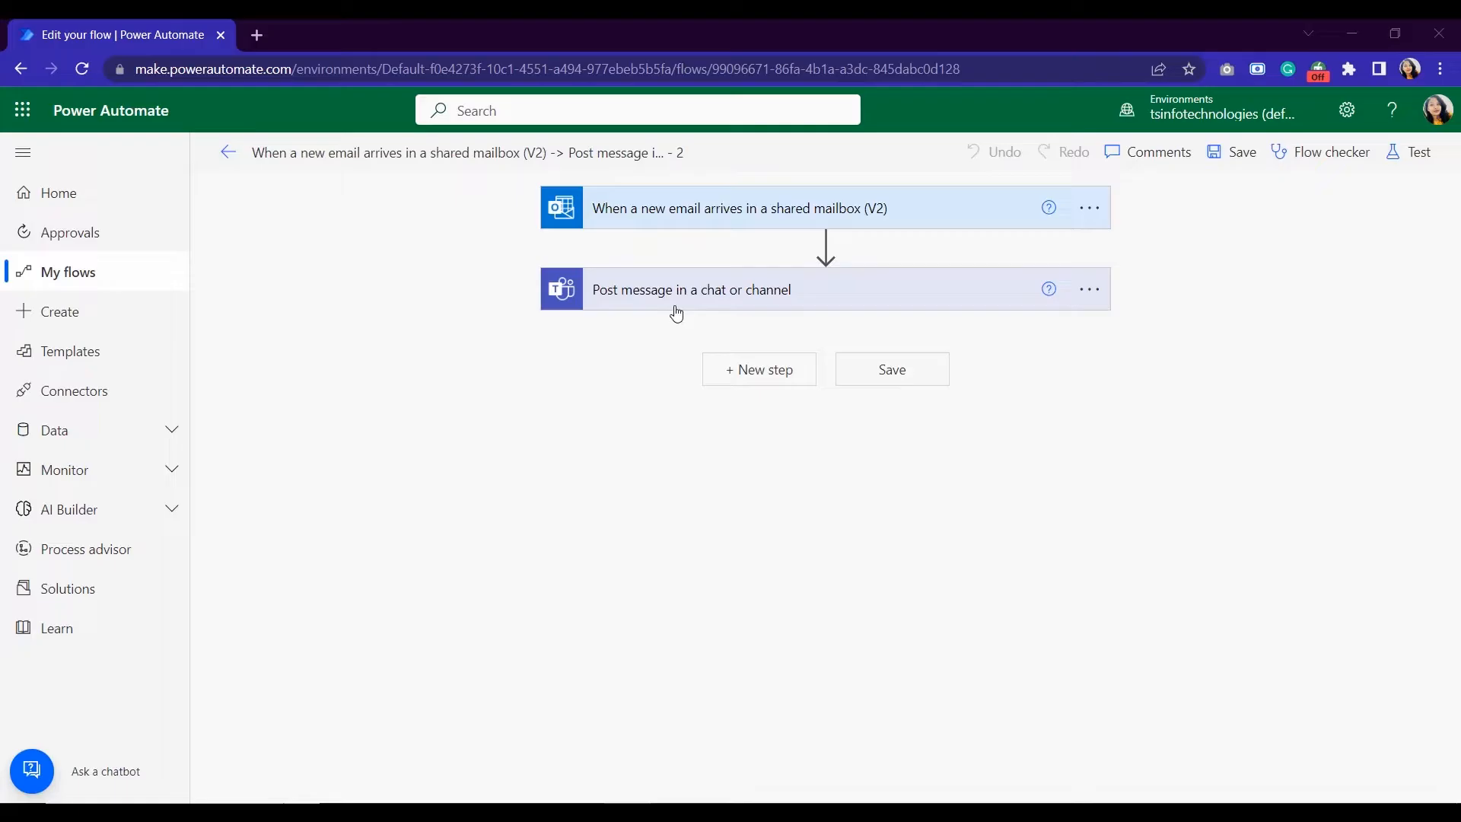
pyautogui.moveTo(677, 445)
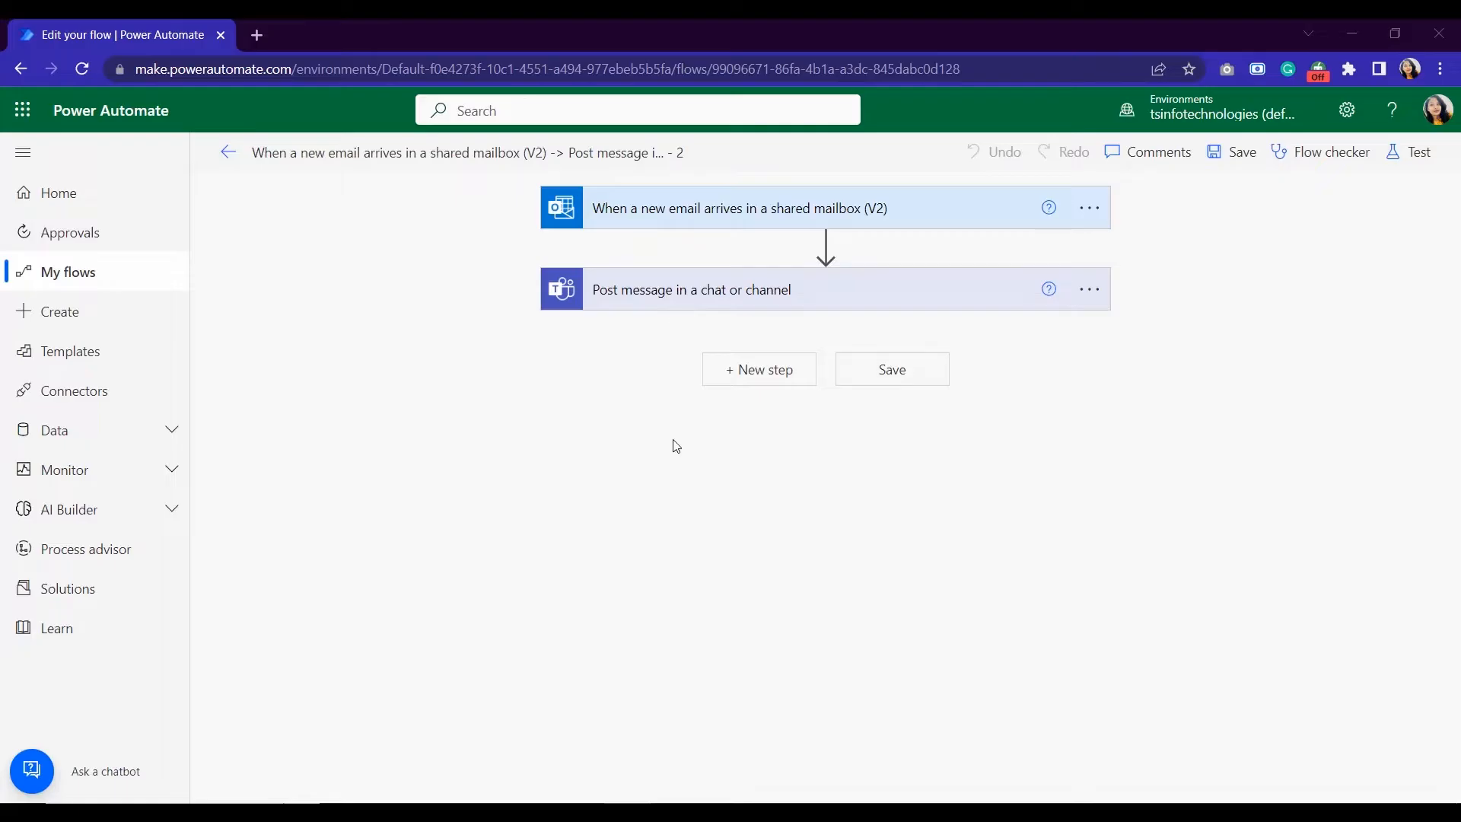
pyautogui.moveTo(673, 491)
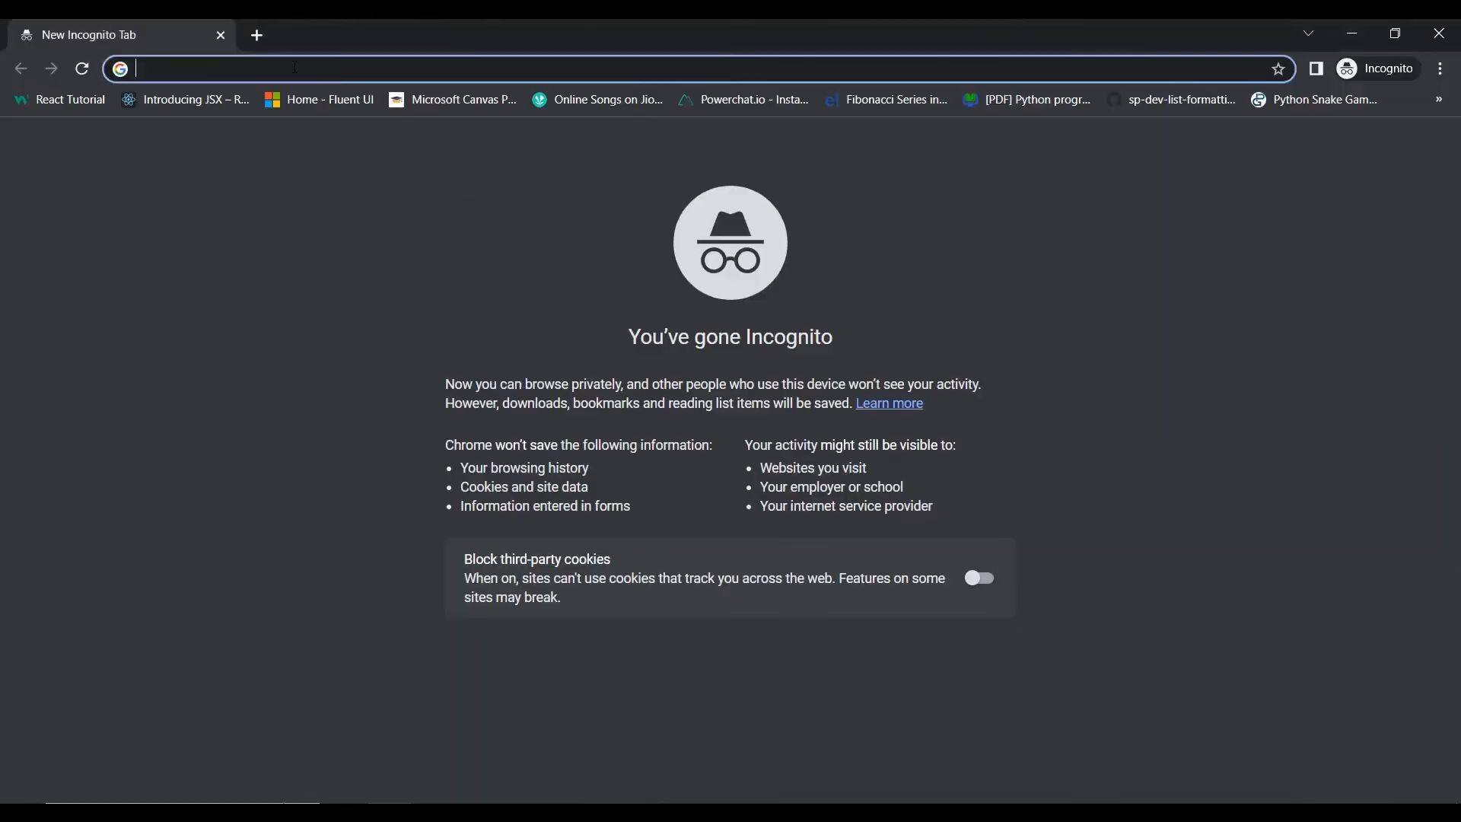
pyautogui.write('office.com')
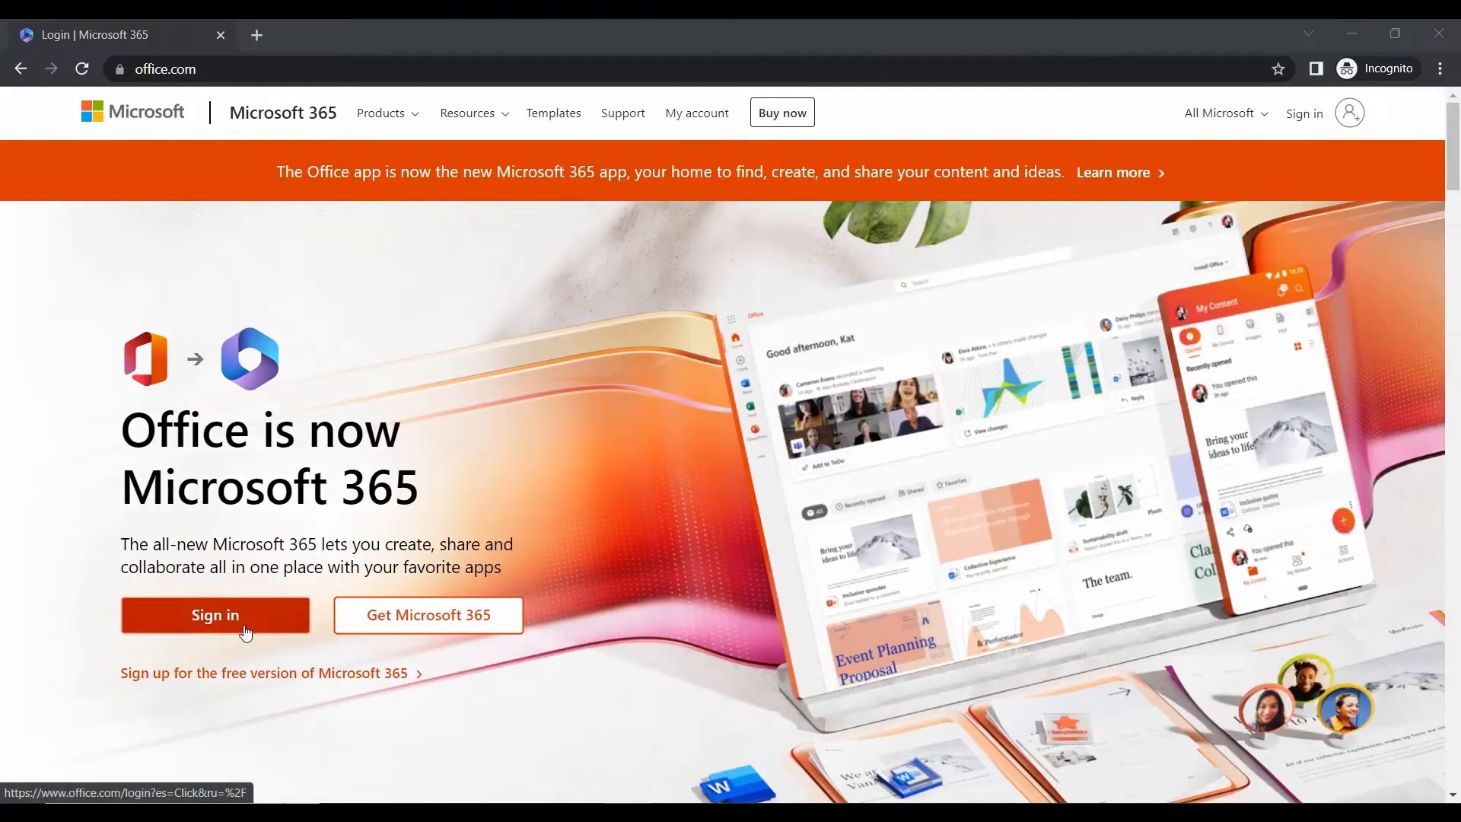
pyautogui.click(215, 615)
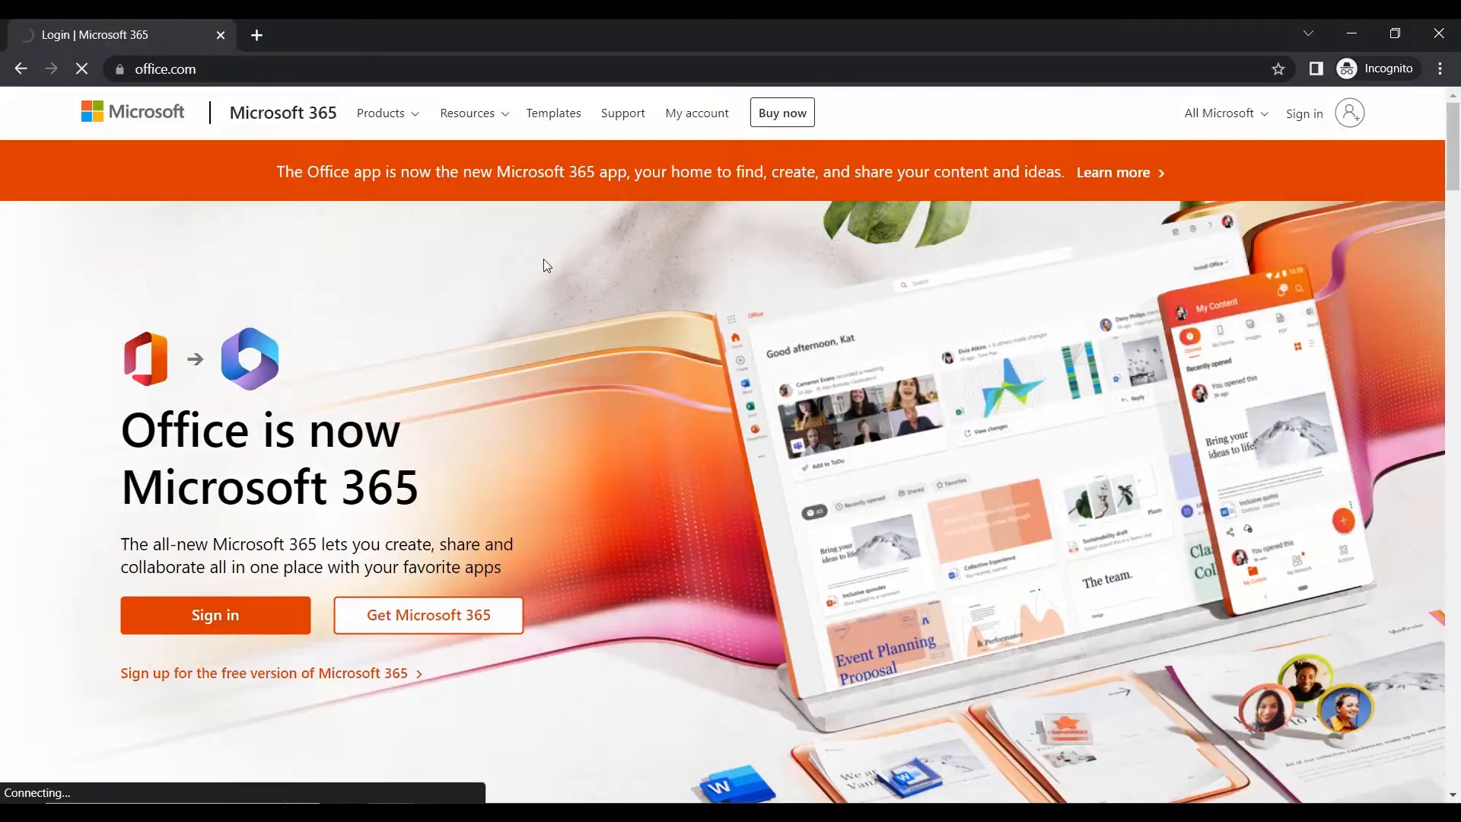
pyautogui.click(214, 615)
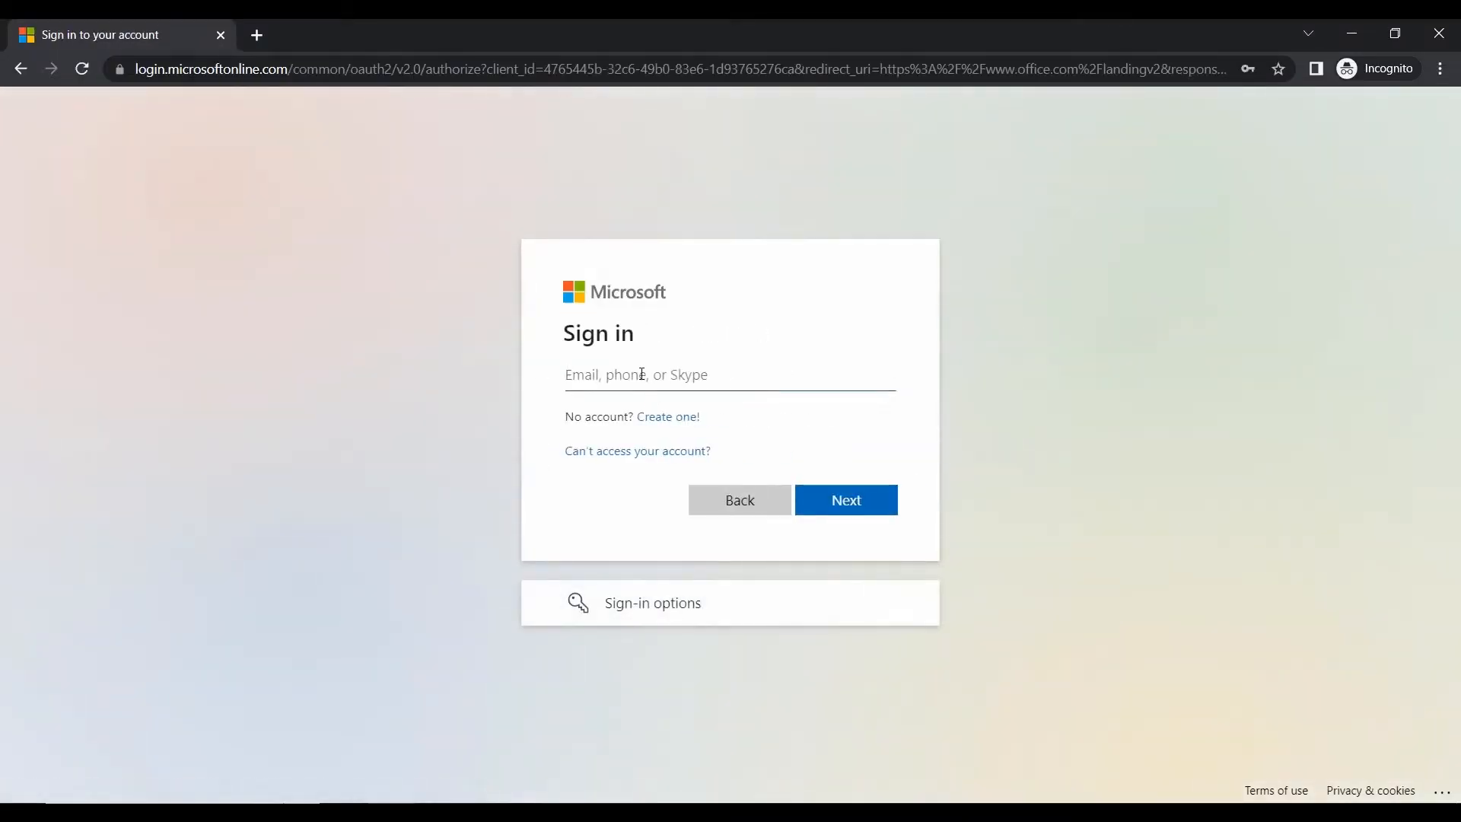
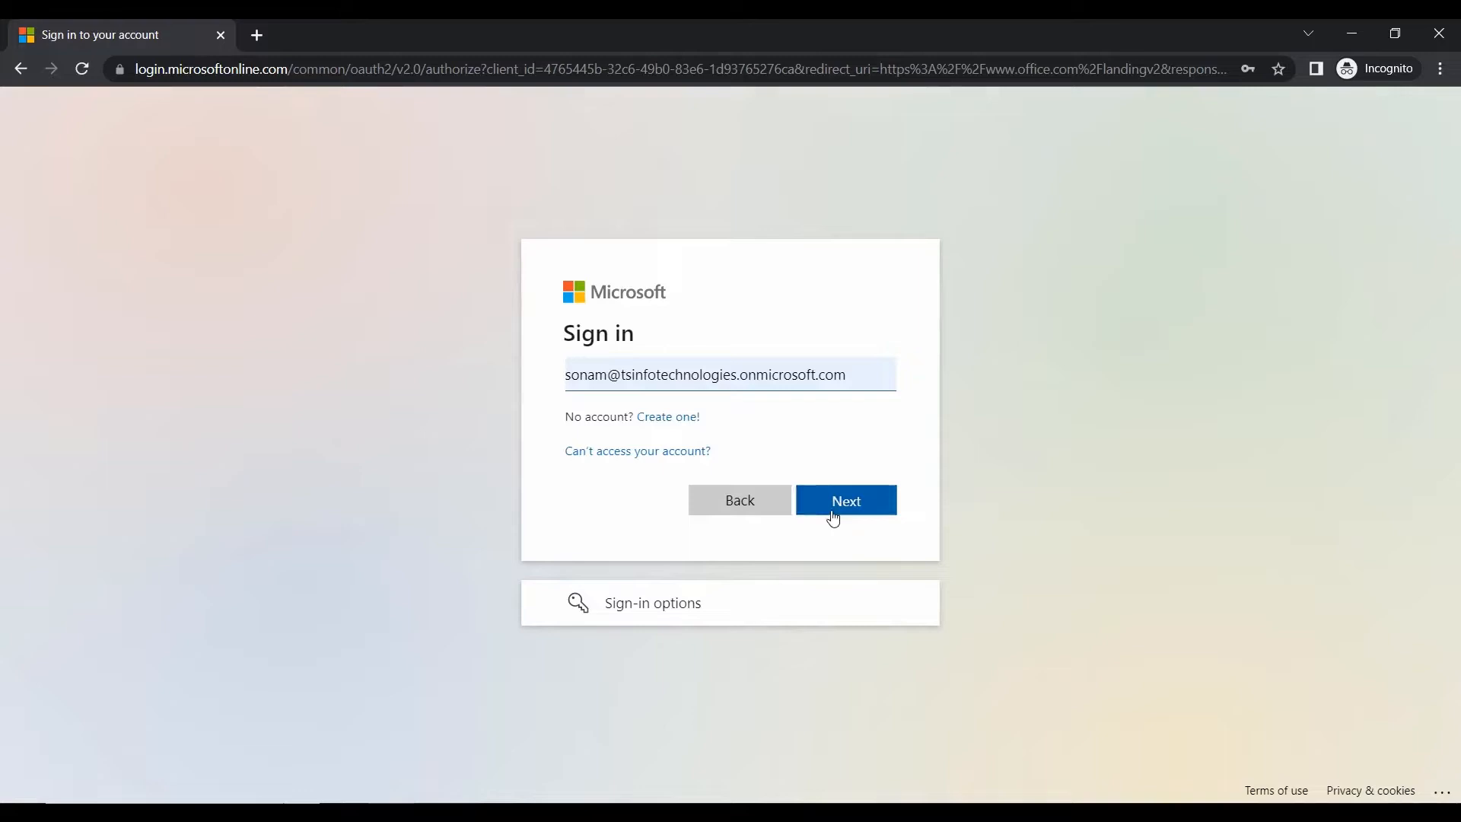
pyautogui.click(843, 499)
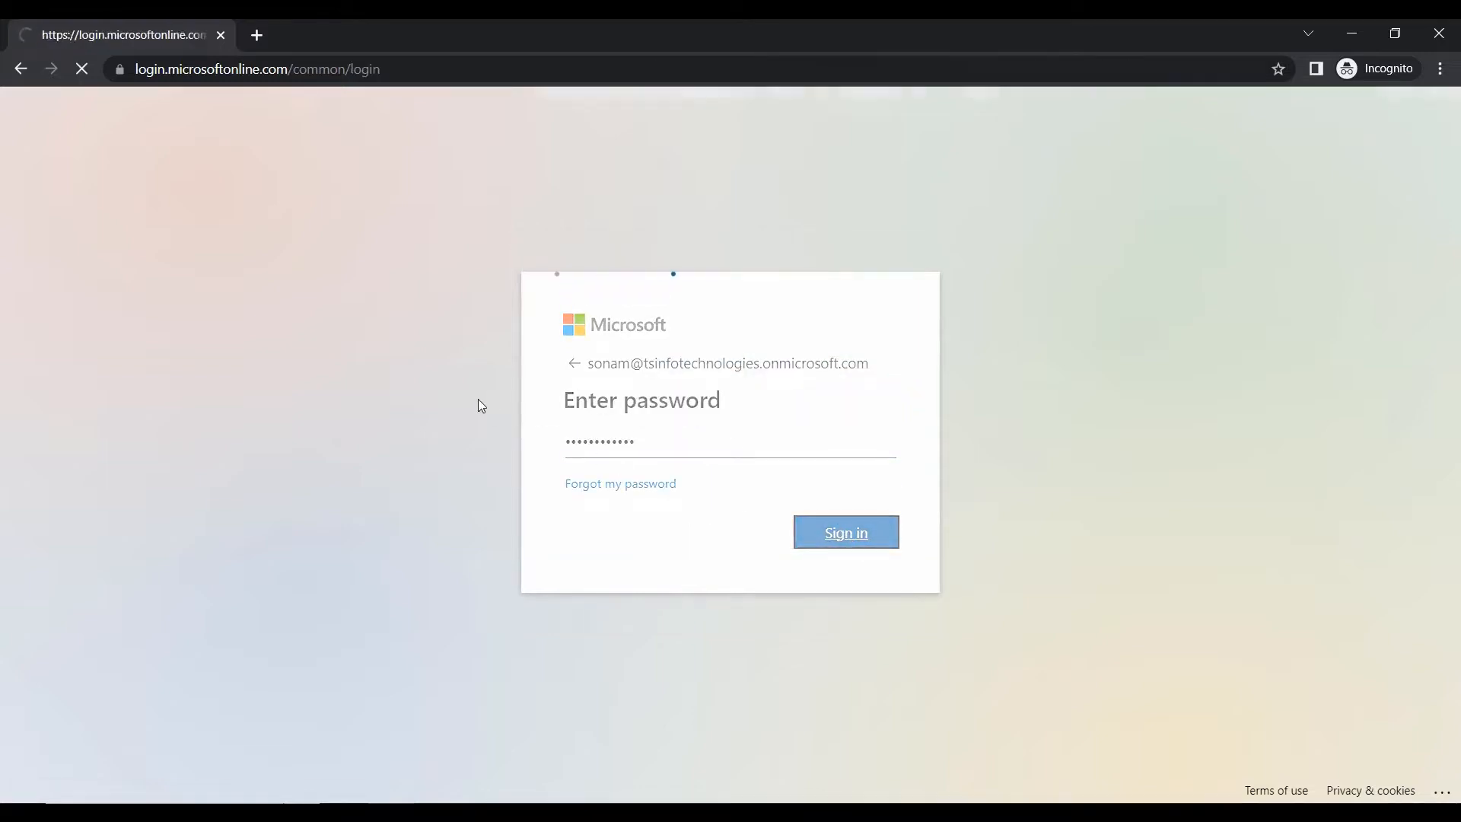
pyautogui.click(844, 532)
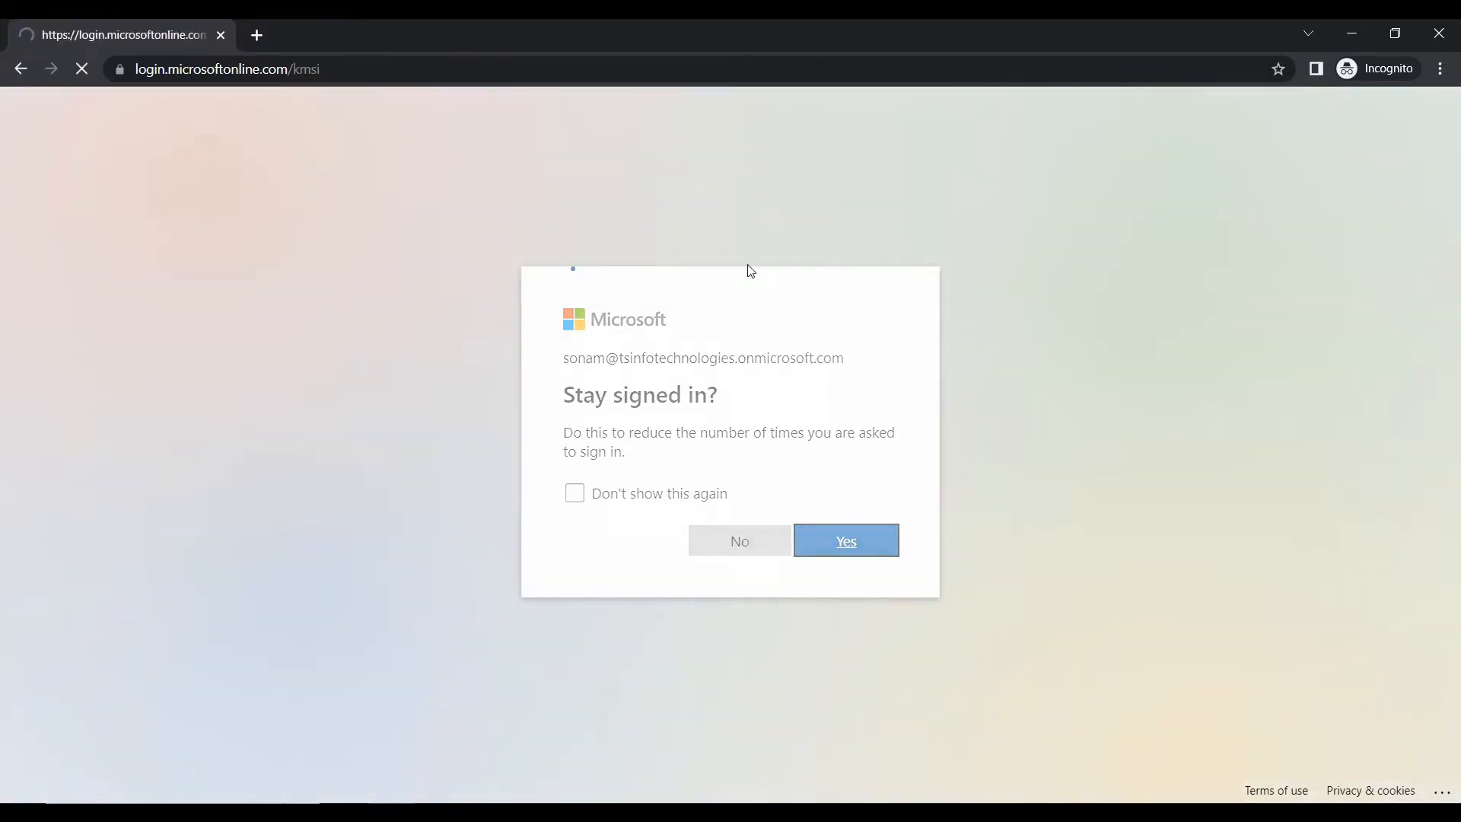
pyautogui.click(843, 540)
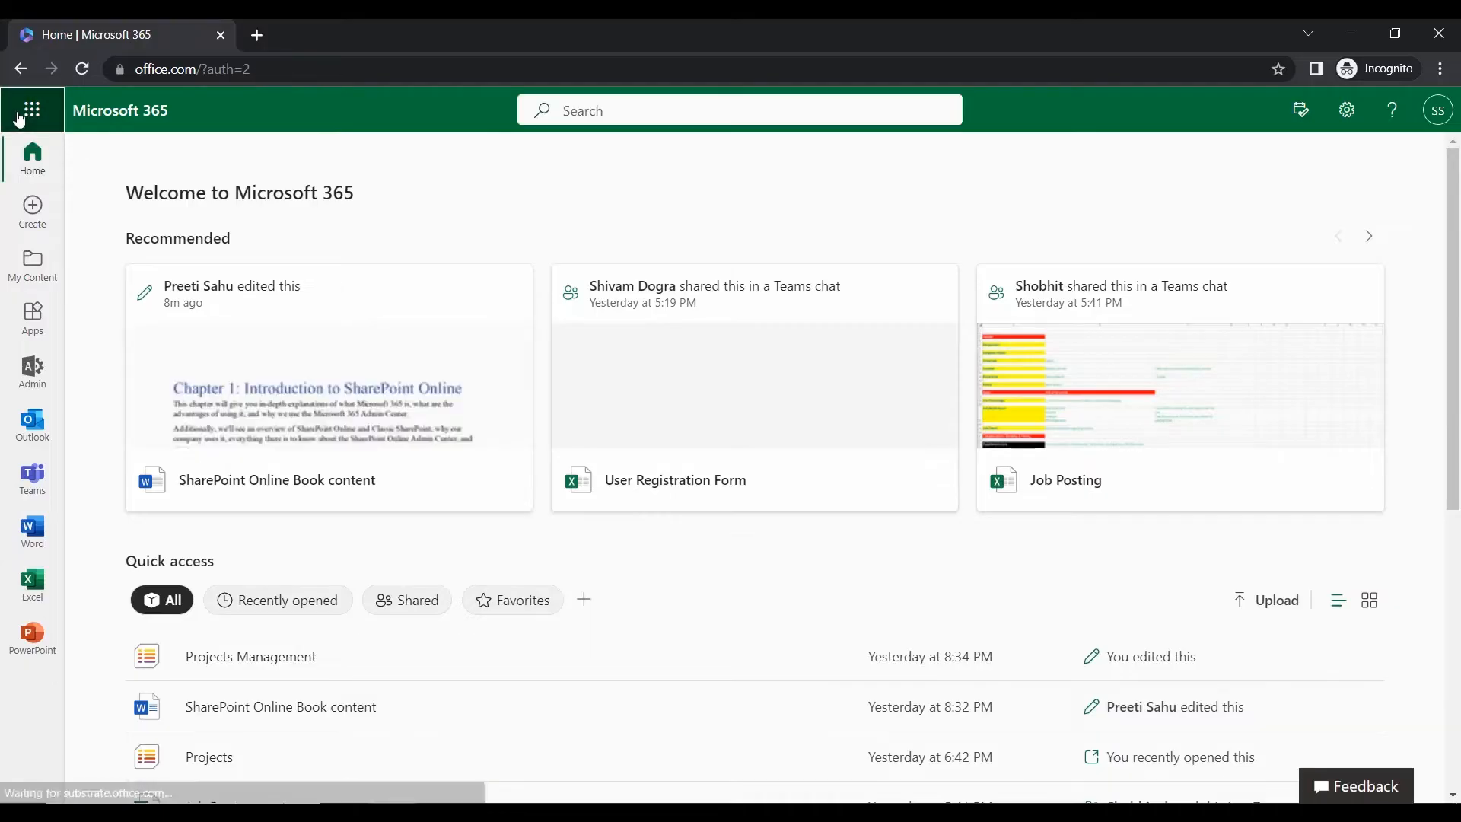
# - Launch Power Automate from the Microsoft 365 app launcher
pyautogui.click(31, 110)
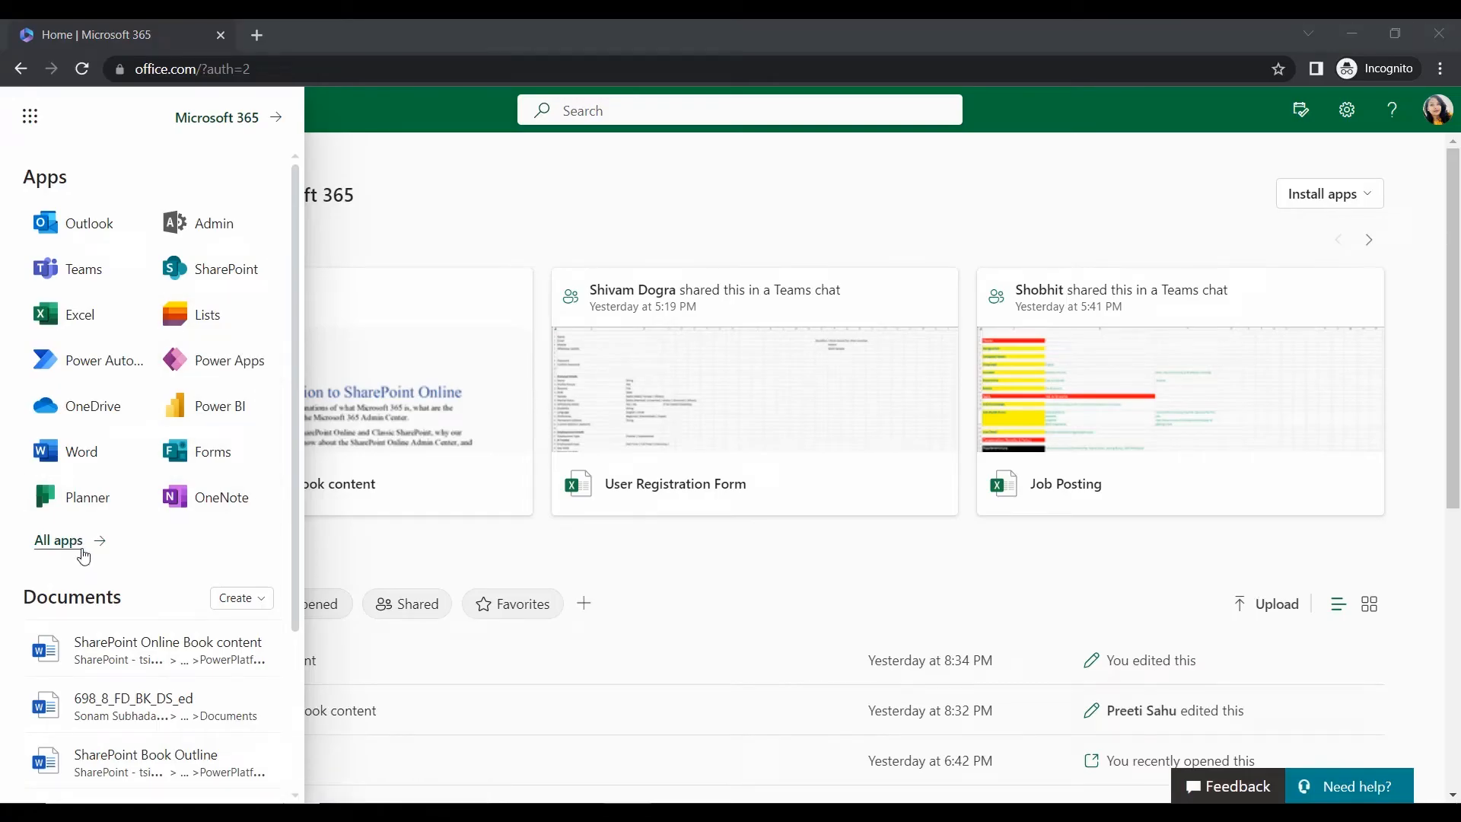
pyautogui.click(59, 539)
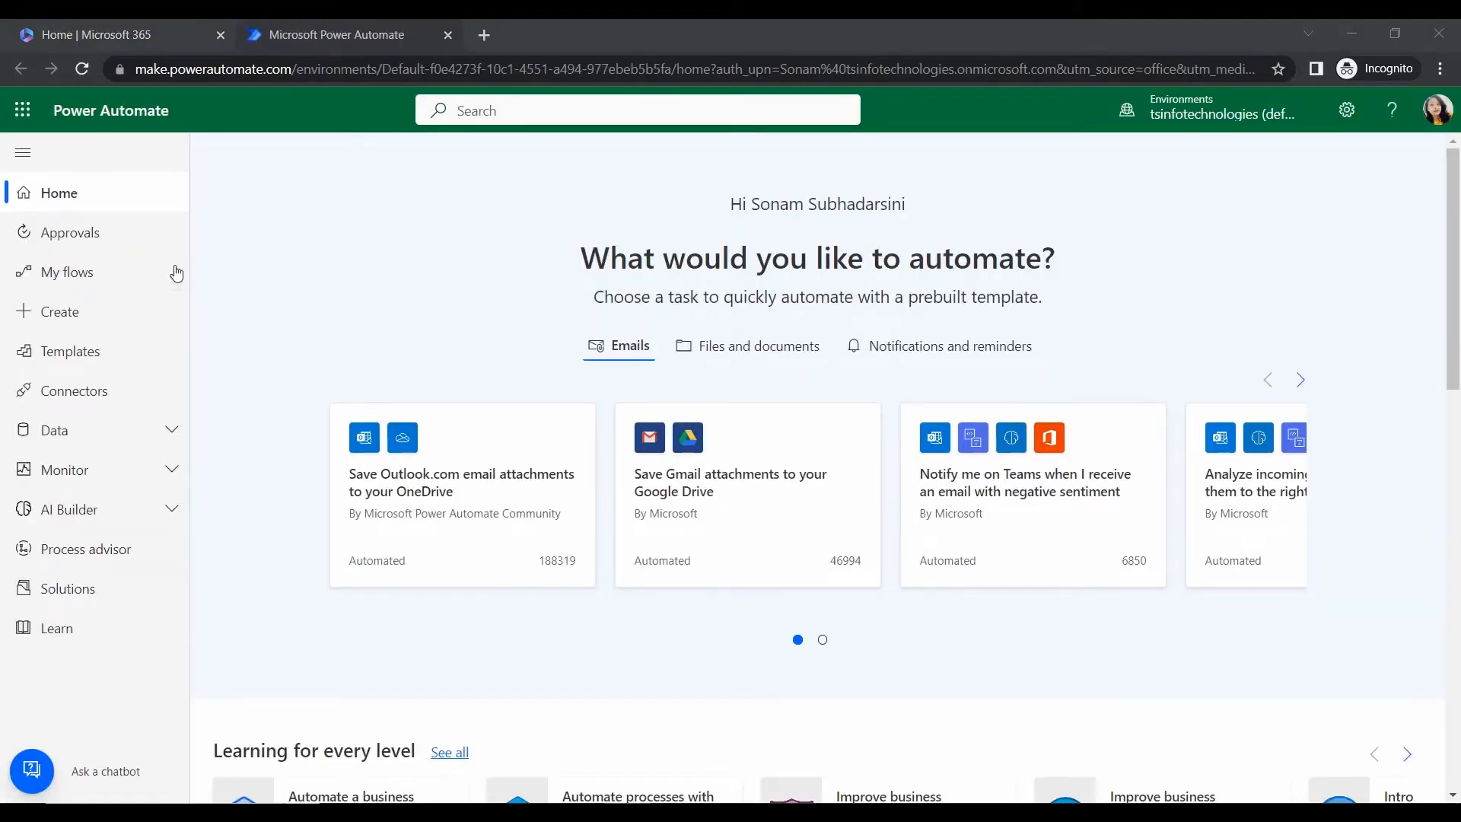
# - Go to Power Automate's Create page and dismiss the AI flow-creation notice
pyautogui.click(59, 312)
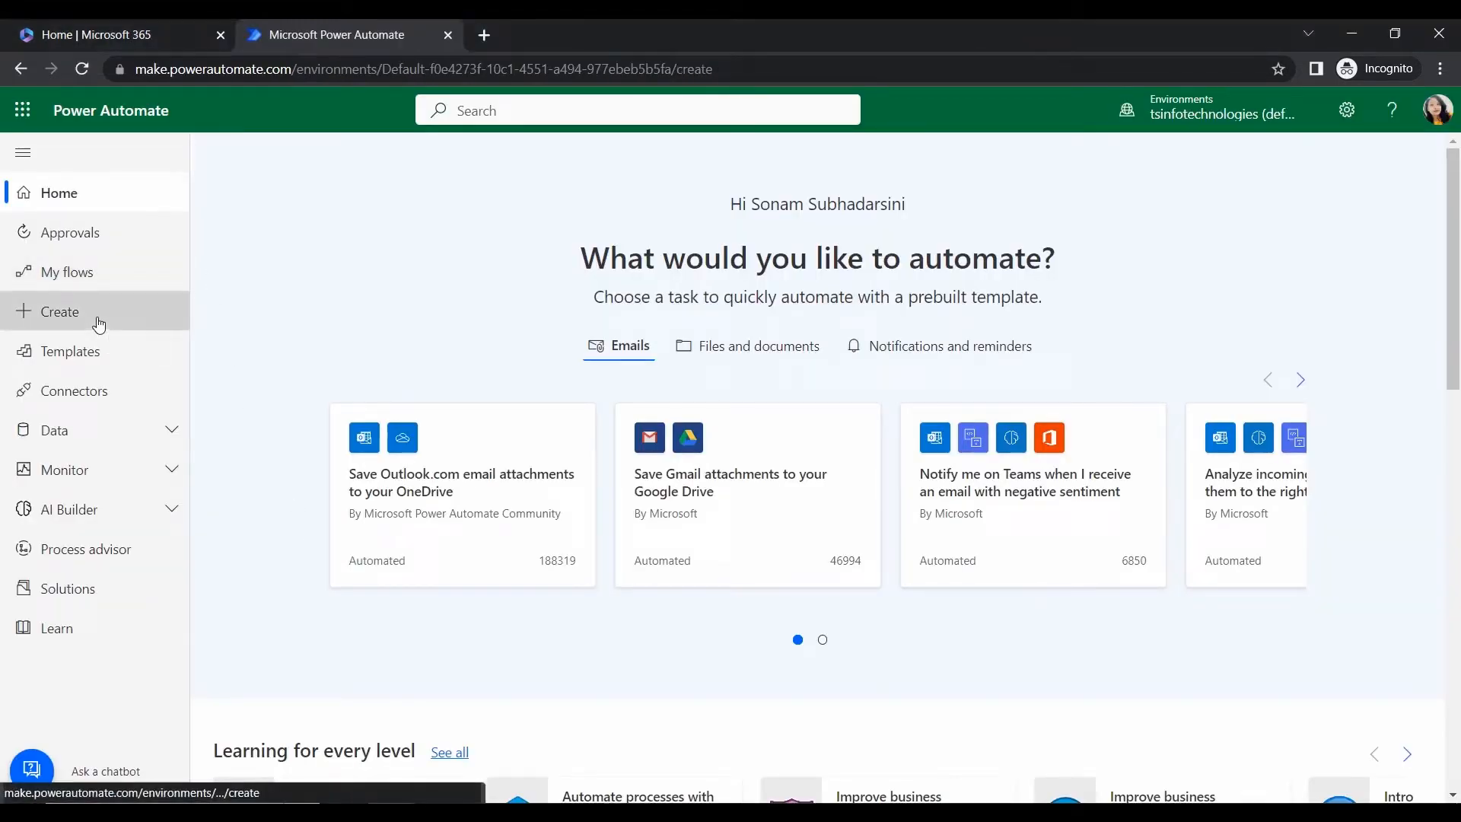
pyautogui.click(60, 311)
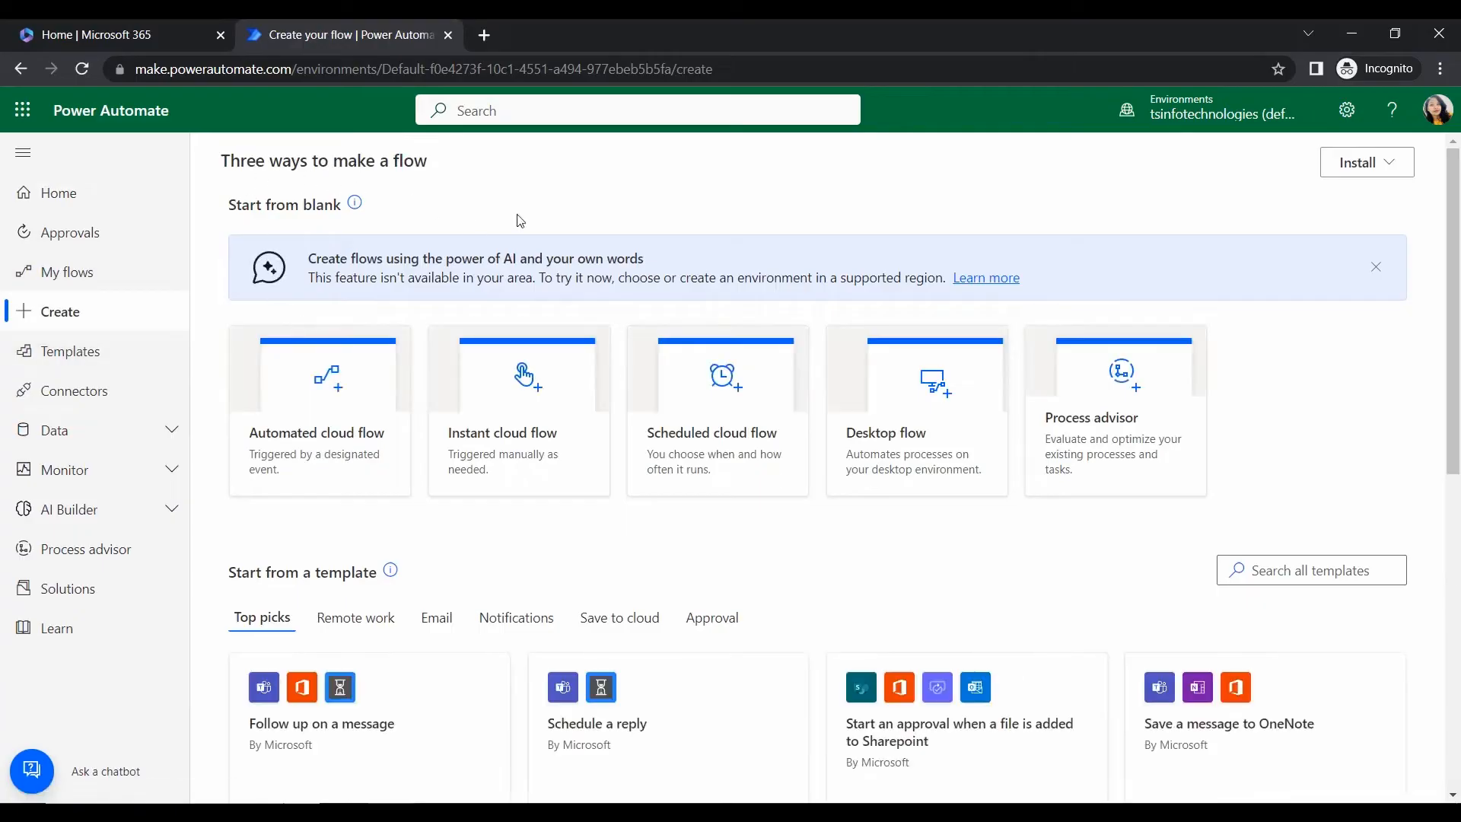
pyautogui.click(1375, 266)
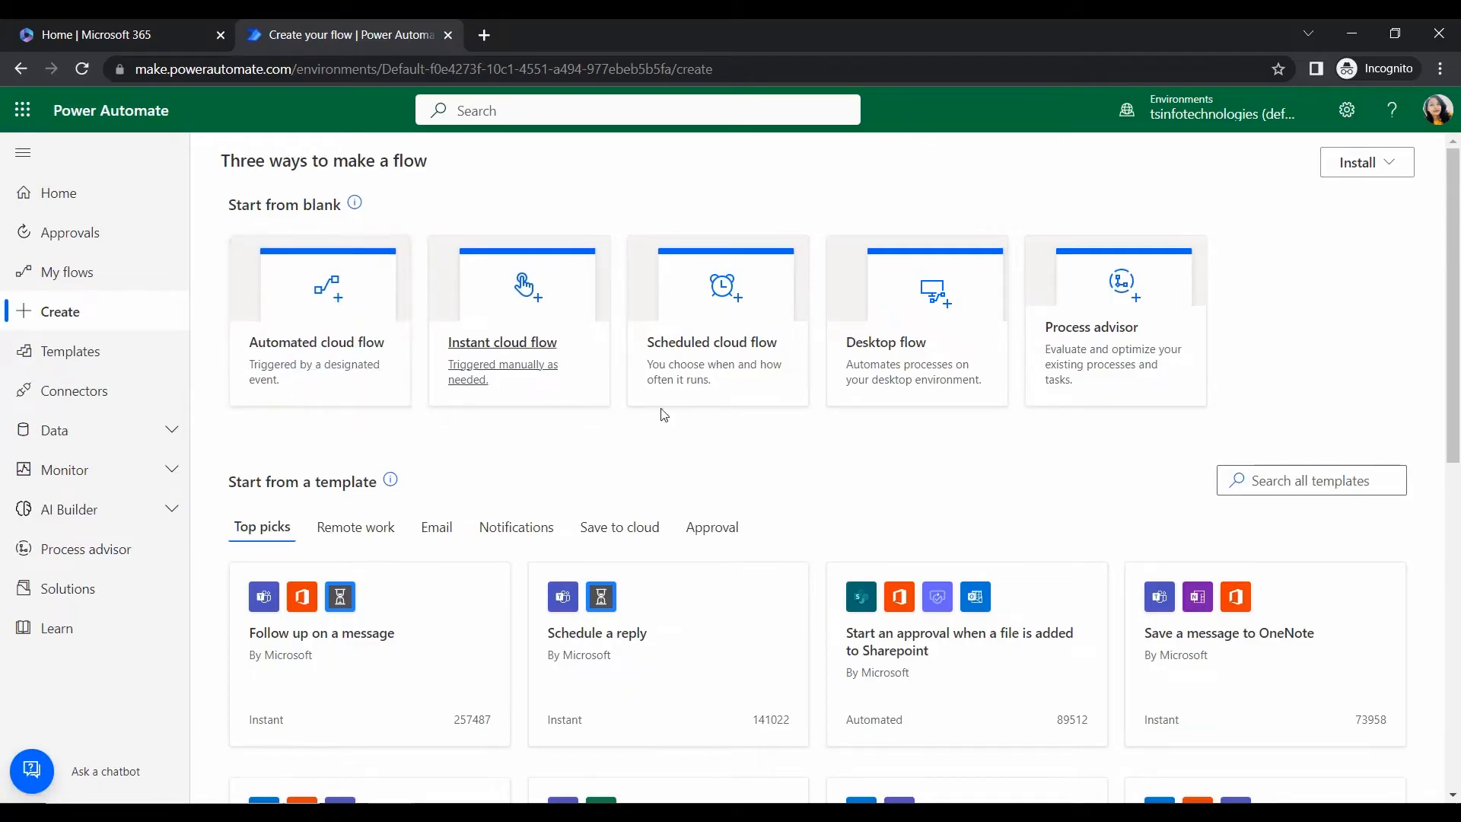
pyautogui.moveTo(842, 404)
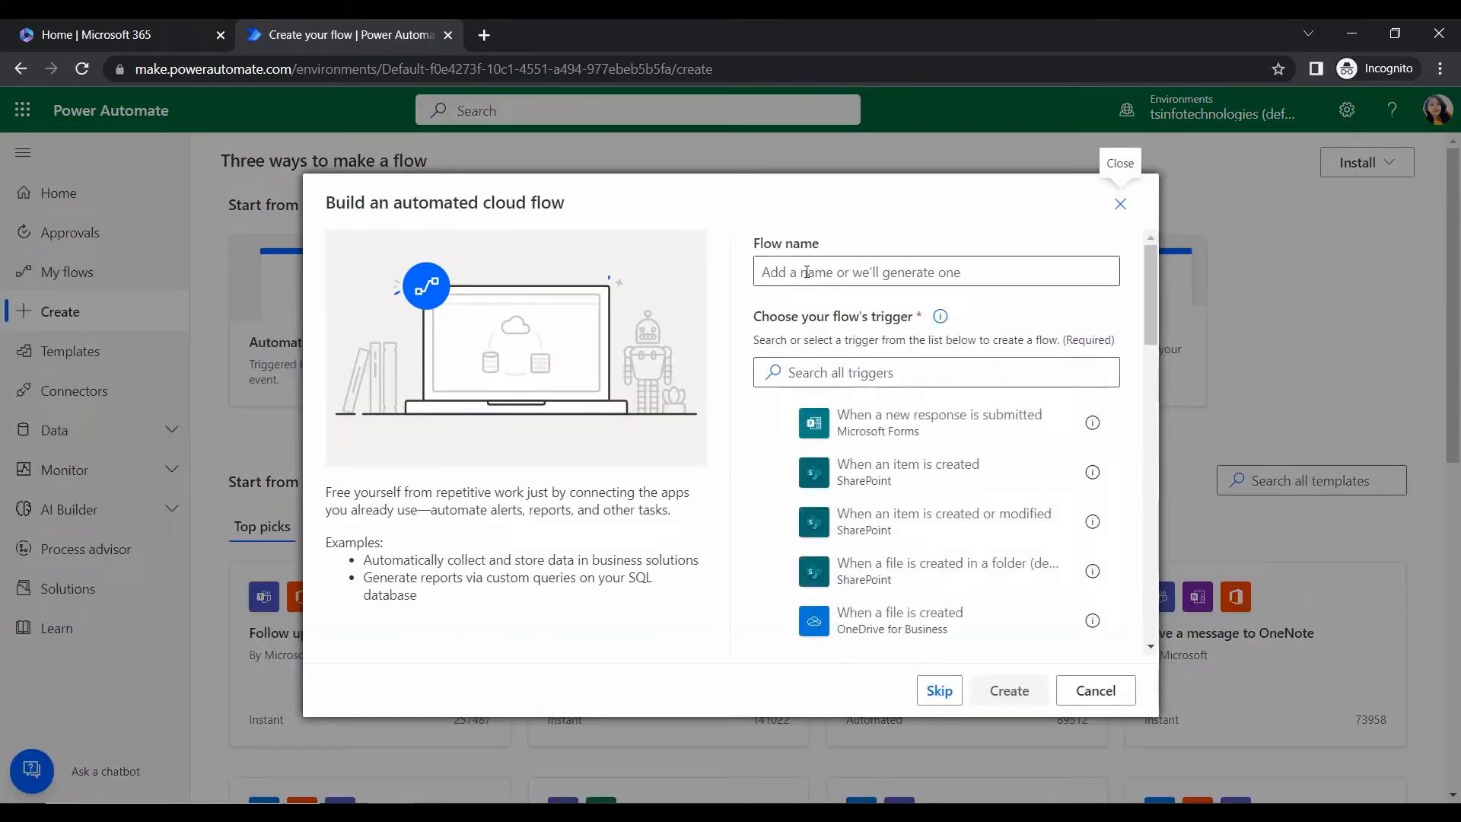
# - Name the new automated flow 'Send message in Microsoft Teams'
pyautogui.click(935, 271)
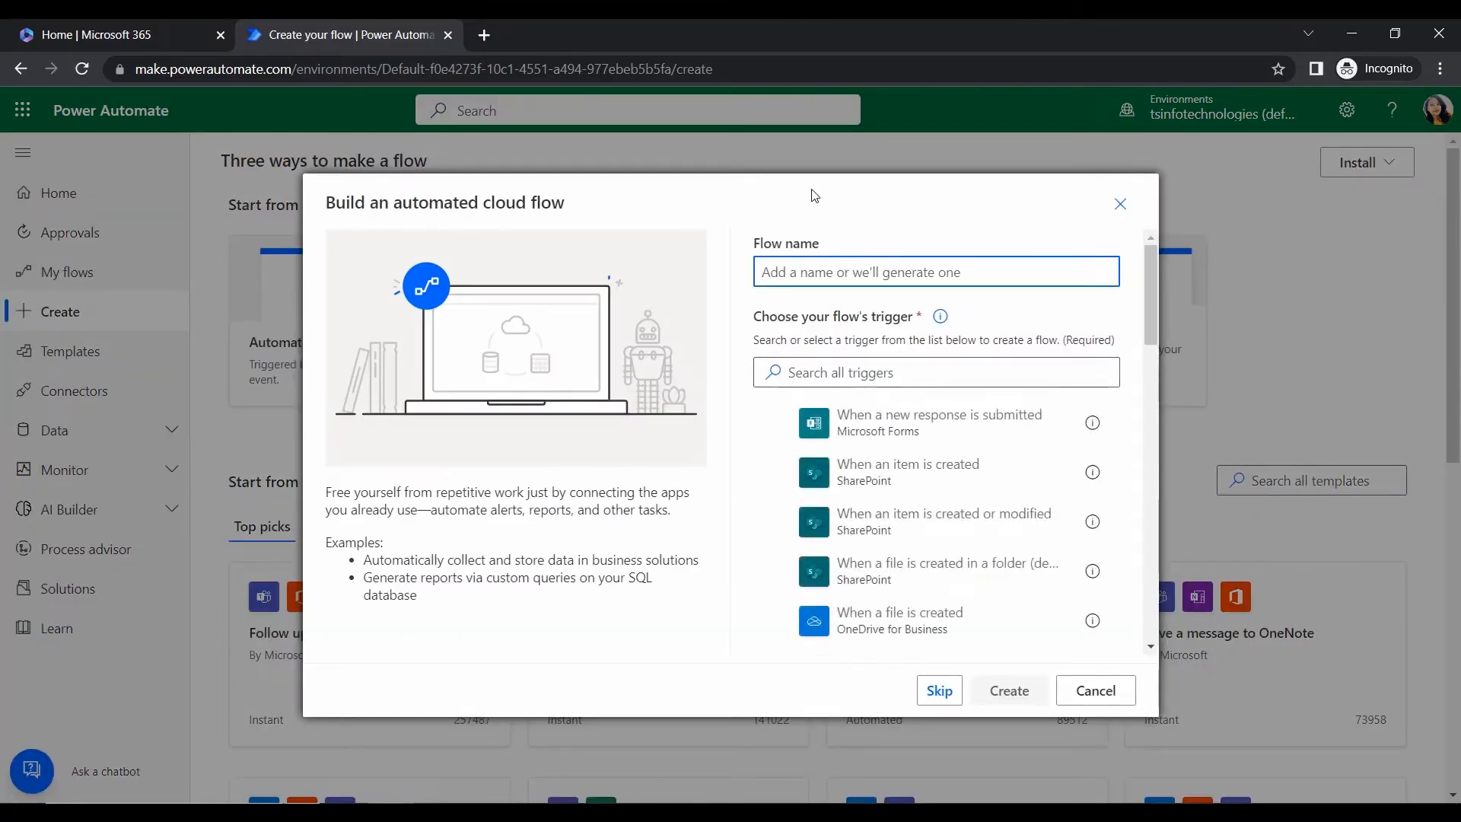
pyautogui.write('Send message in Mi')
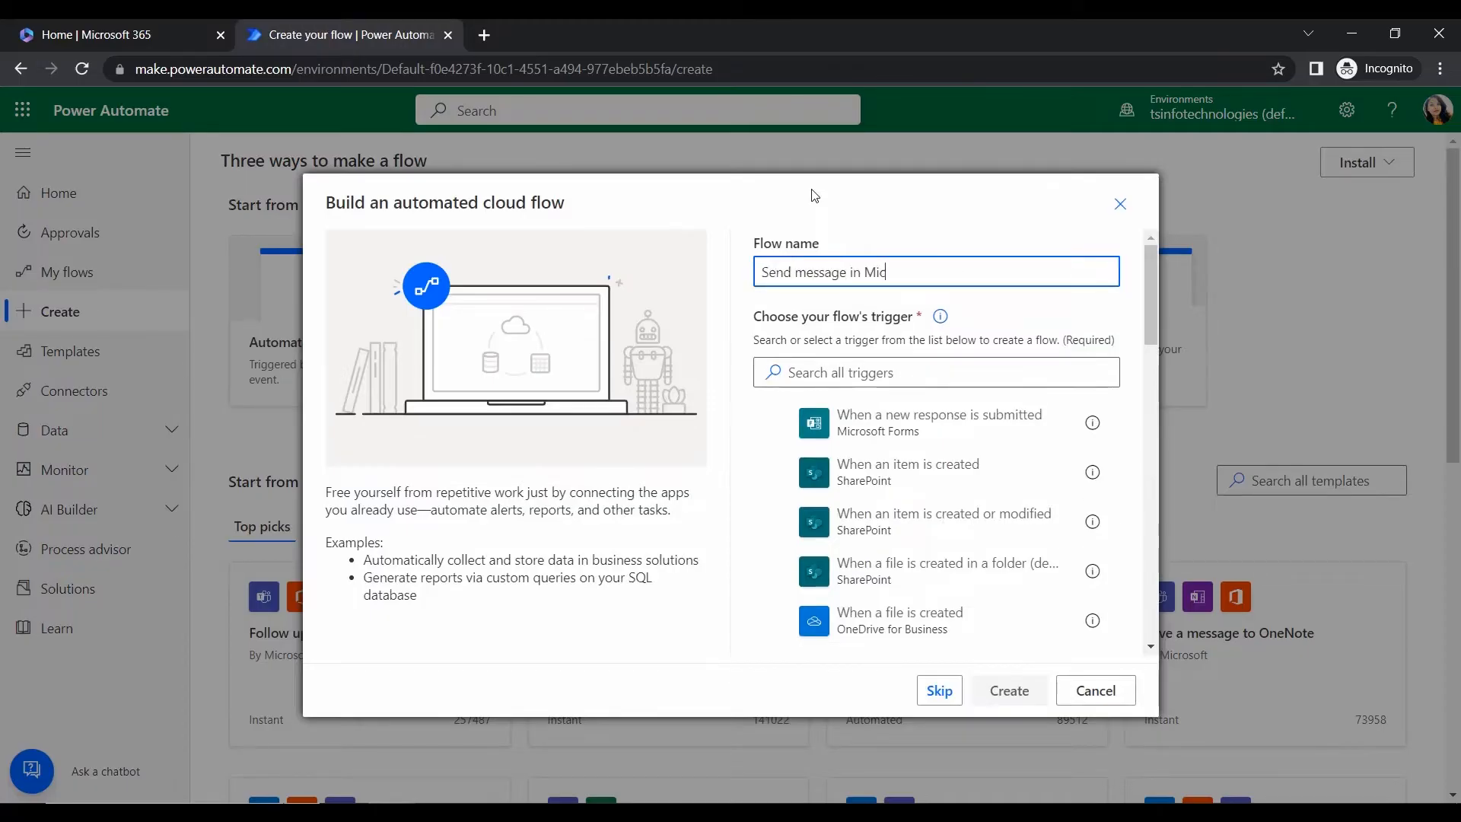
pyautogui.write('crosoft Tea')
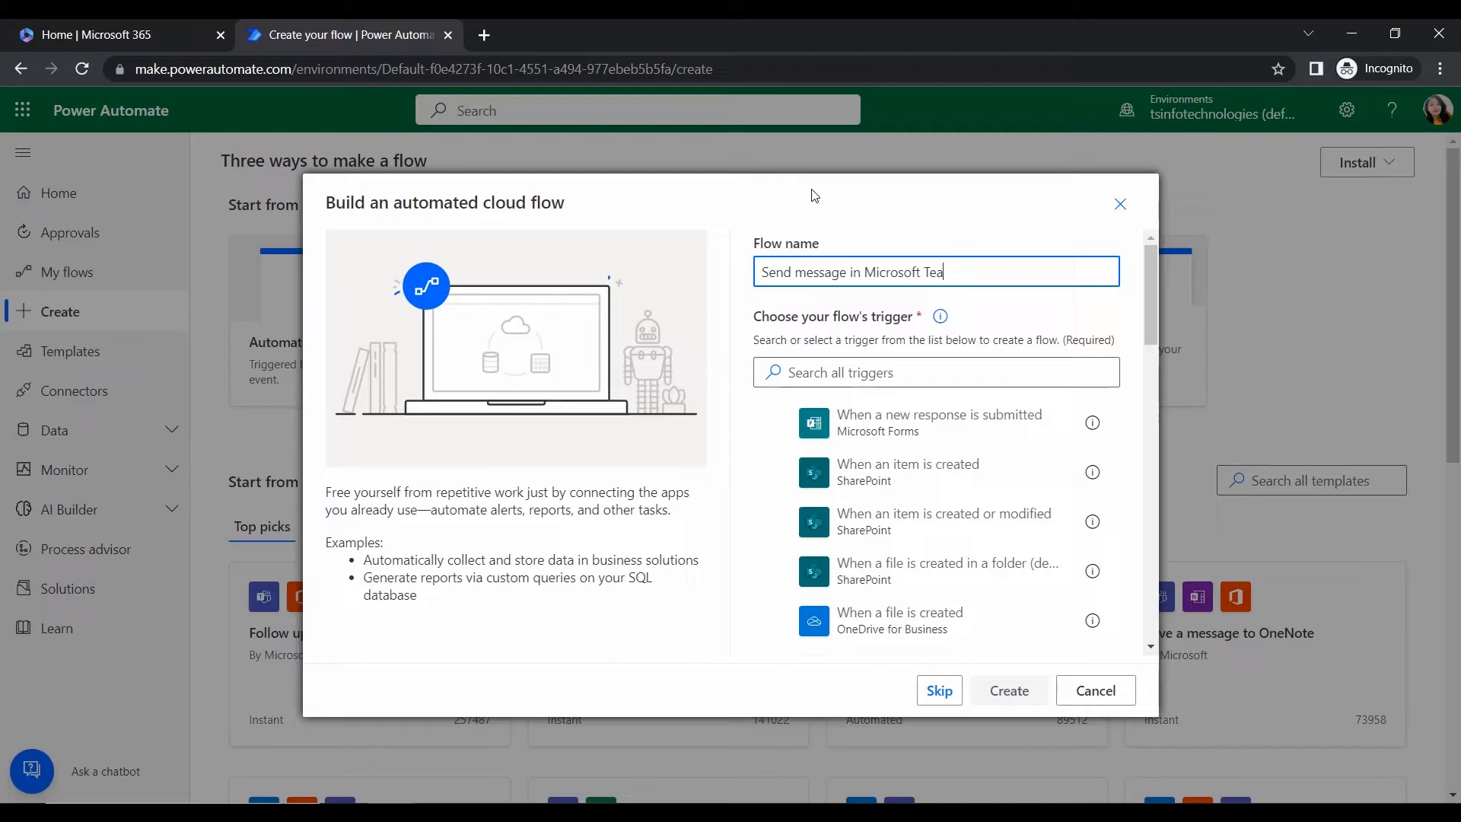
pyautogui.write('ms')
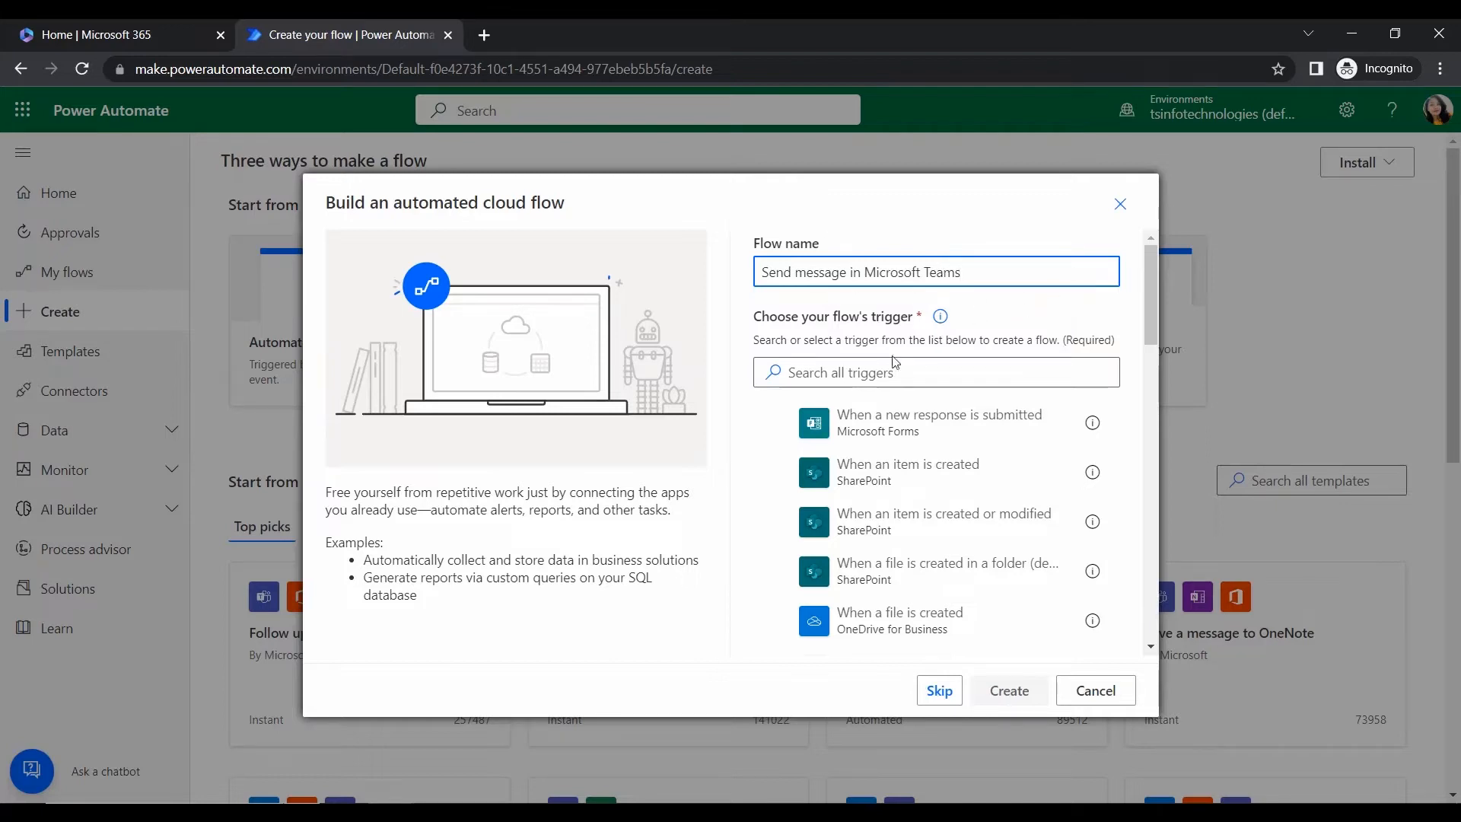
# - Choose the 'When a new email arrives in a shared mailbox (V2)' trigger and create the flow
pyautogui.click(935, 372)
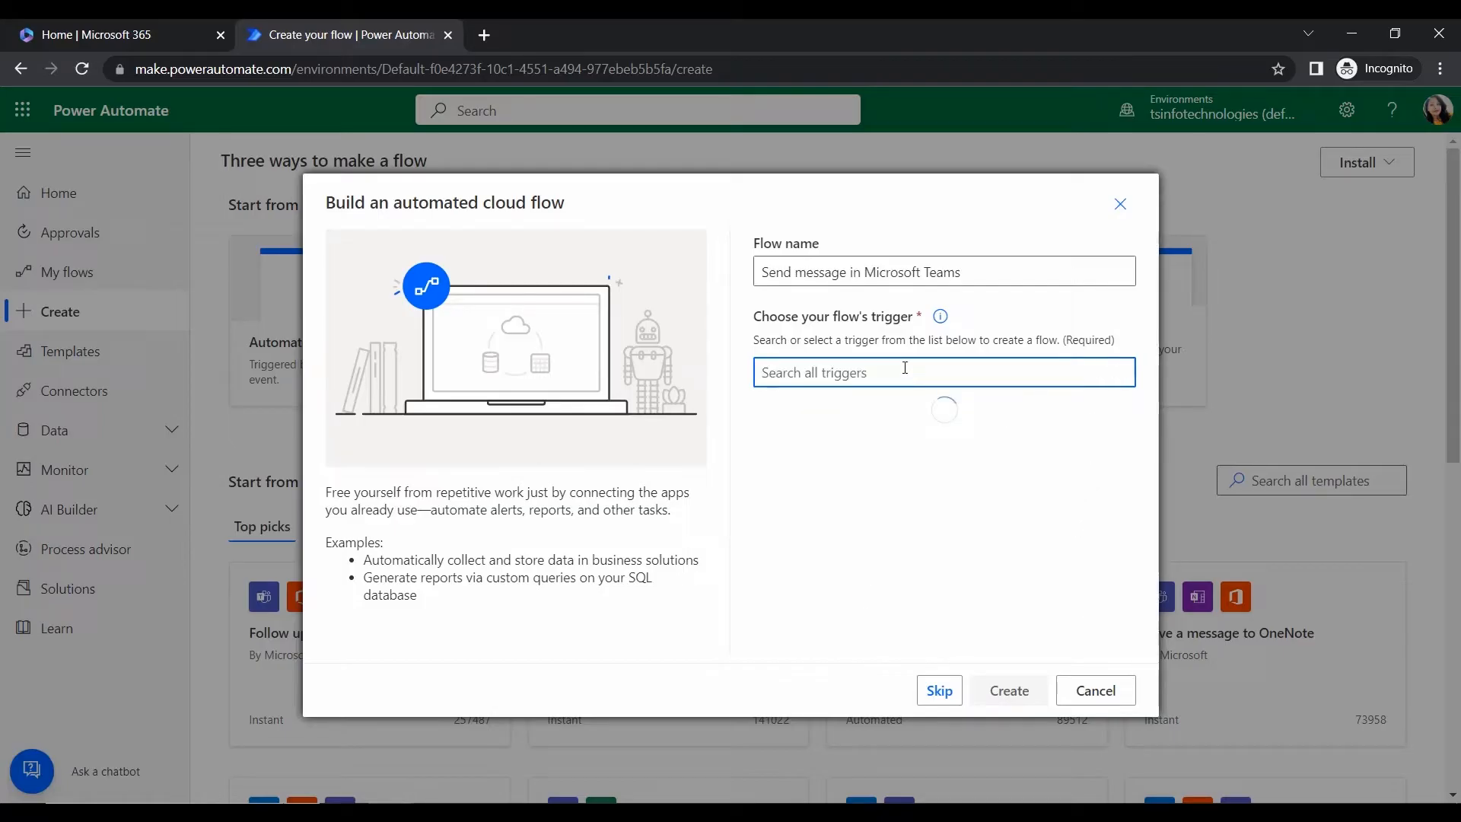
pyautogui.write('Email arrives')
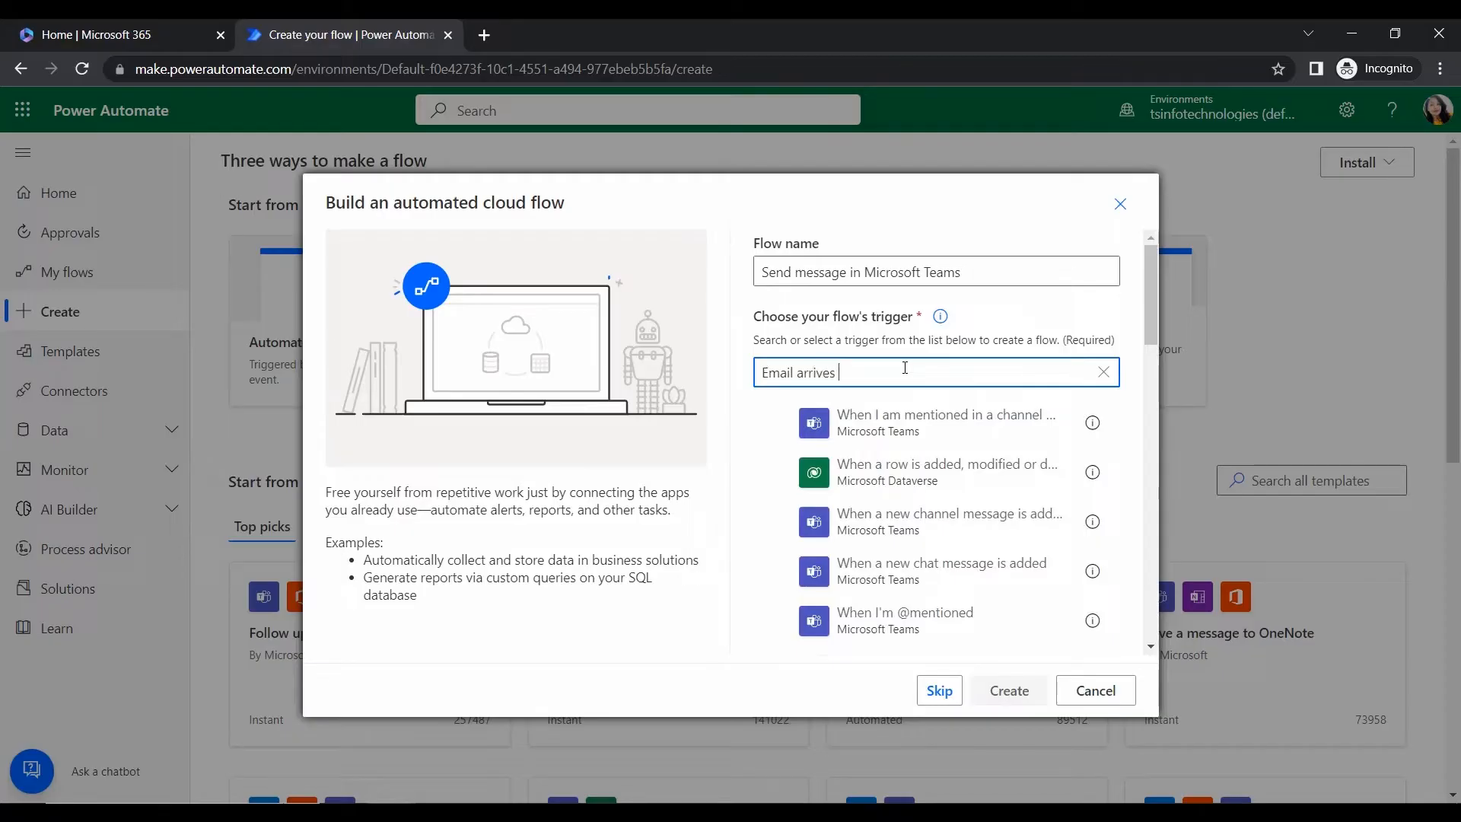
pyautogui.write('Email arrives')
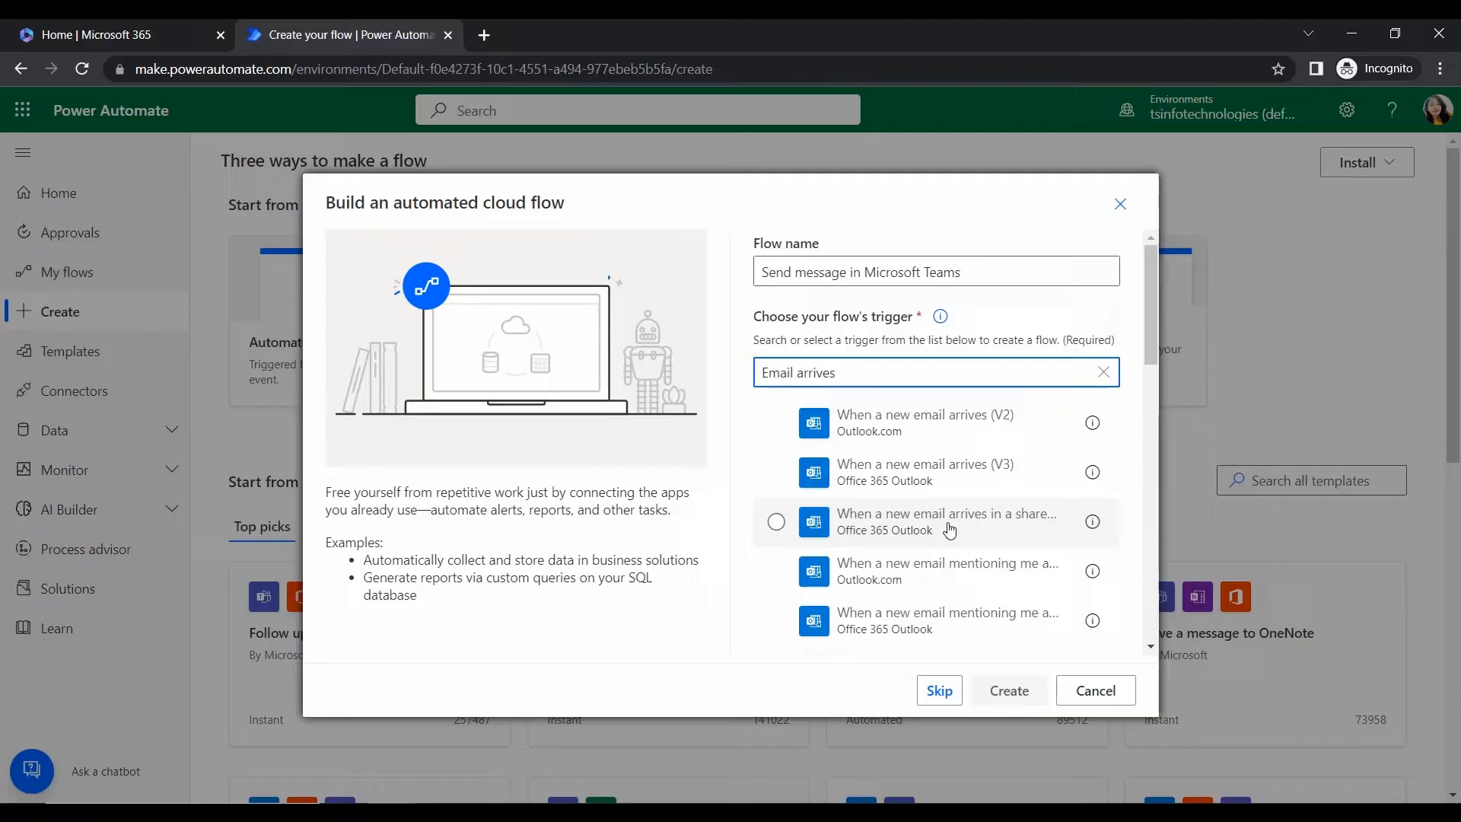
pyautogui.moveTo(948, 522)
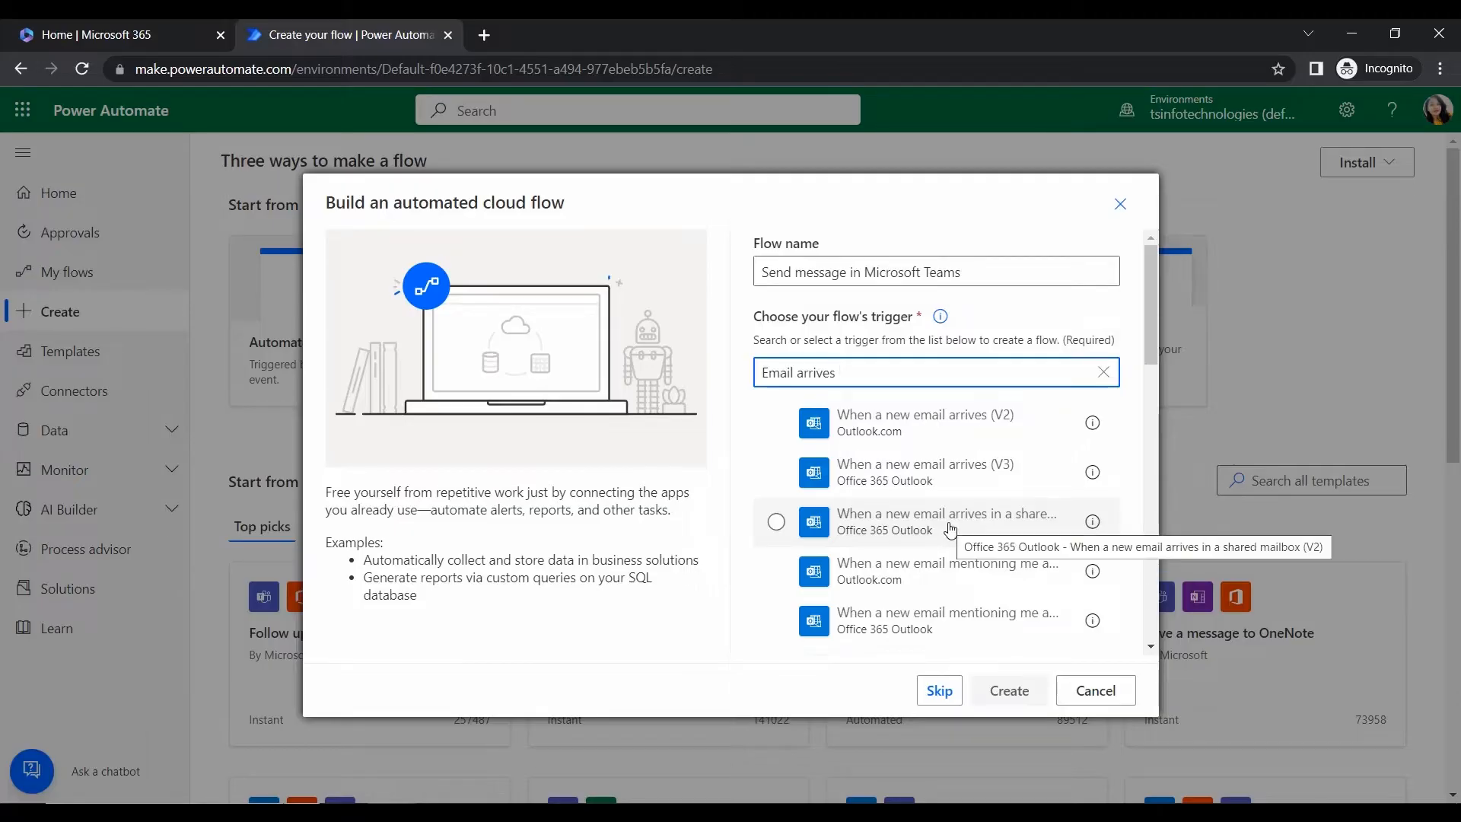
pyautogui.click(776, 520)
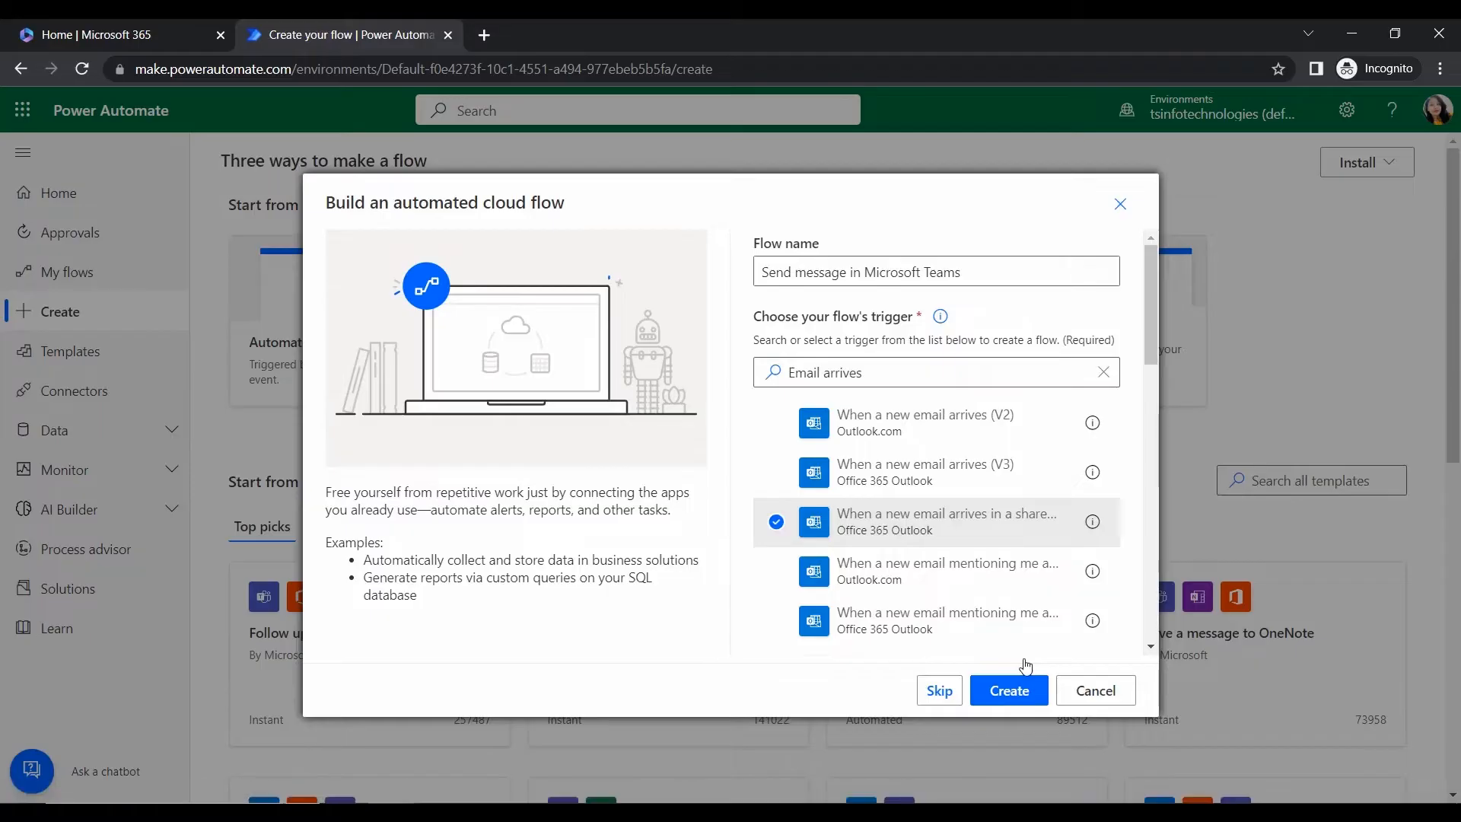
pyautogui.click(1008, 690)
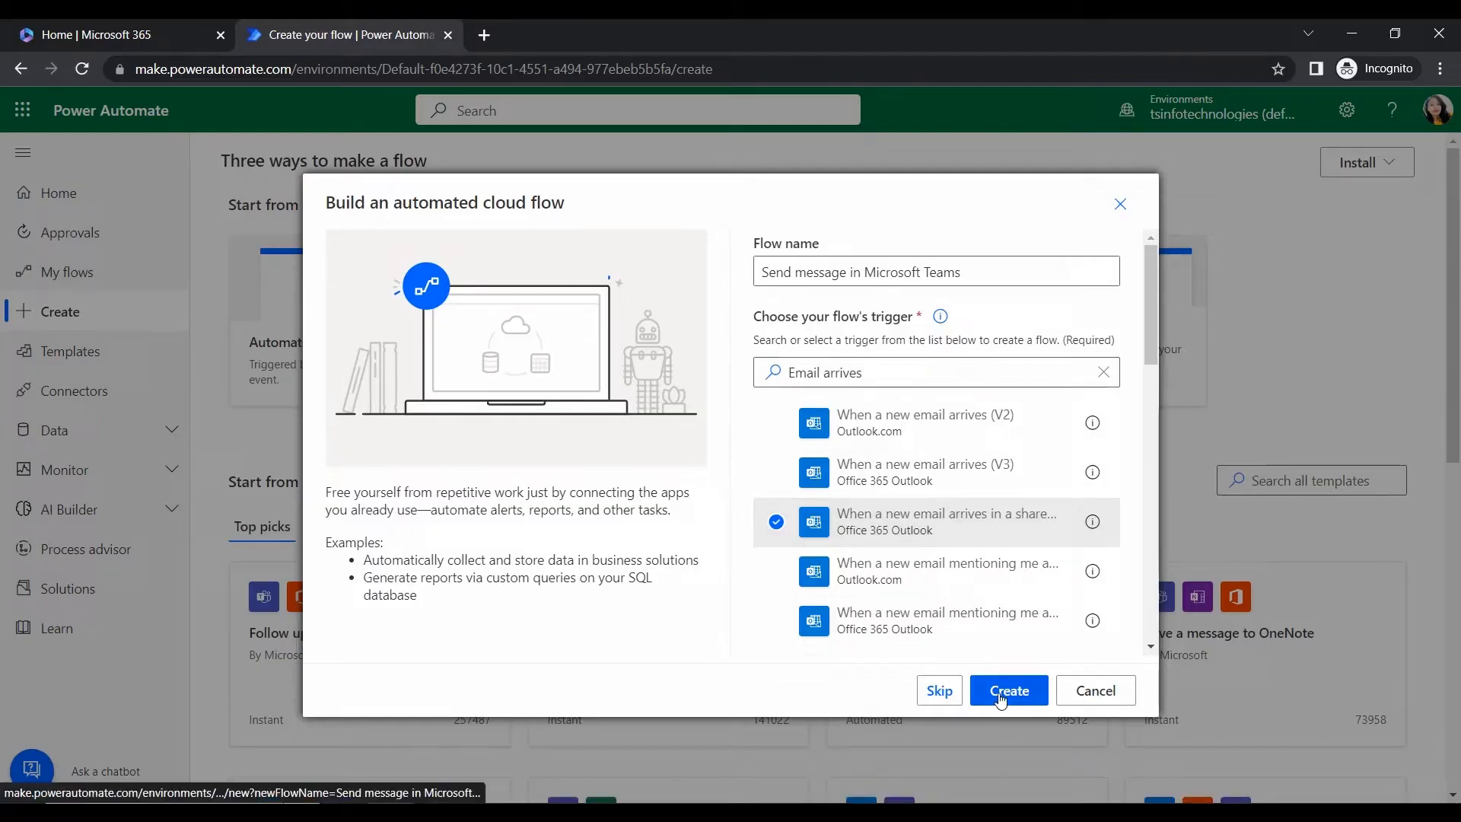
pyautogui.click(1008, 690)
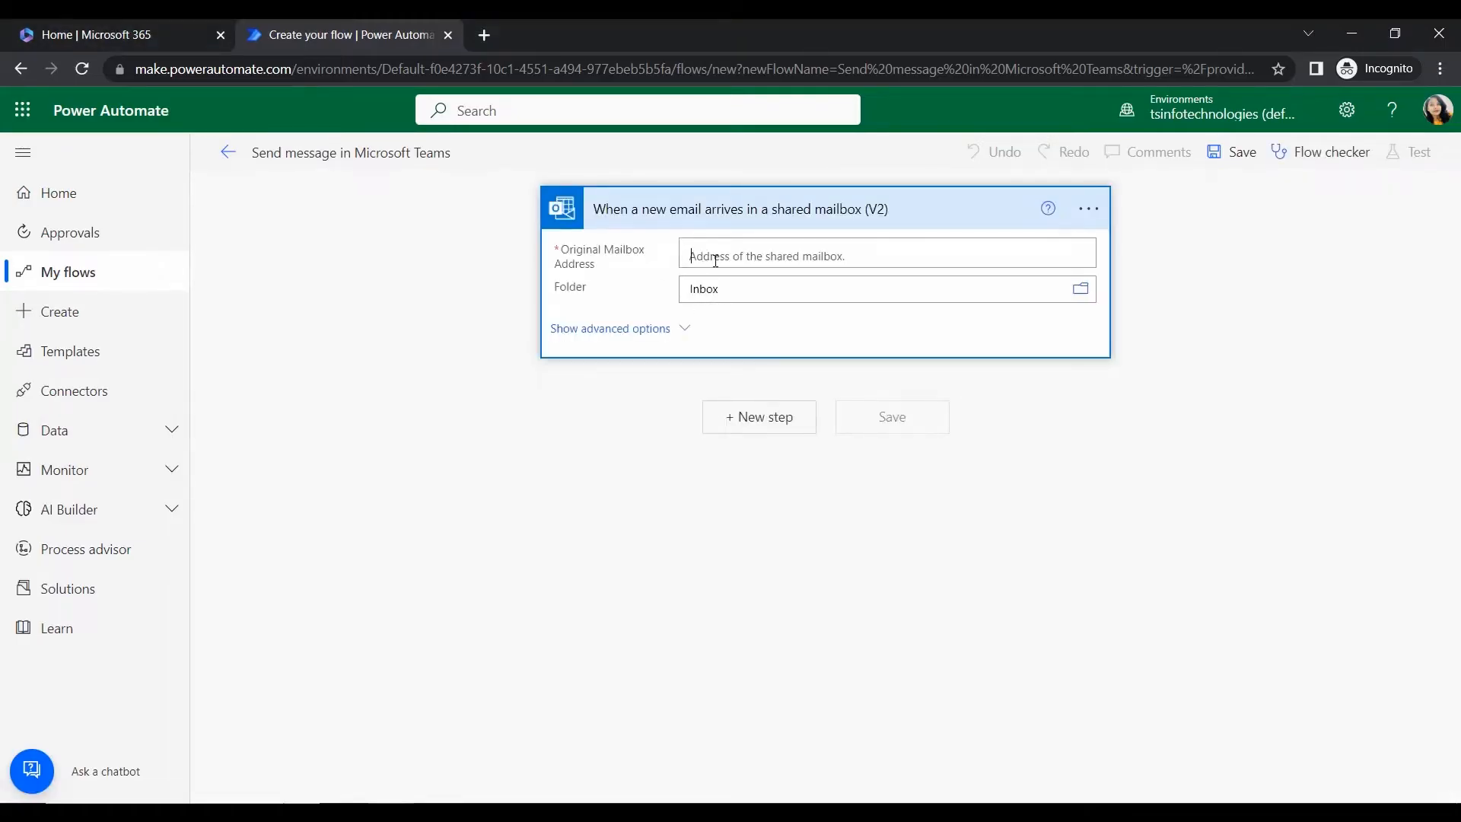
pyautogui.write('Sonam')
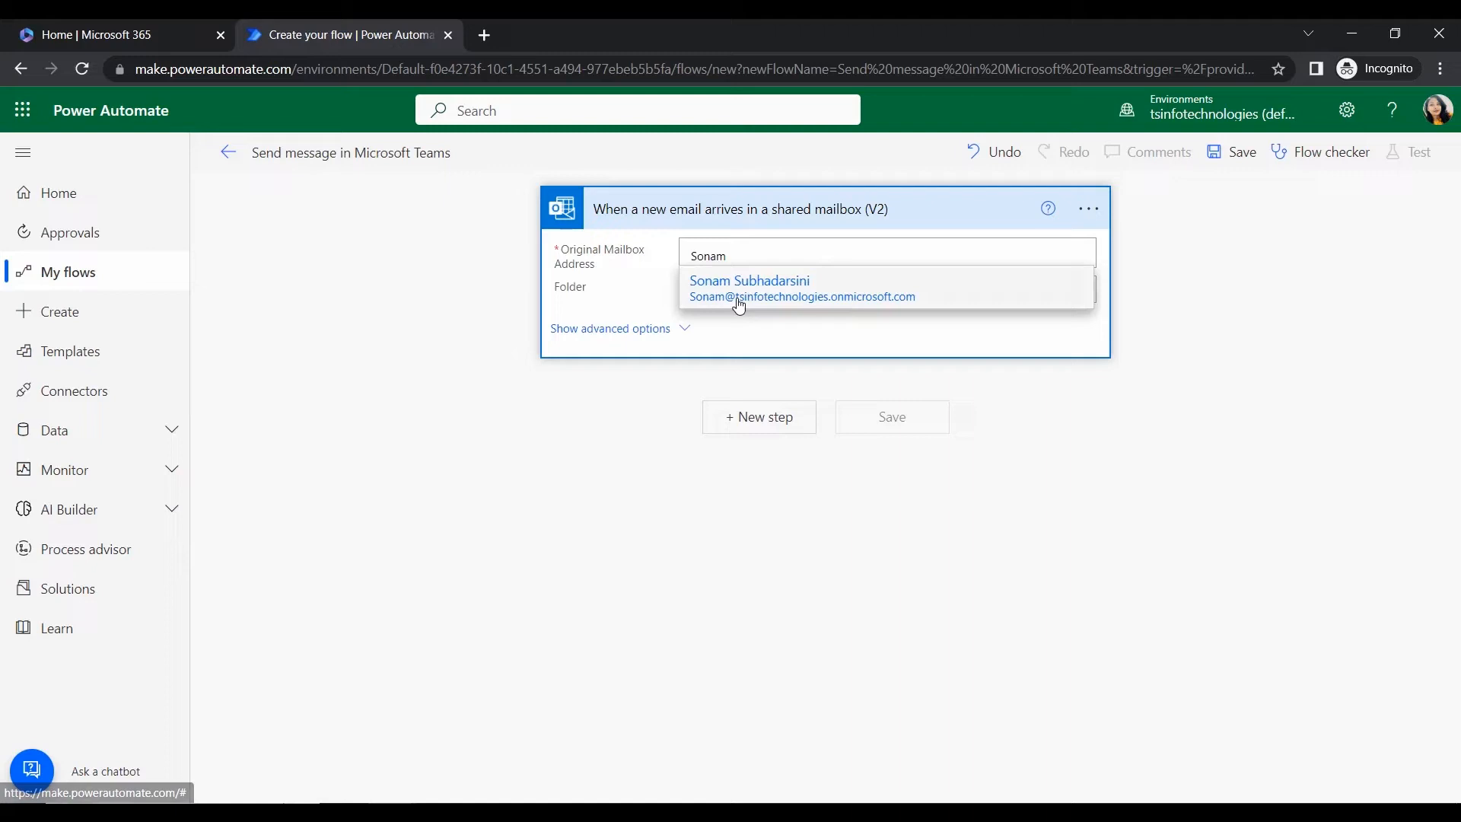
pyautogui.click(748, 287)
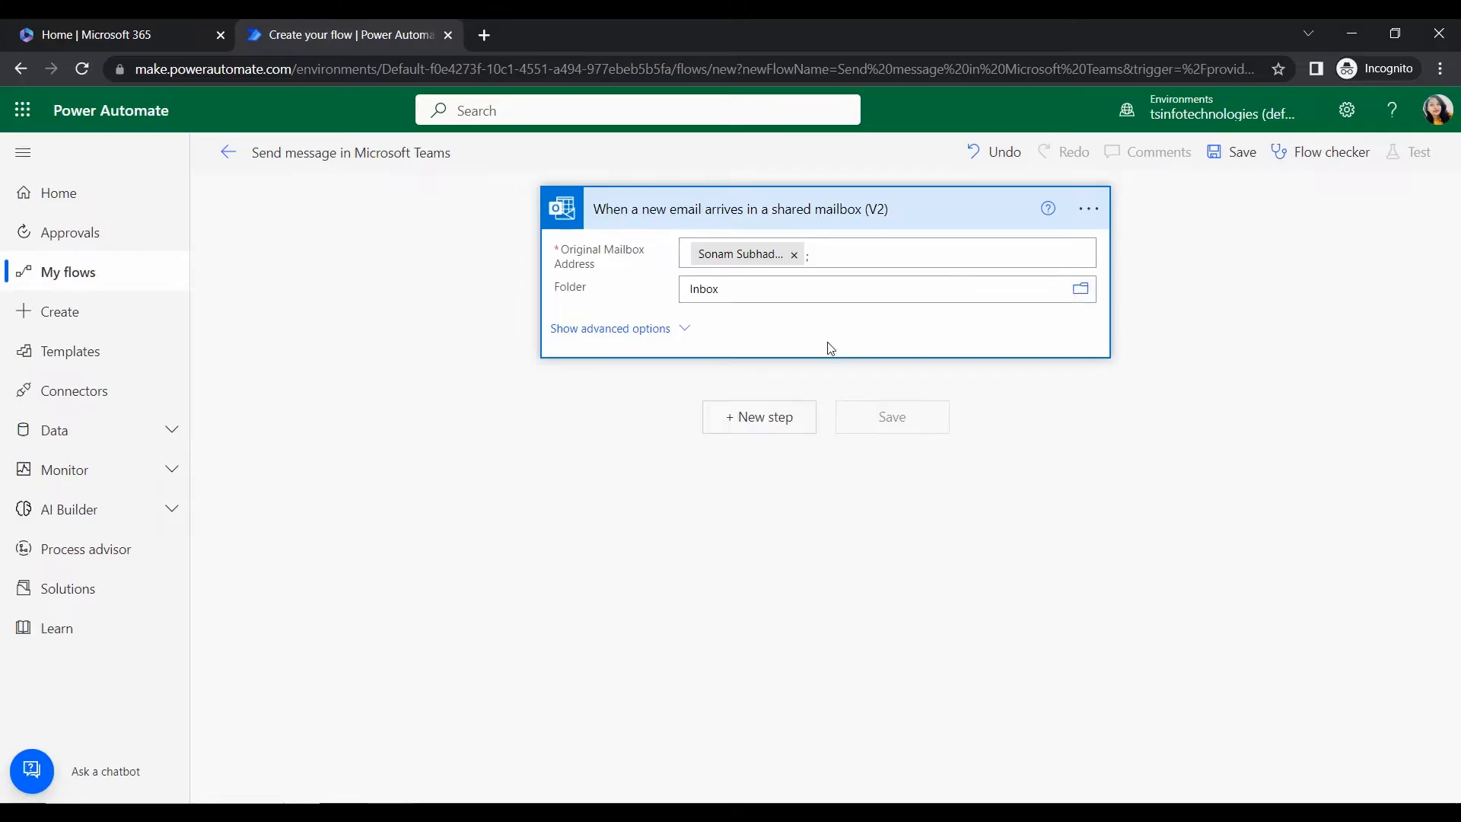
pyautogui.click(1079, 288)
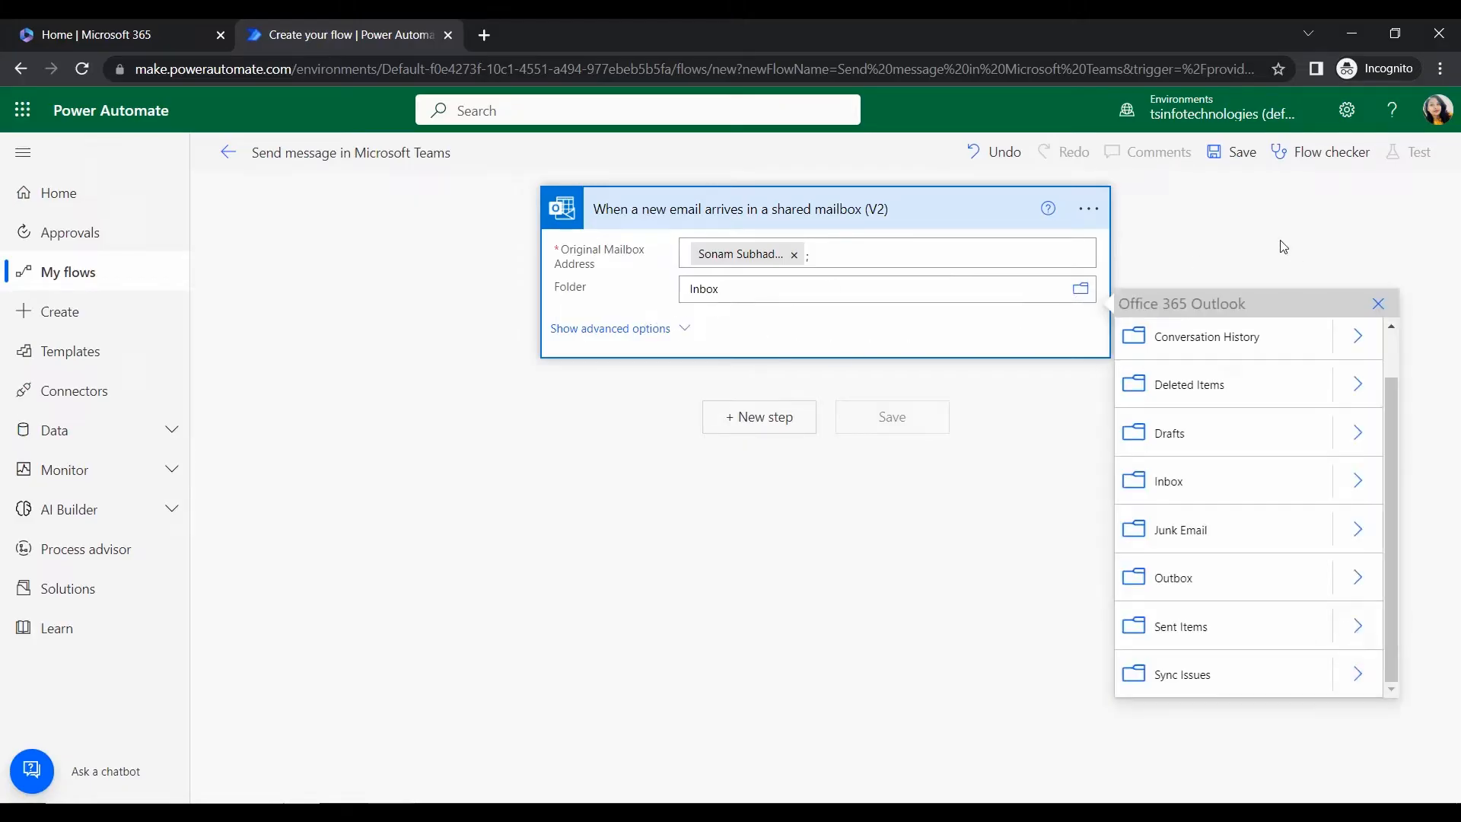
pyautogui.click(1079, 292)
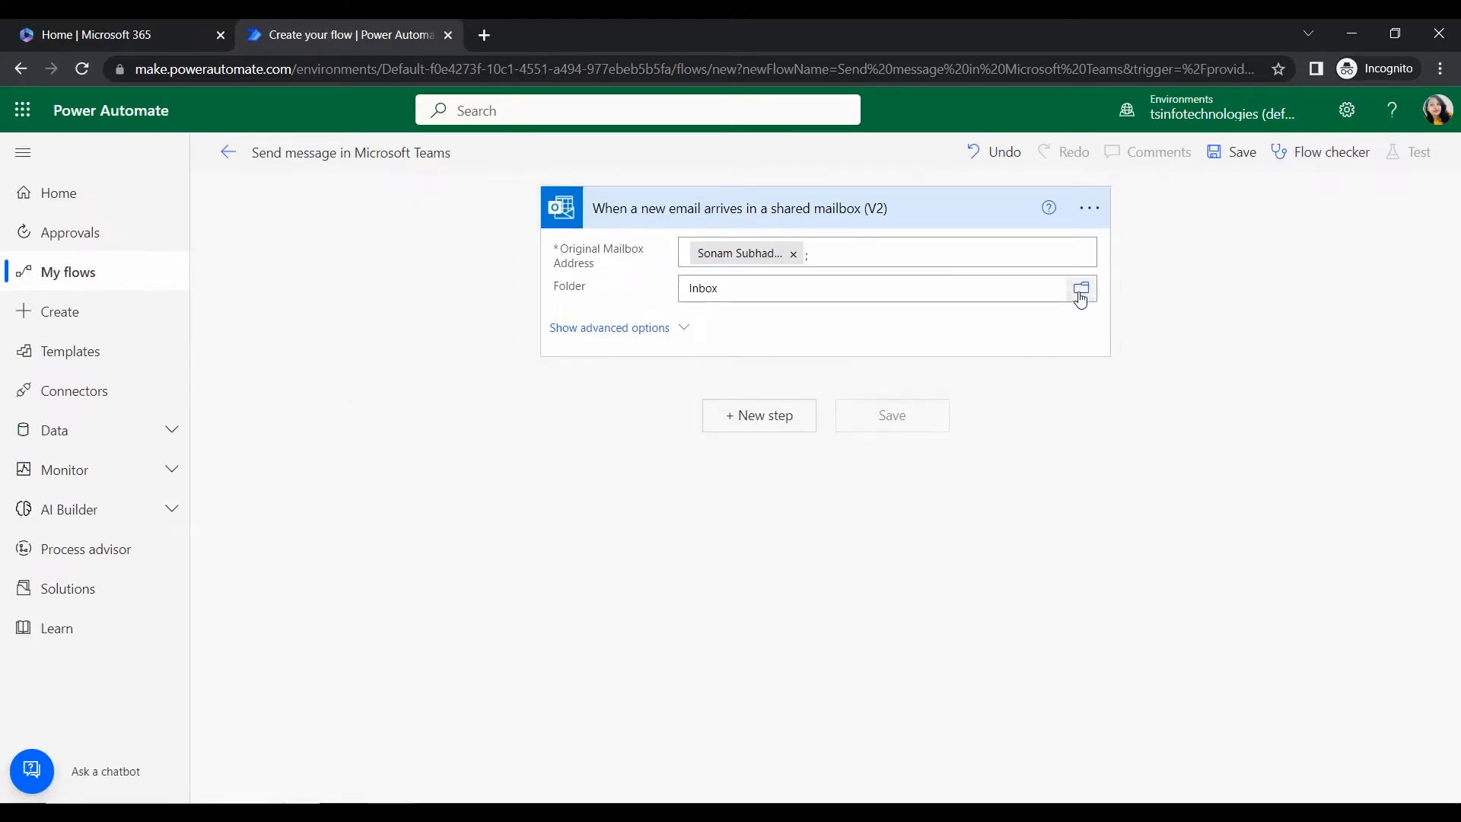
pyautogui.click(758, 415)
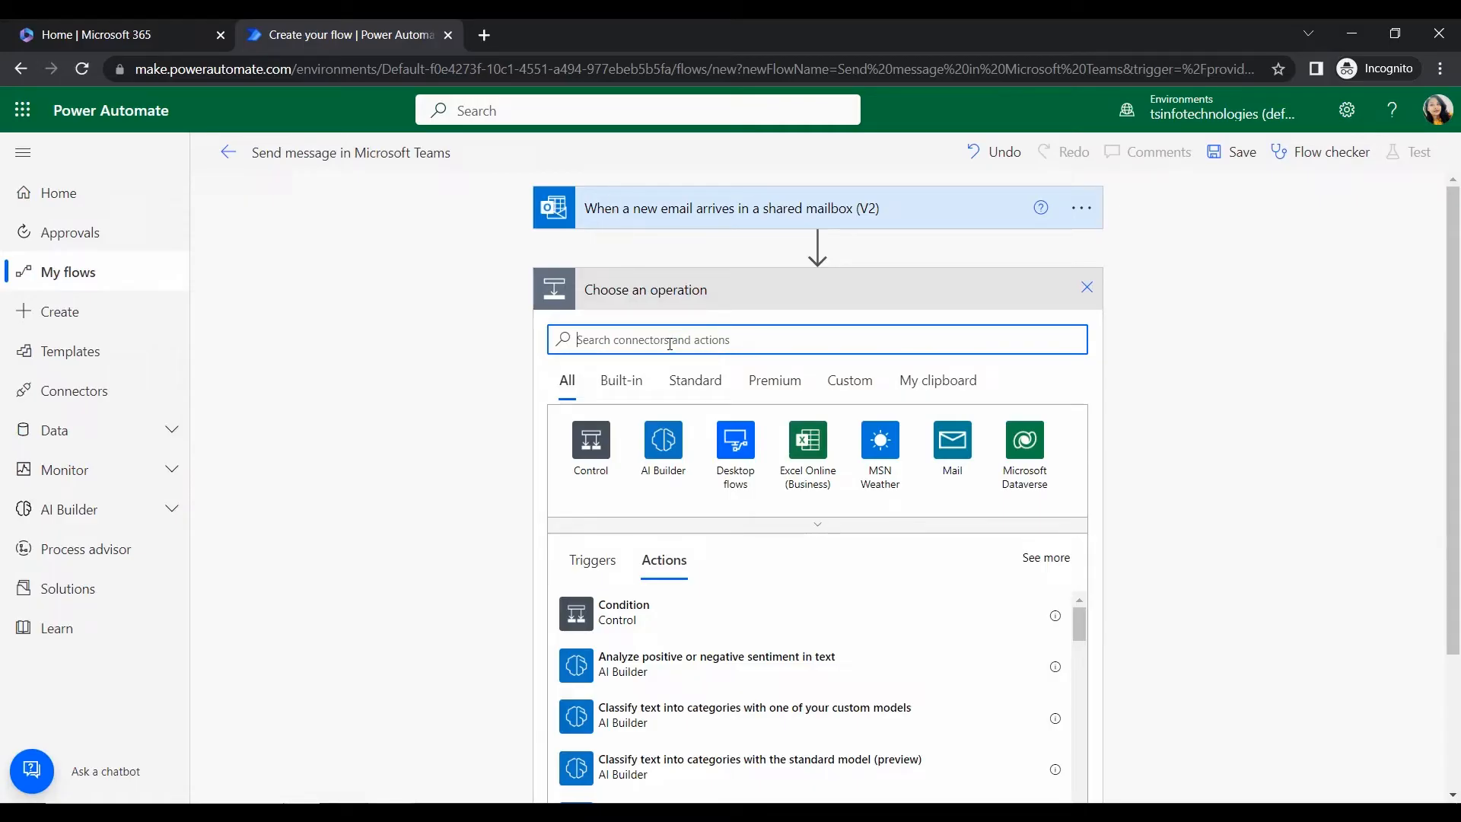
# - Search 'micr' and pick the Microsoft Teams connector, scrolling its actions list
pyautogui.write('micr')
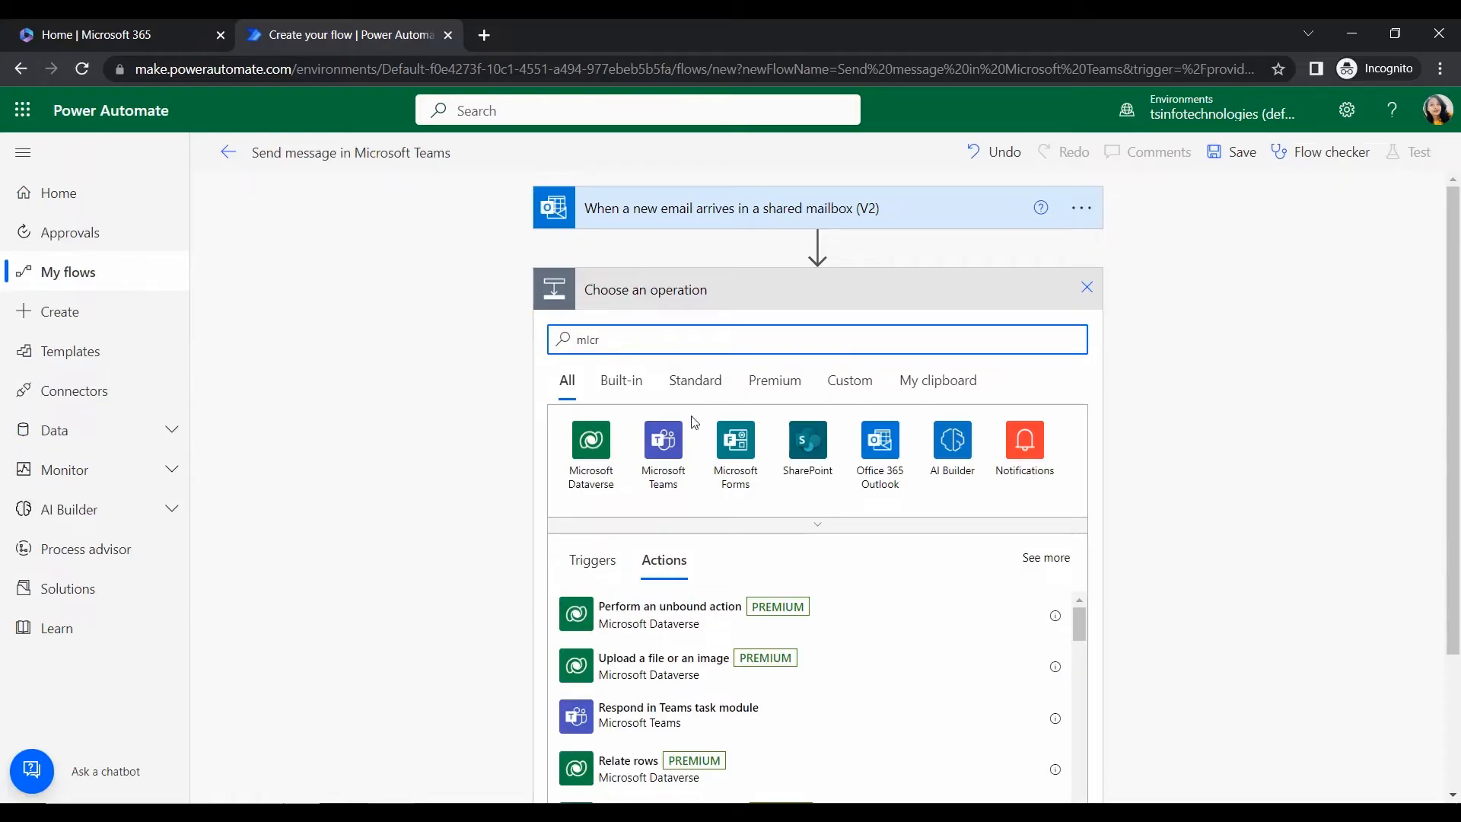
pyautogui.click(663, 439)
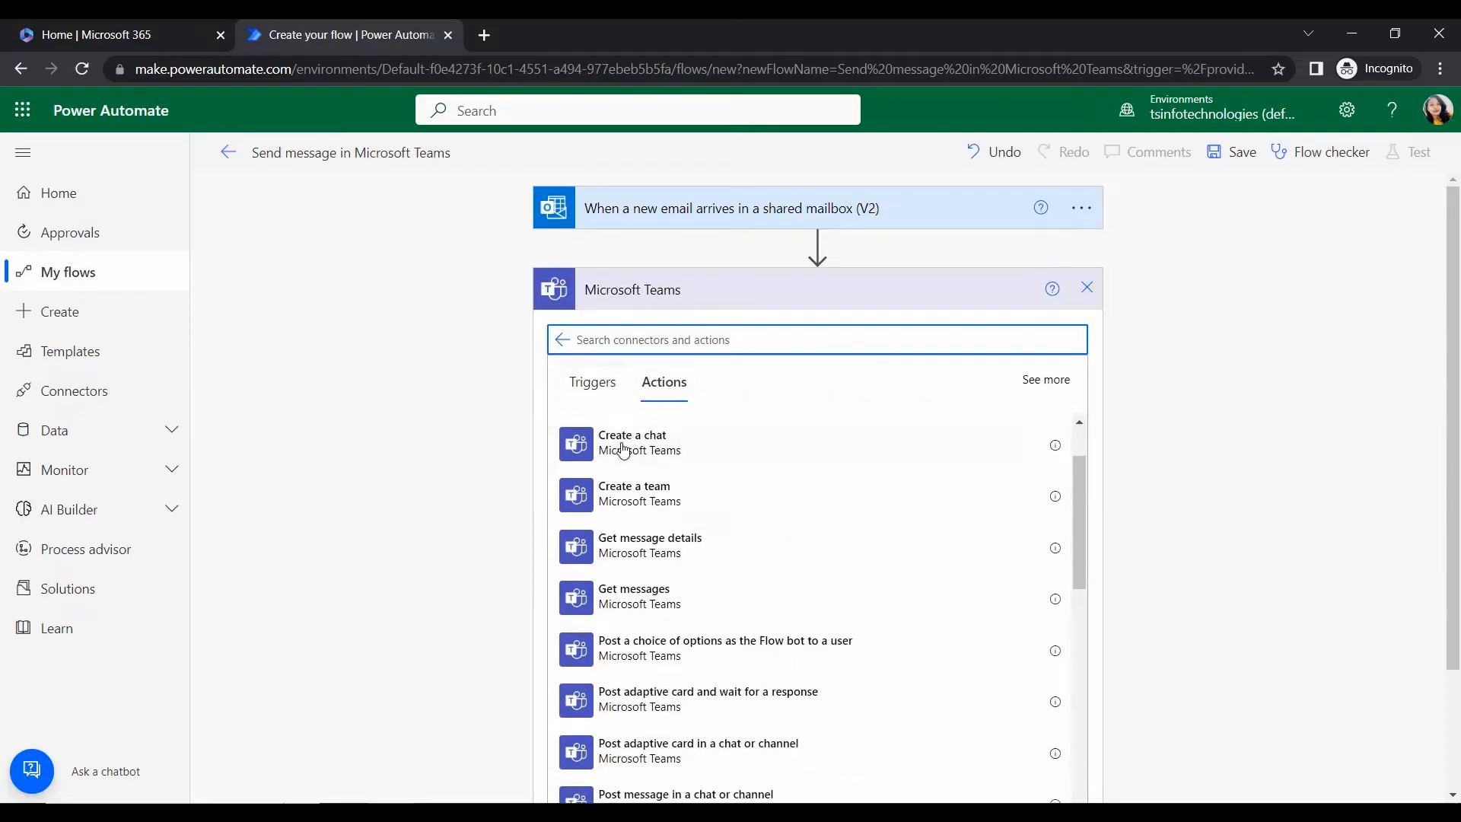
pyautogui.scroll(-3)
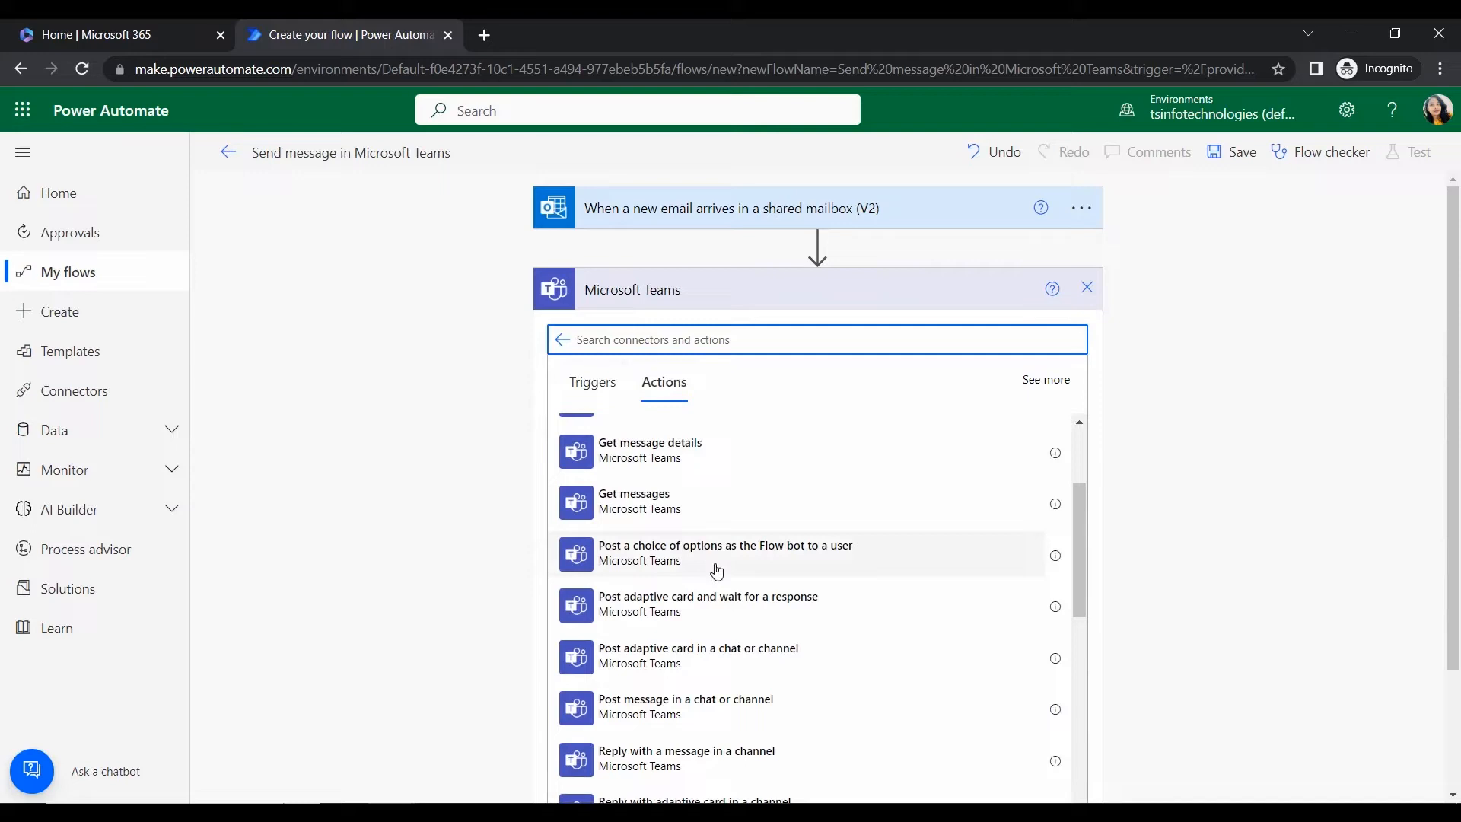
pyautogui.moveTo(737, 652)
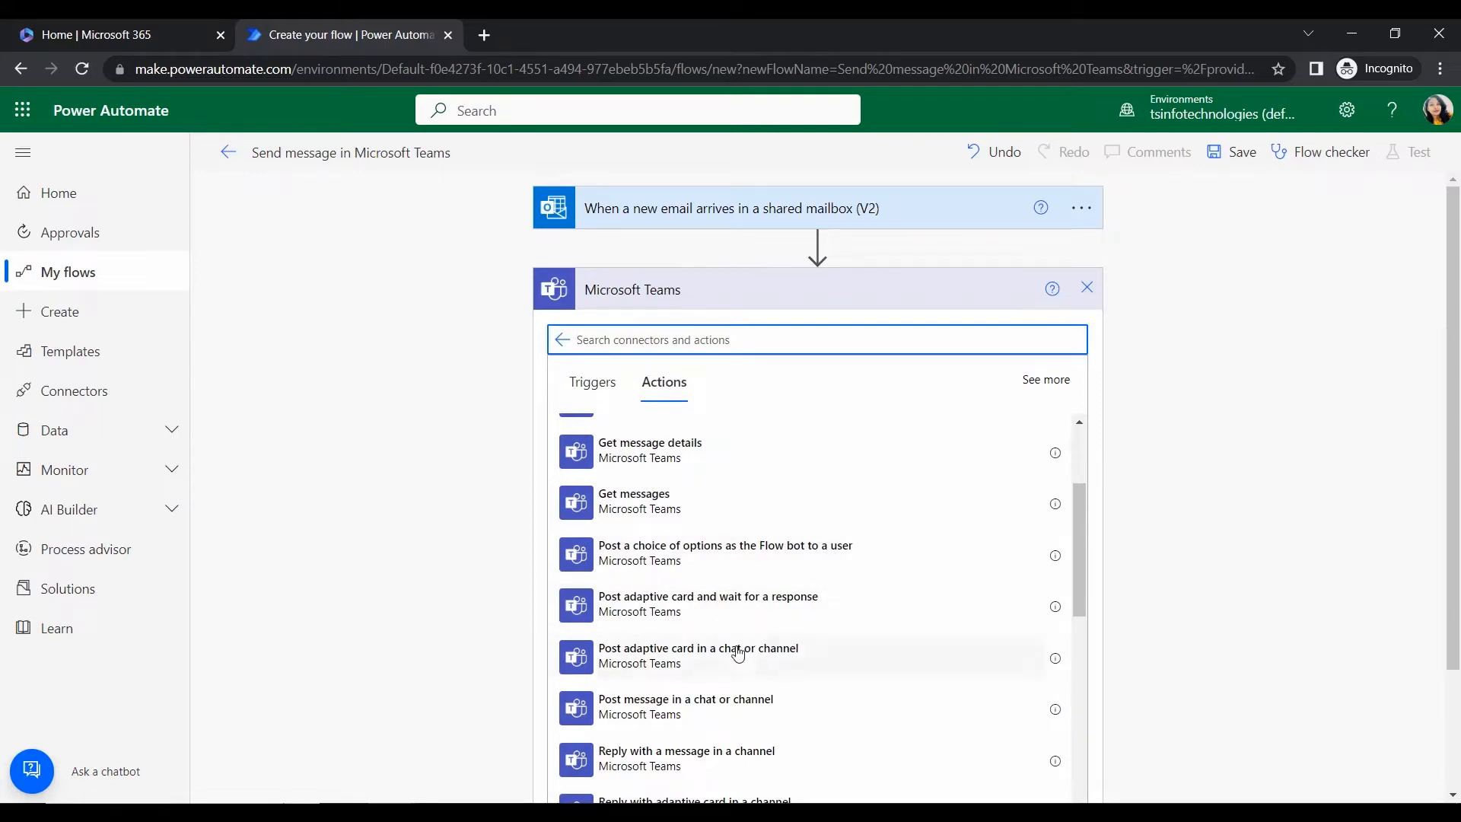
pyautogui.scroll(-3)
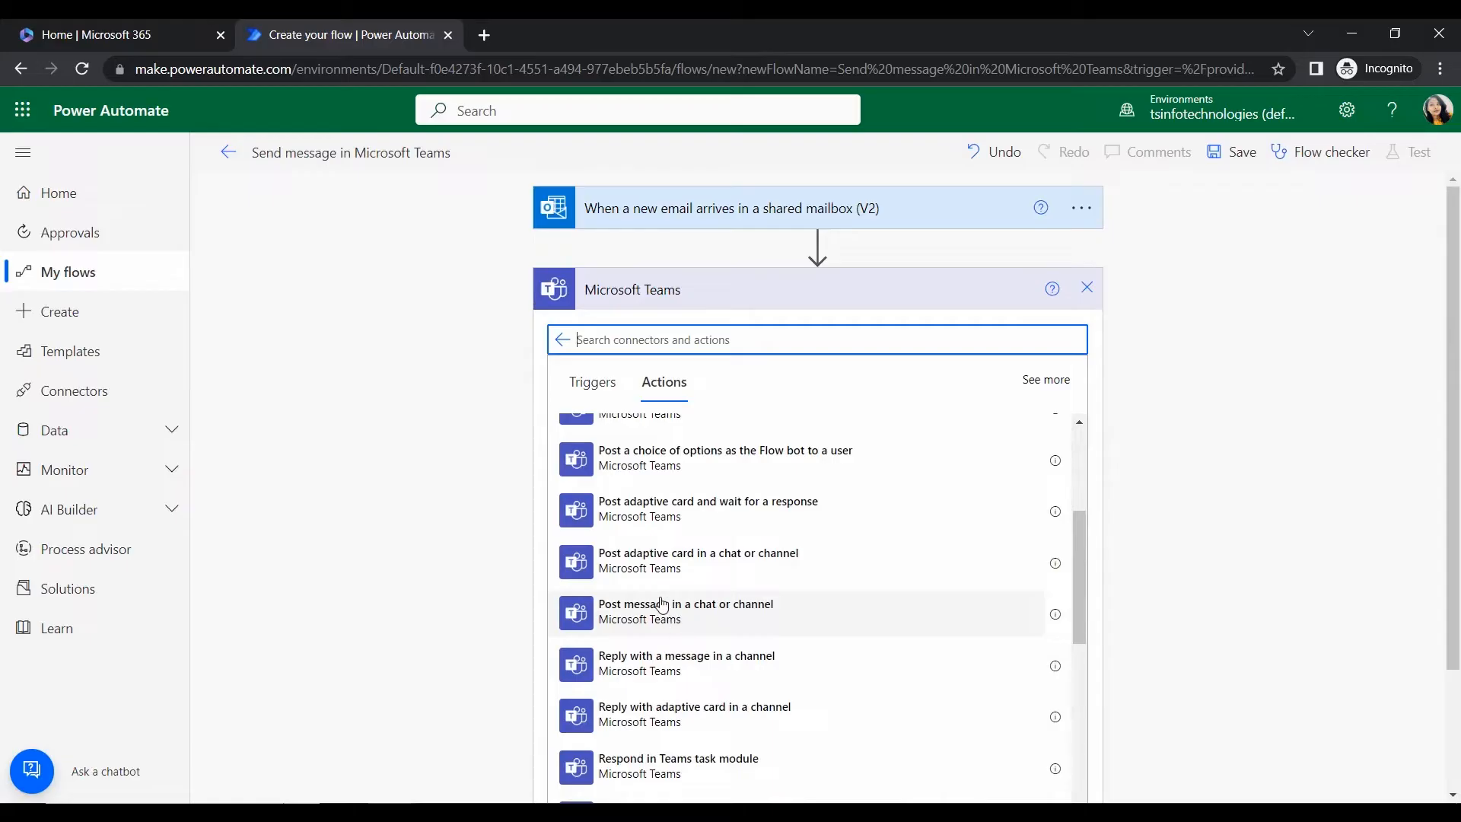
pyautogui.moveTo(701, 615)
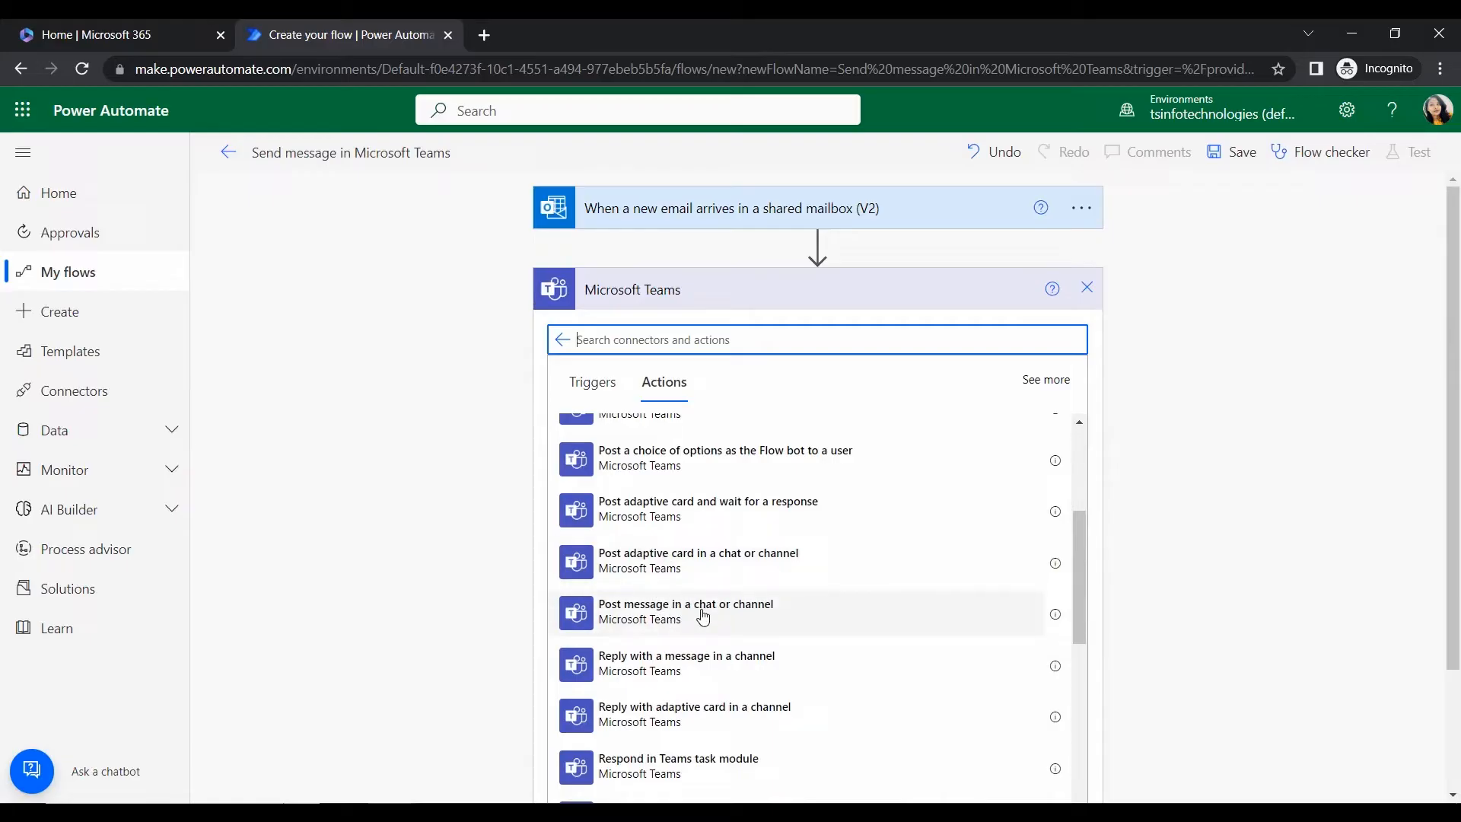
# - Add 'Post message in a chat or channel' as Flow bot, posting in Chat with Flow bot
pyautogui.click(684, 604)
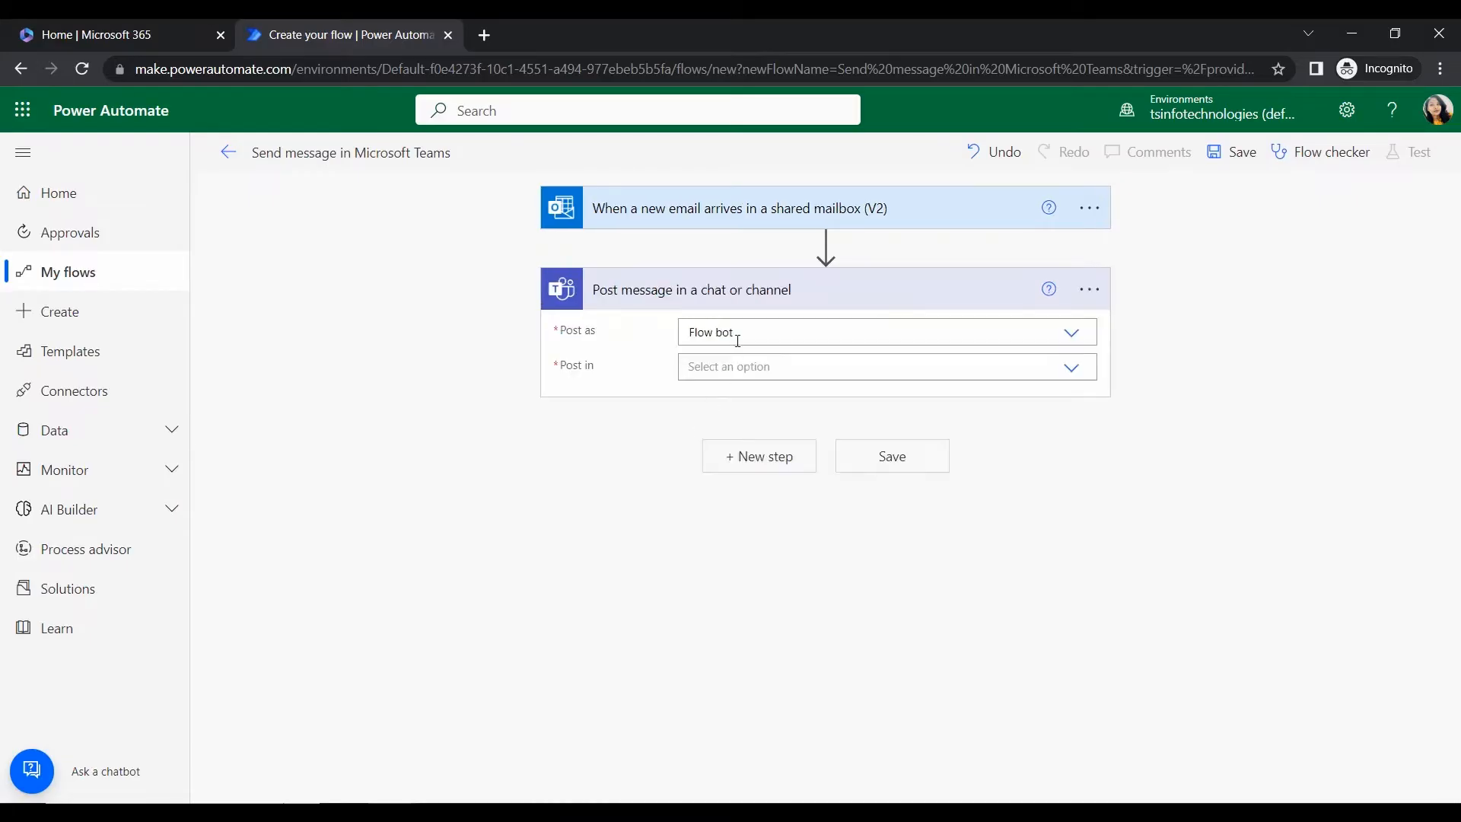
pyautogui.click(884, 365)
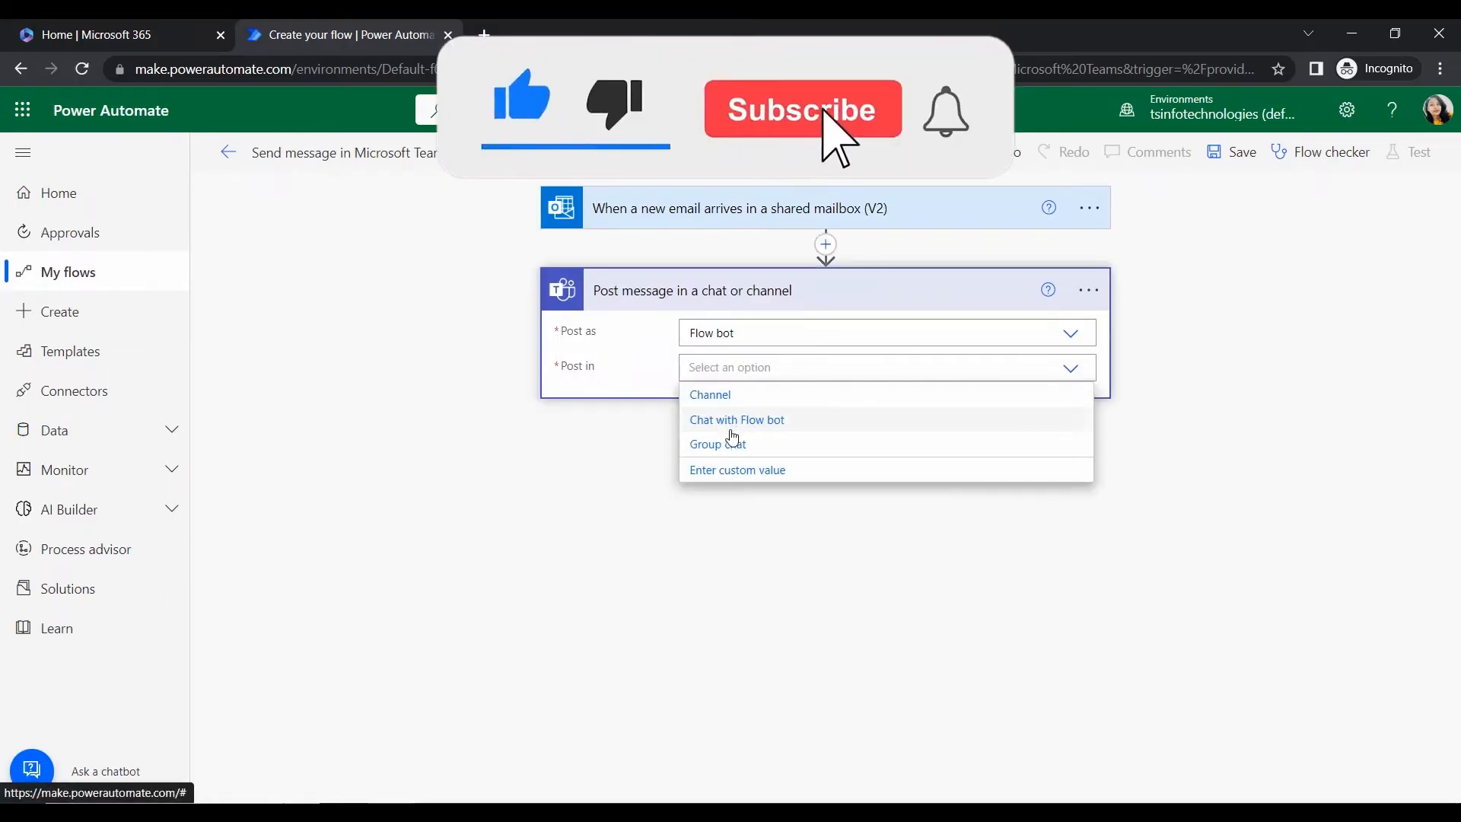
pyautogui.click(736, 420)
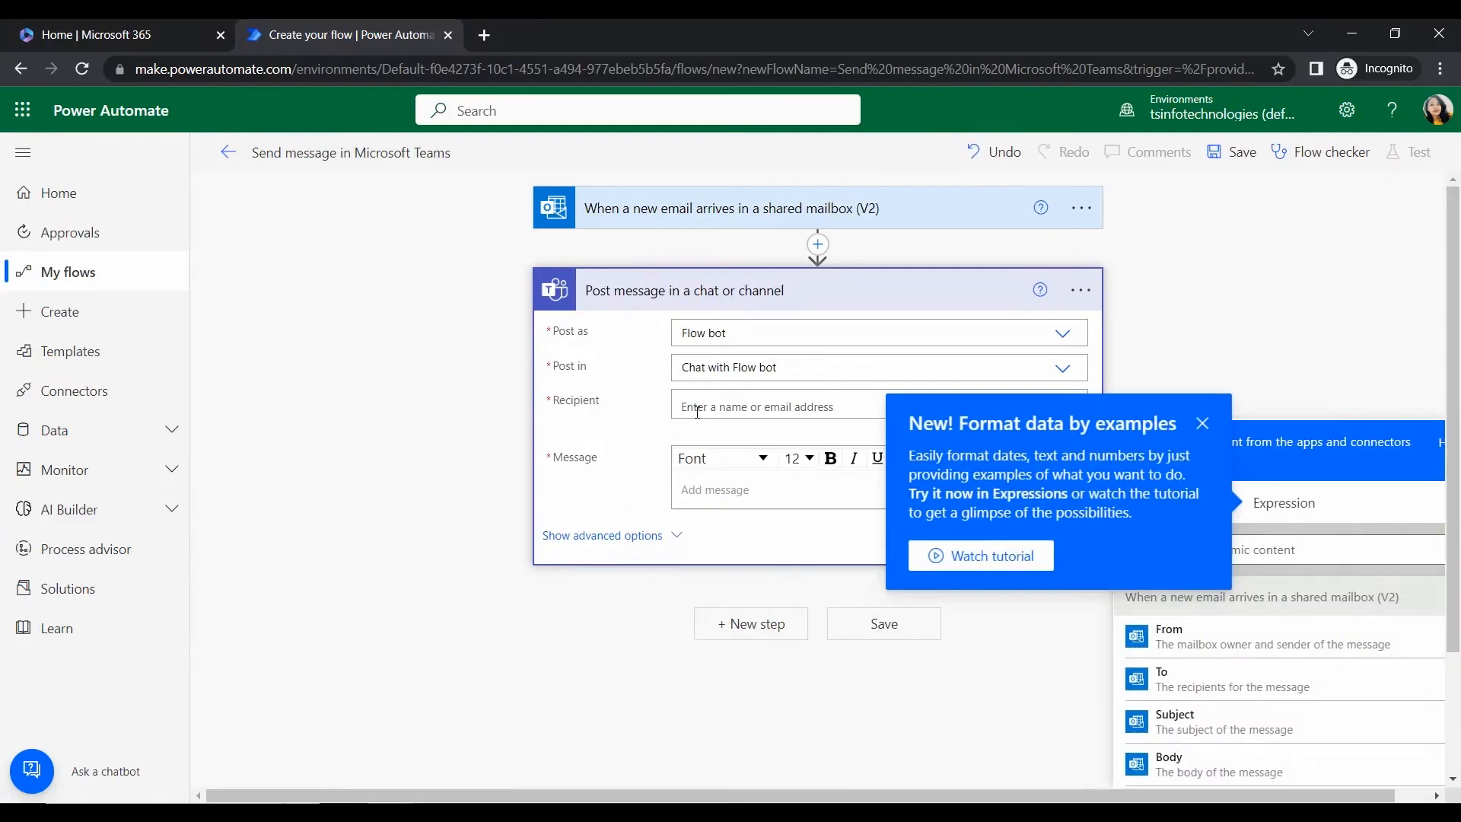
pyautogui.click(1203, 426)
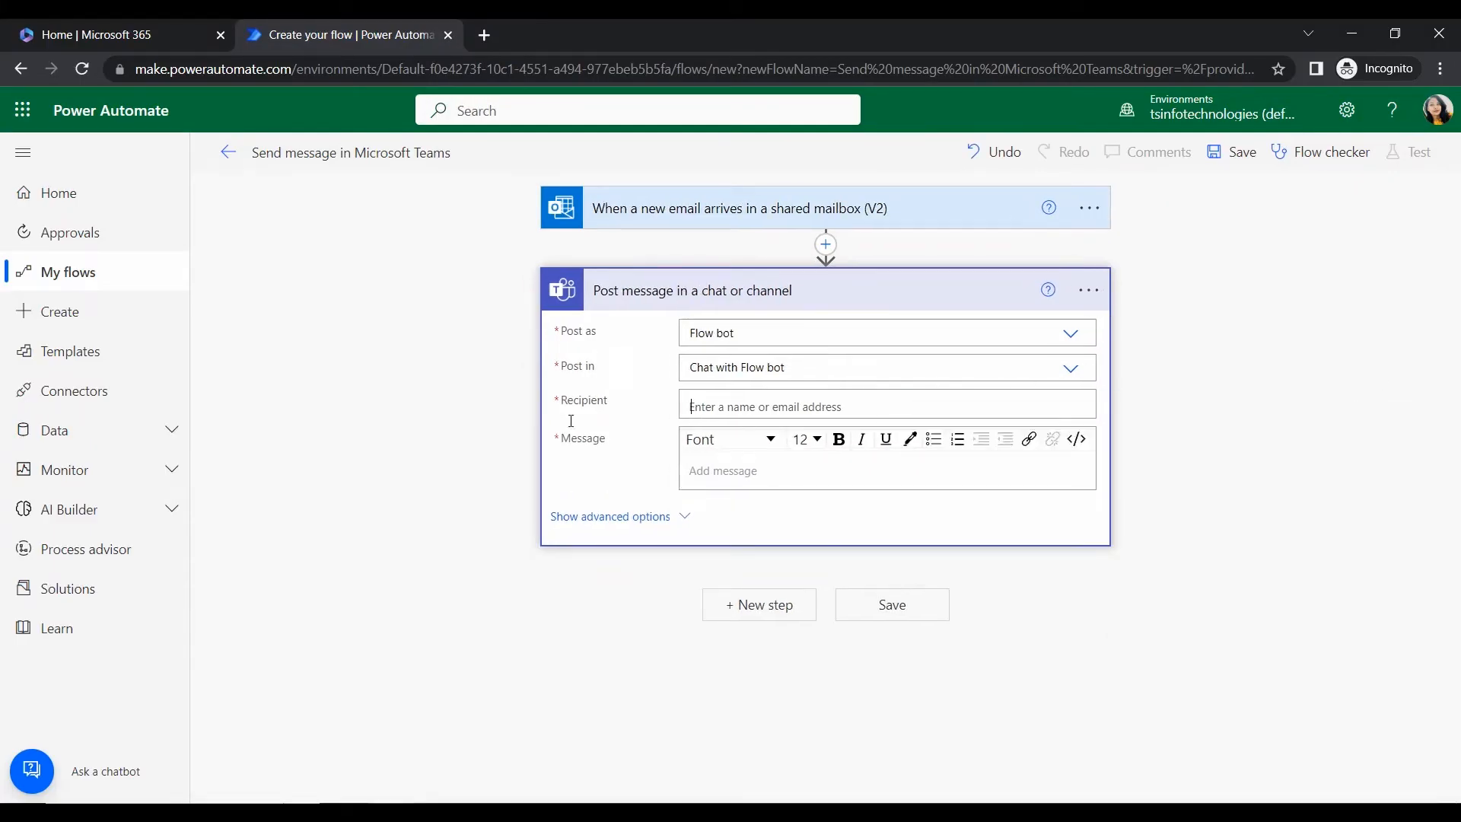
pyautogui.click(881, 406)
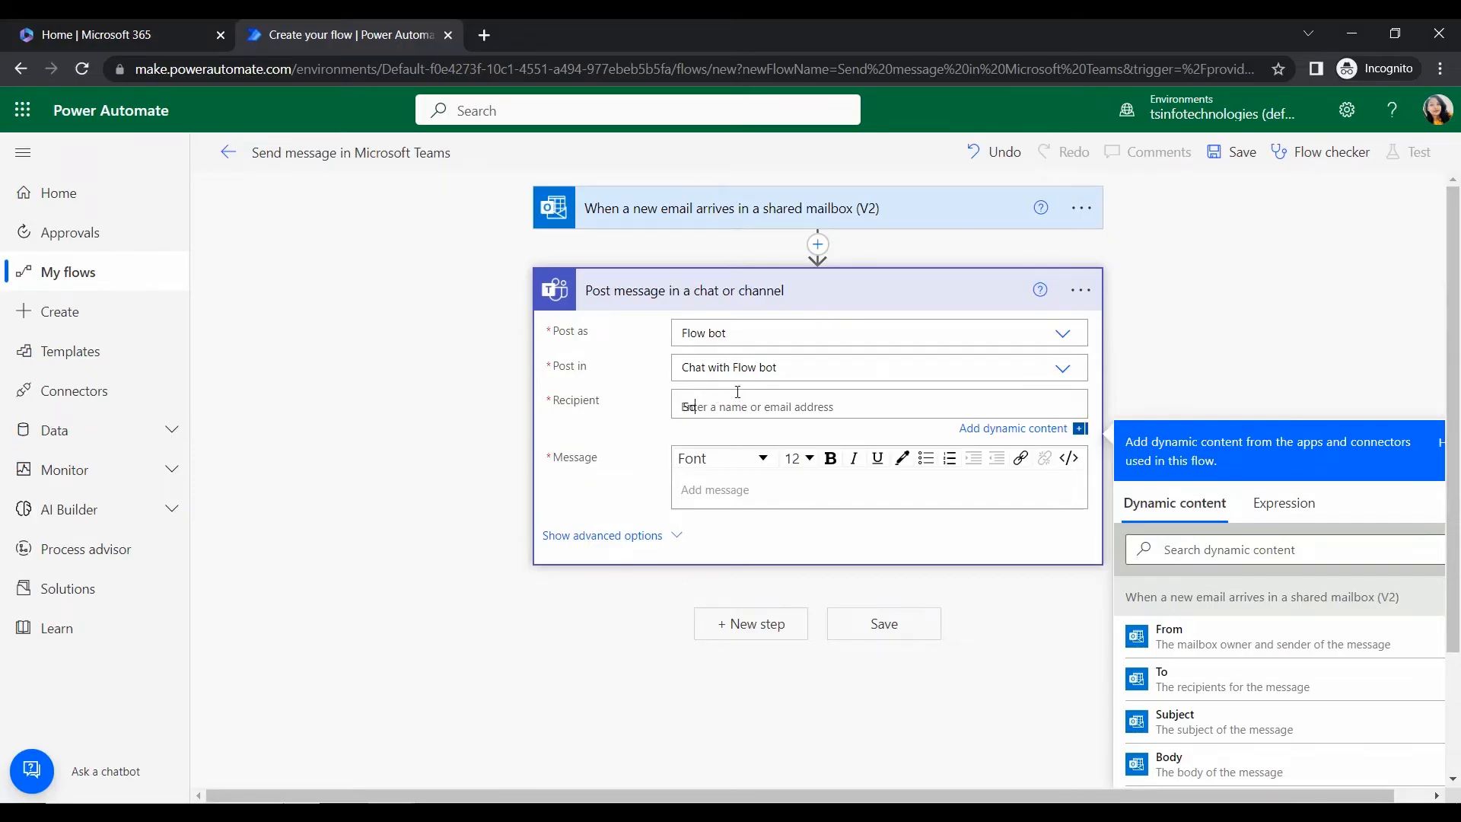
# - Set the colleague as the Teams message recipient
pyautogui.write('Sd')
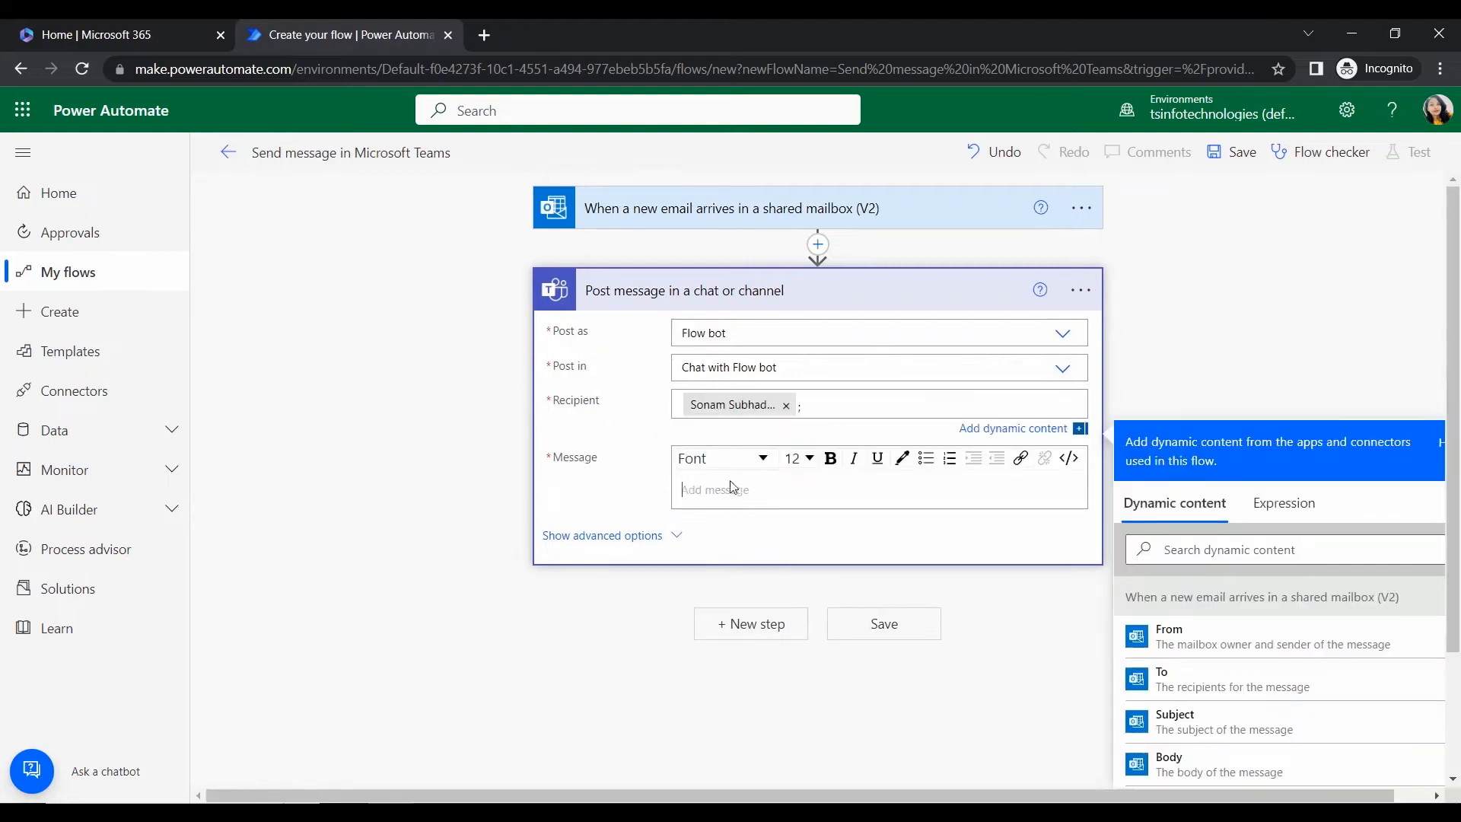
pyautogui.write('H')
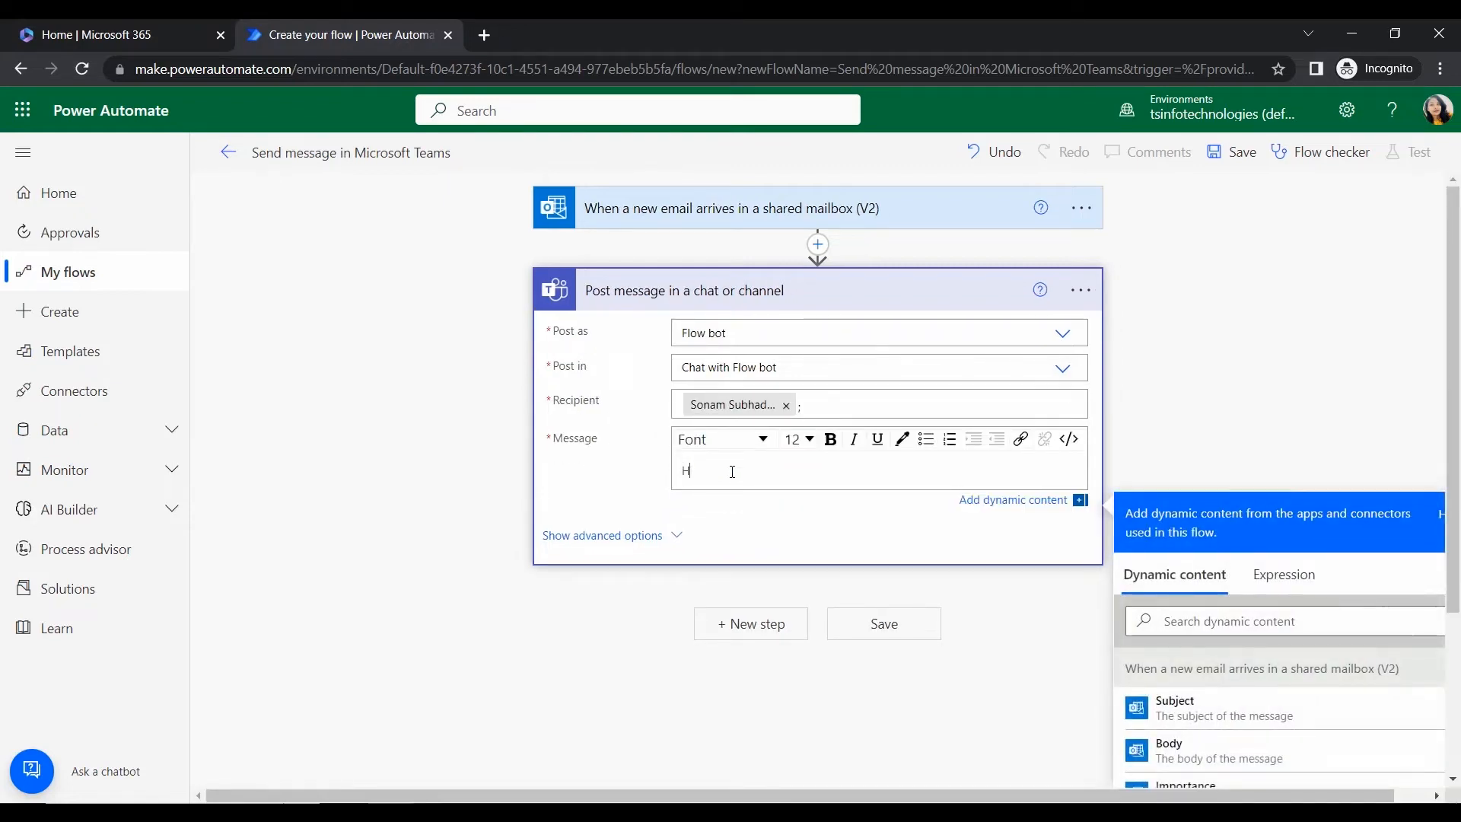
pyautogui.write('i')
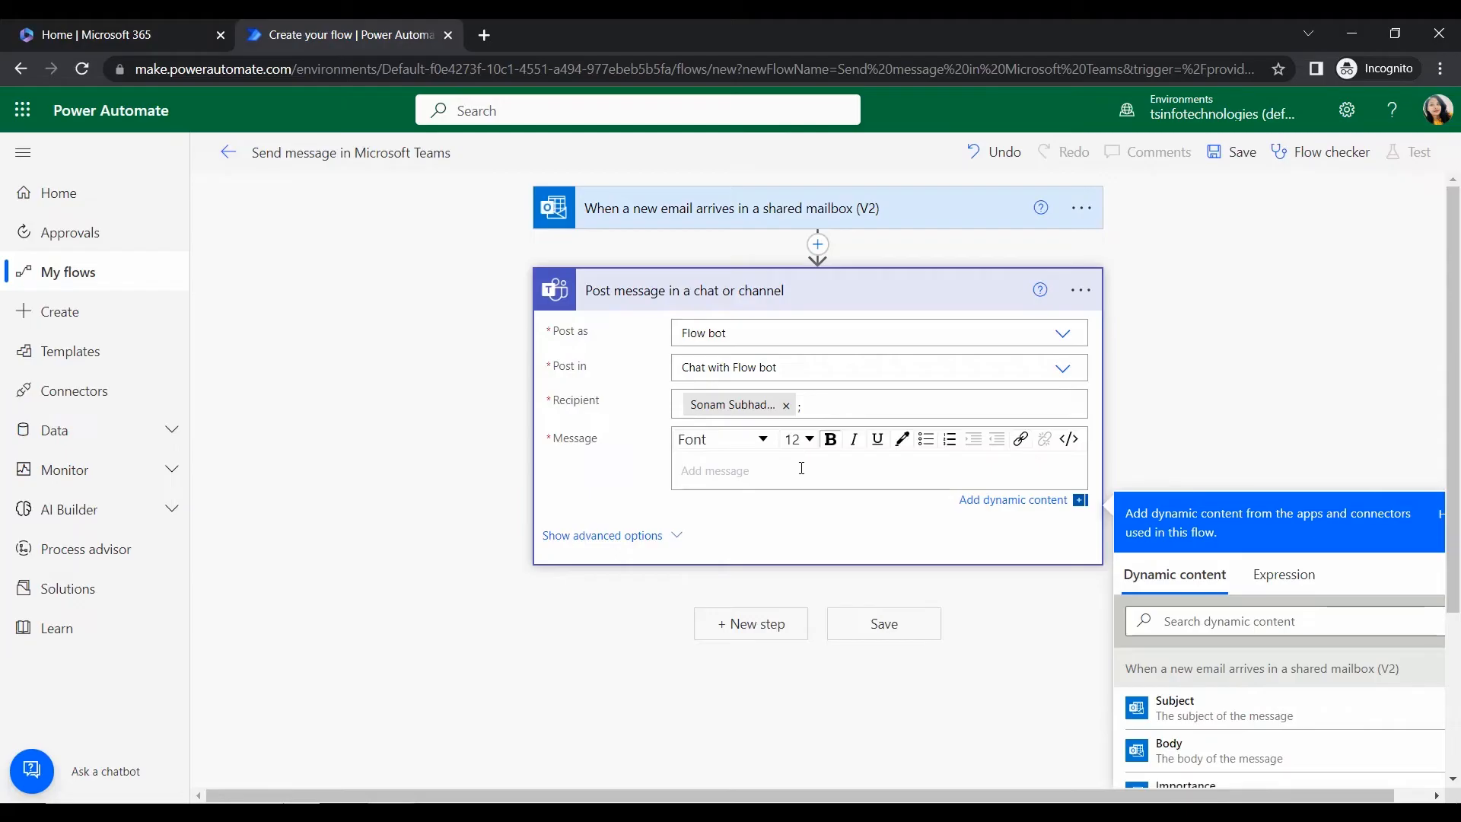
# - Write a bold reminder that an email arrived, inserting the sender's From address
pyautogui.click(800, 468)
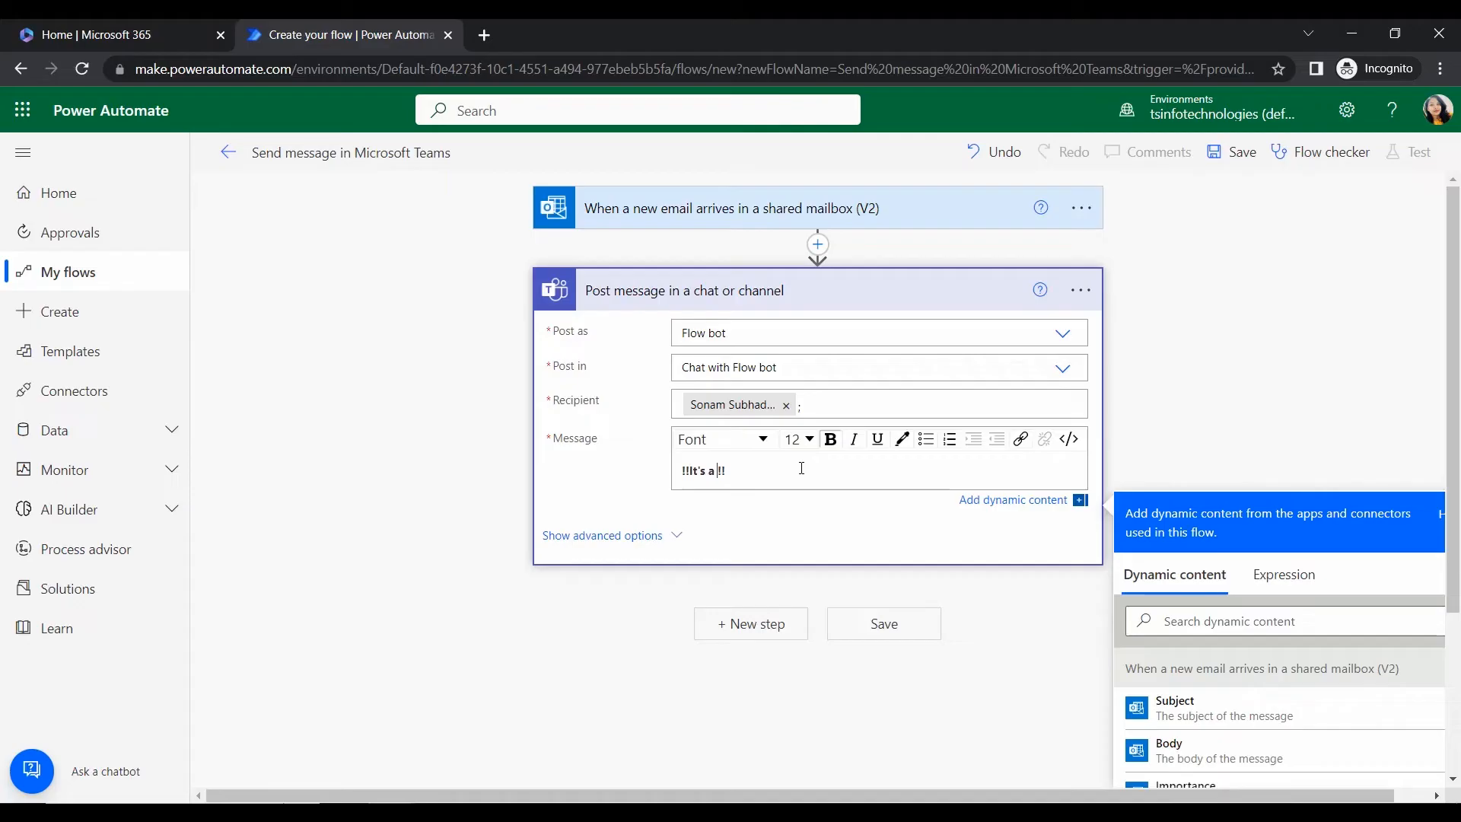
pyautogui.write('Reminder')
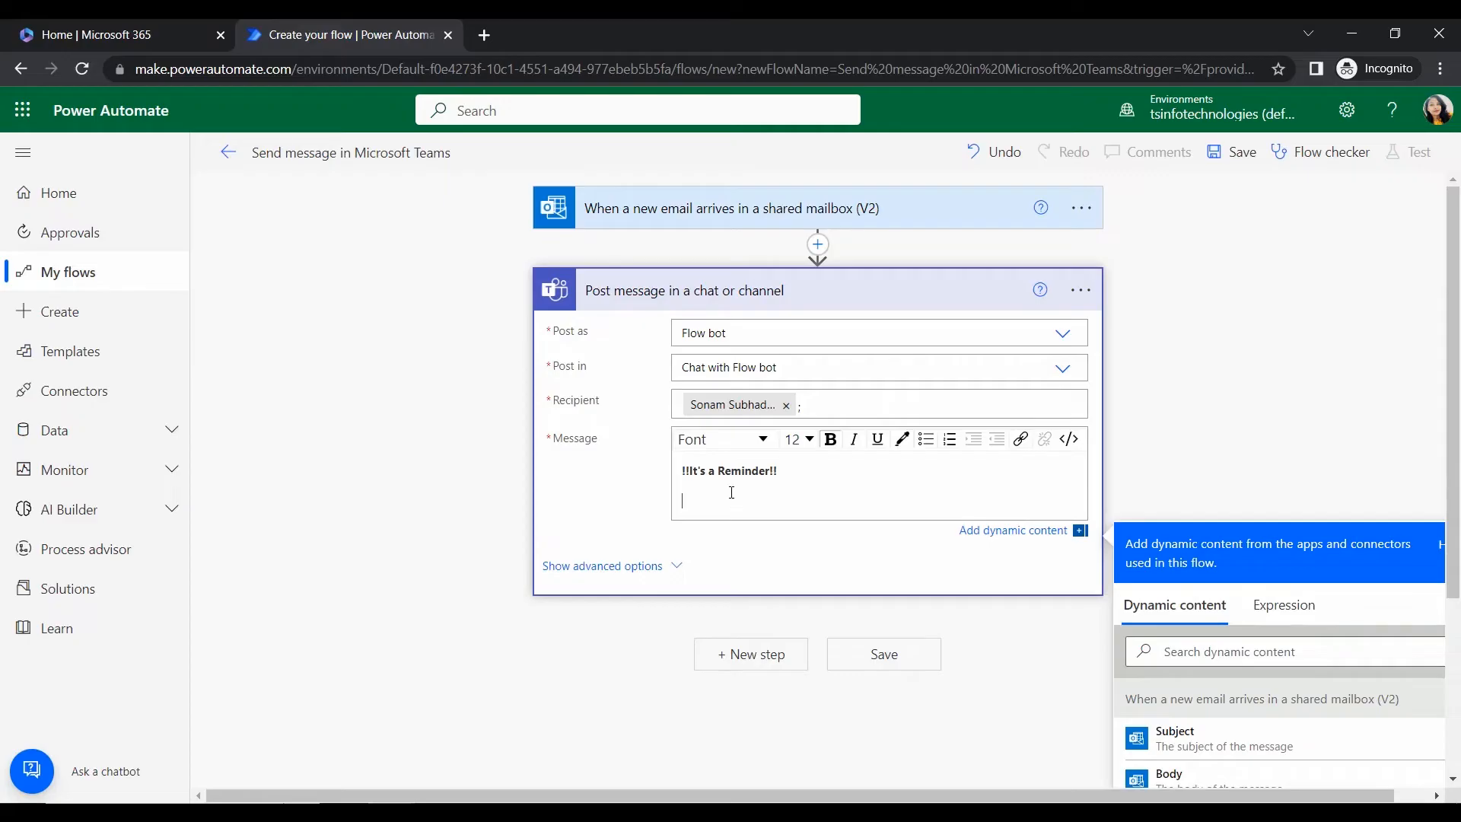
pyautogui.write('P')
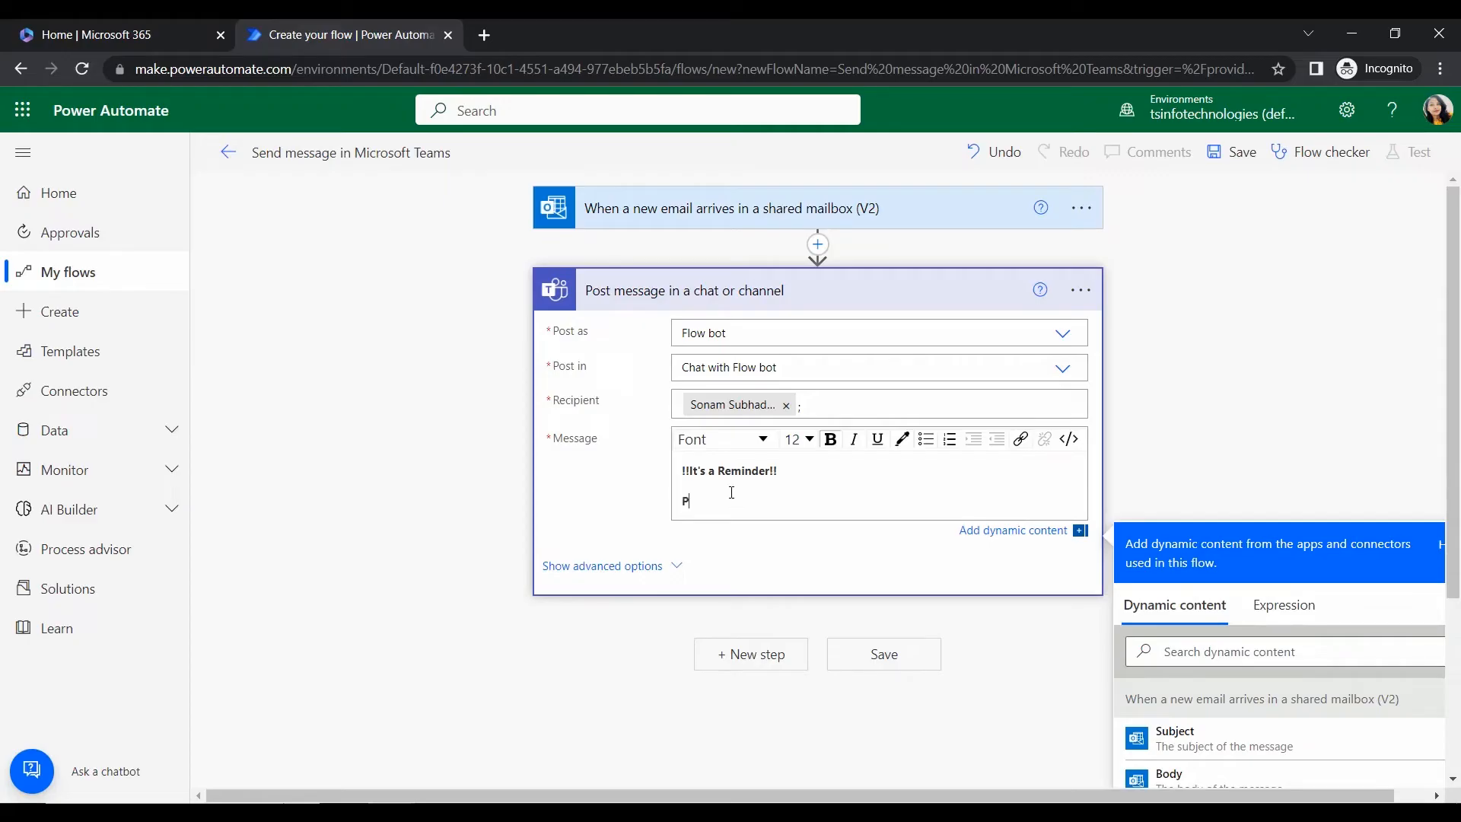
pyautogui.write('T')
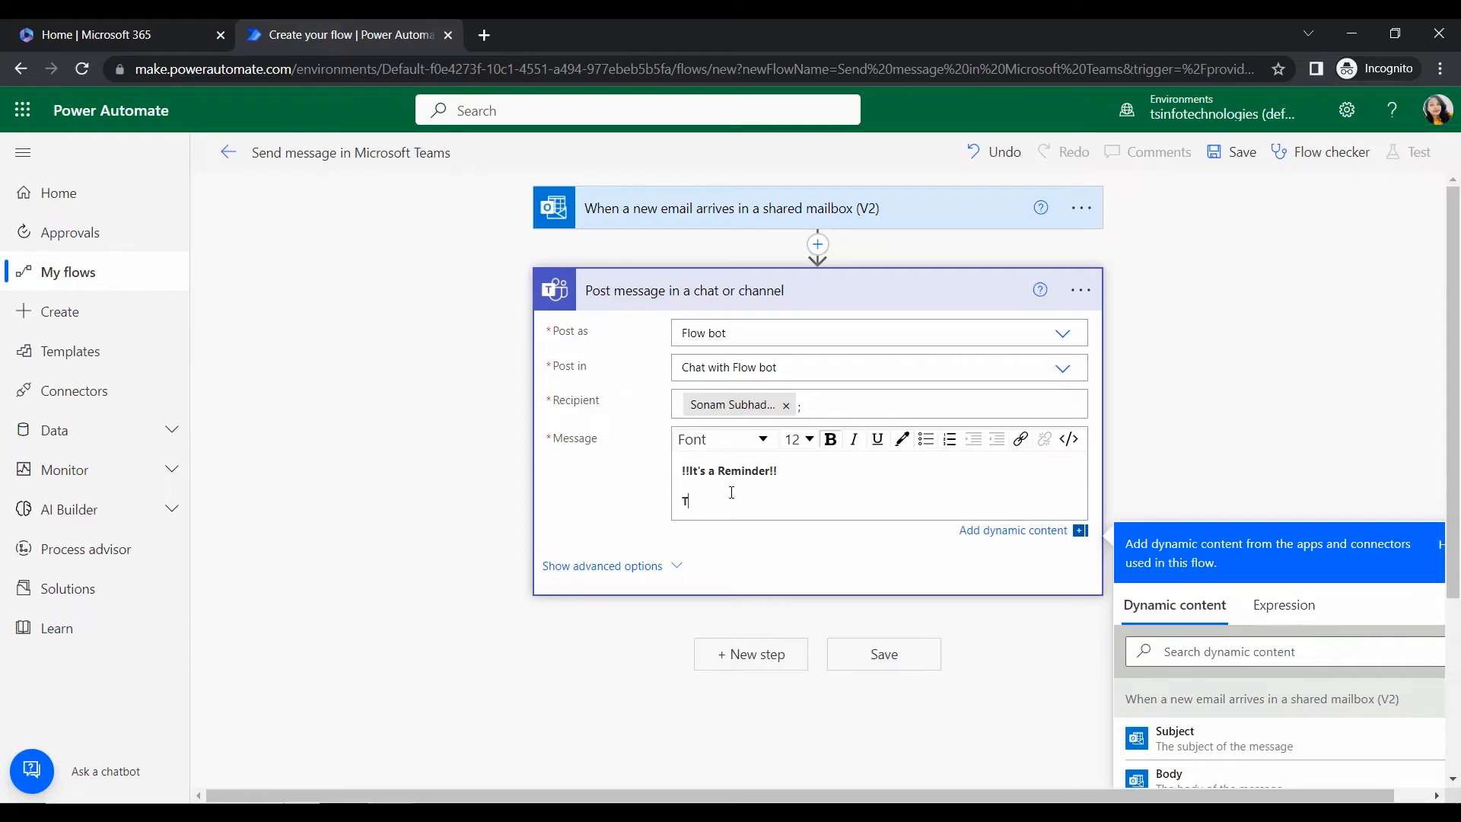
pyautogui.write('here is an ema')
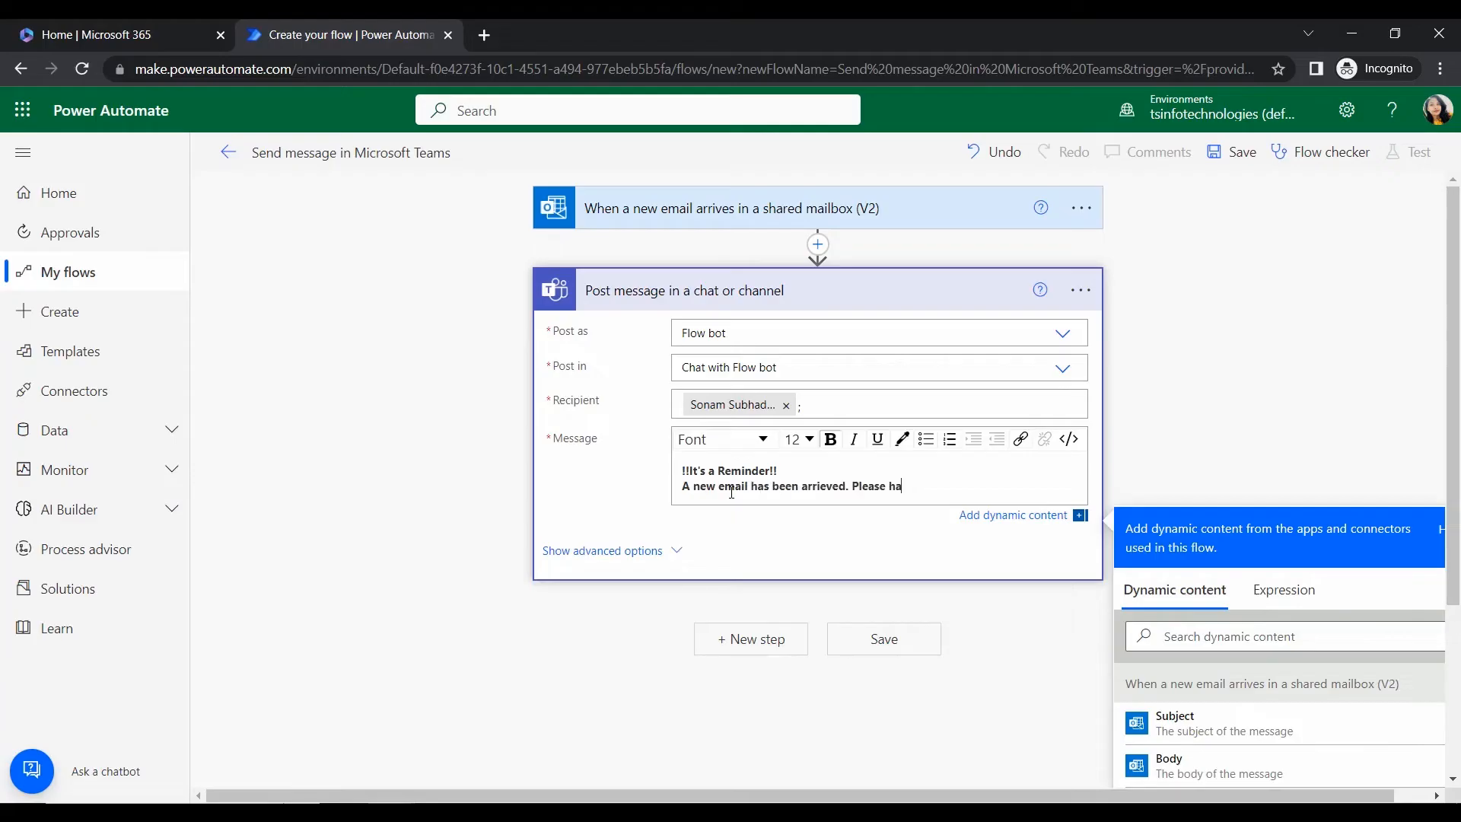
pyautogui.write('ve a look.')
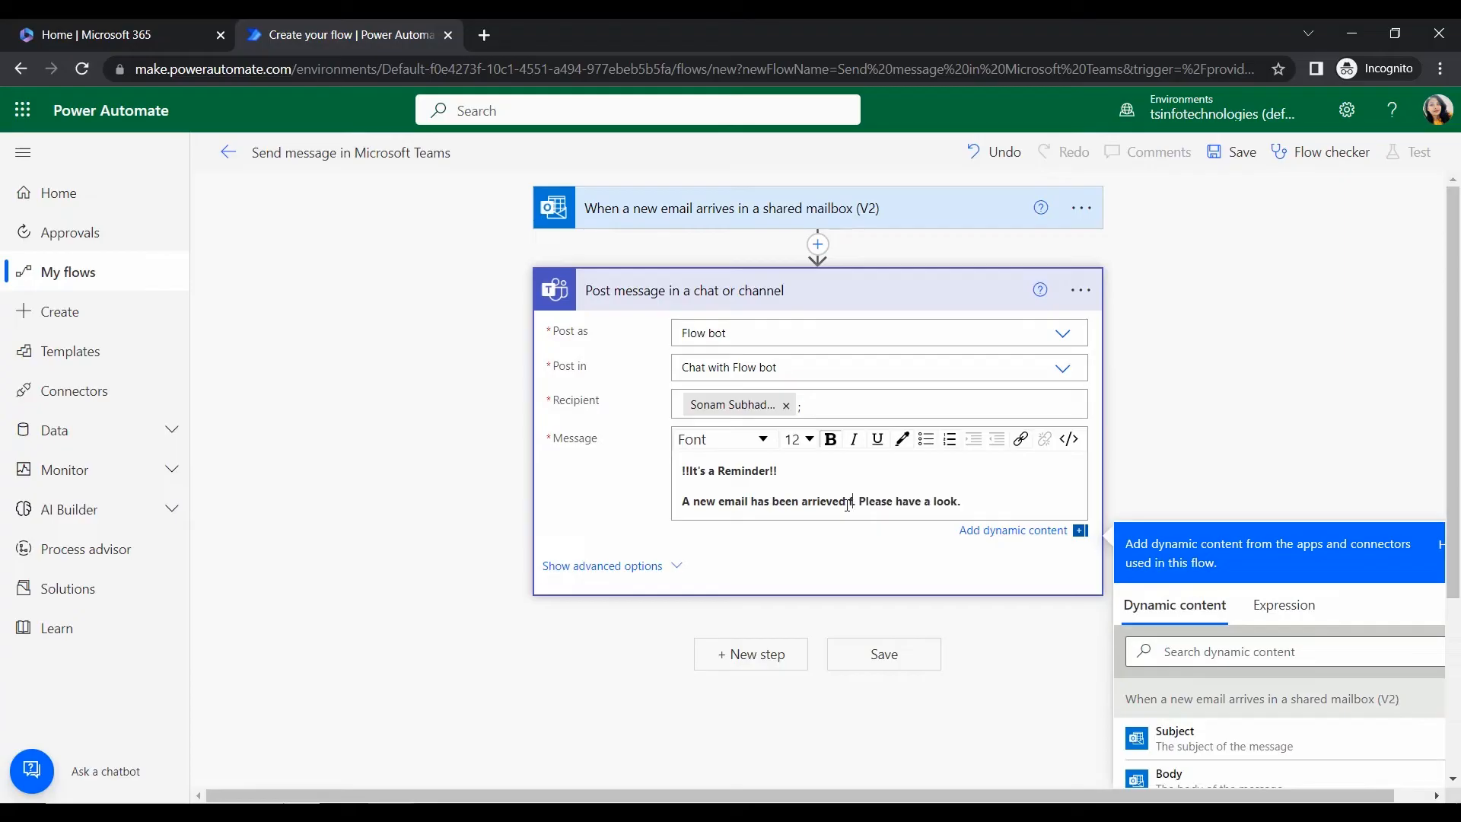
pyautogui.click(1168, 746)
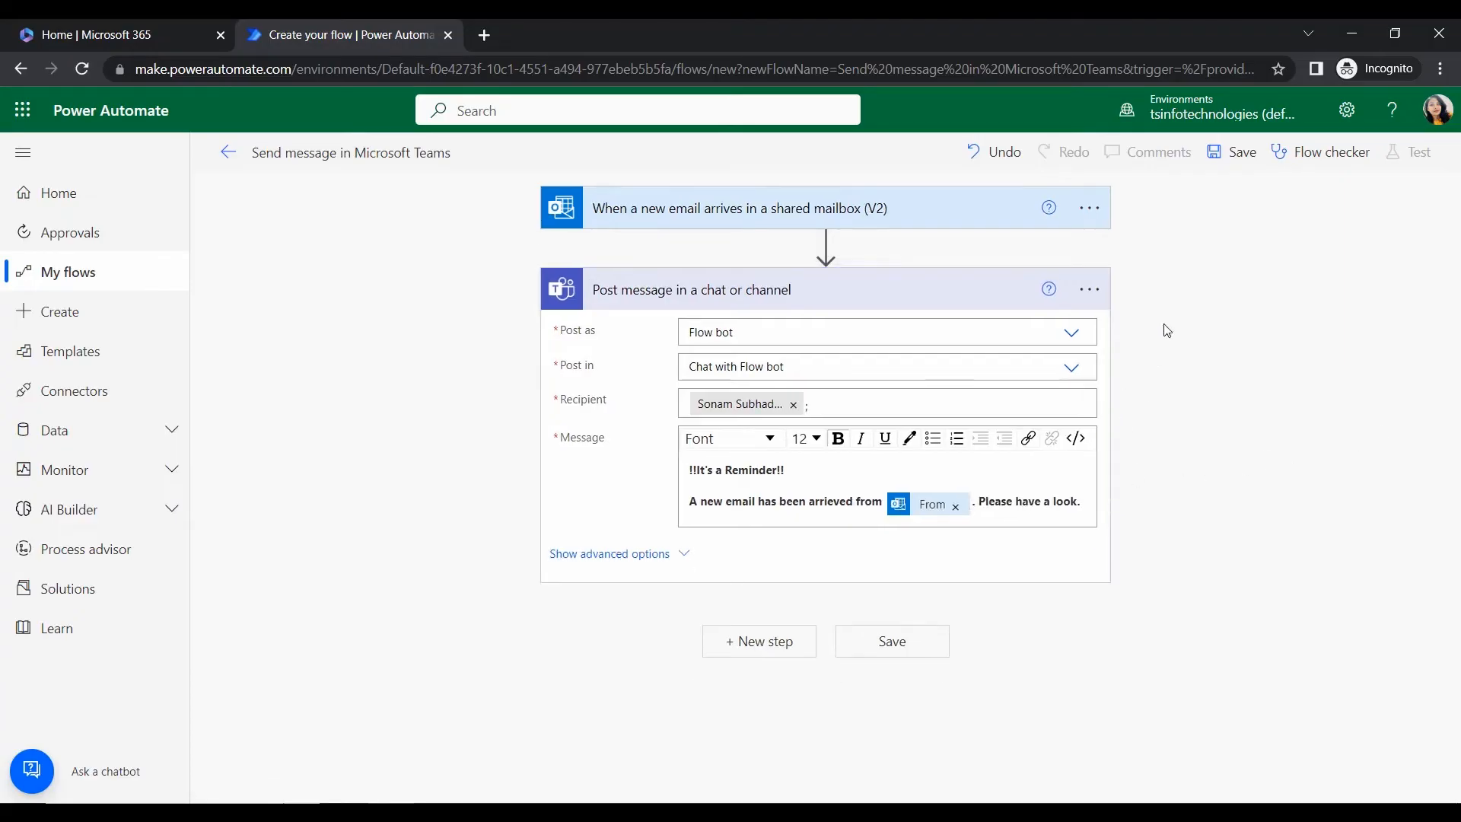
# - End the message with 'Thanks' and save the flow
pyautogui.write('Thanks')
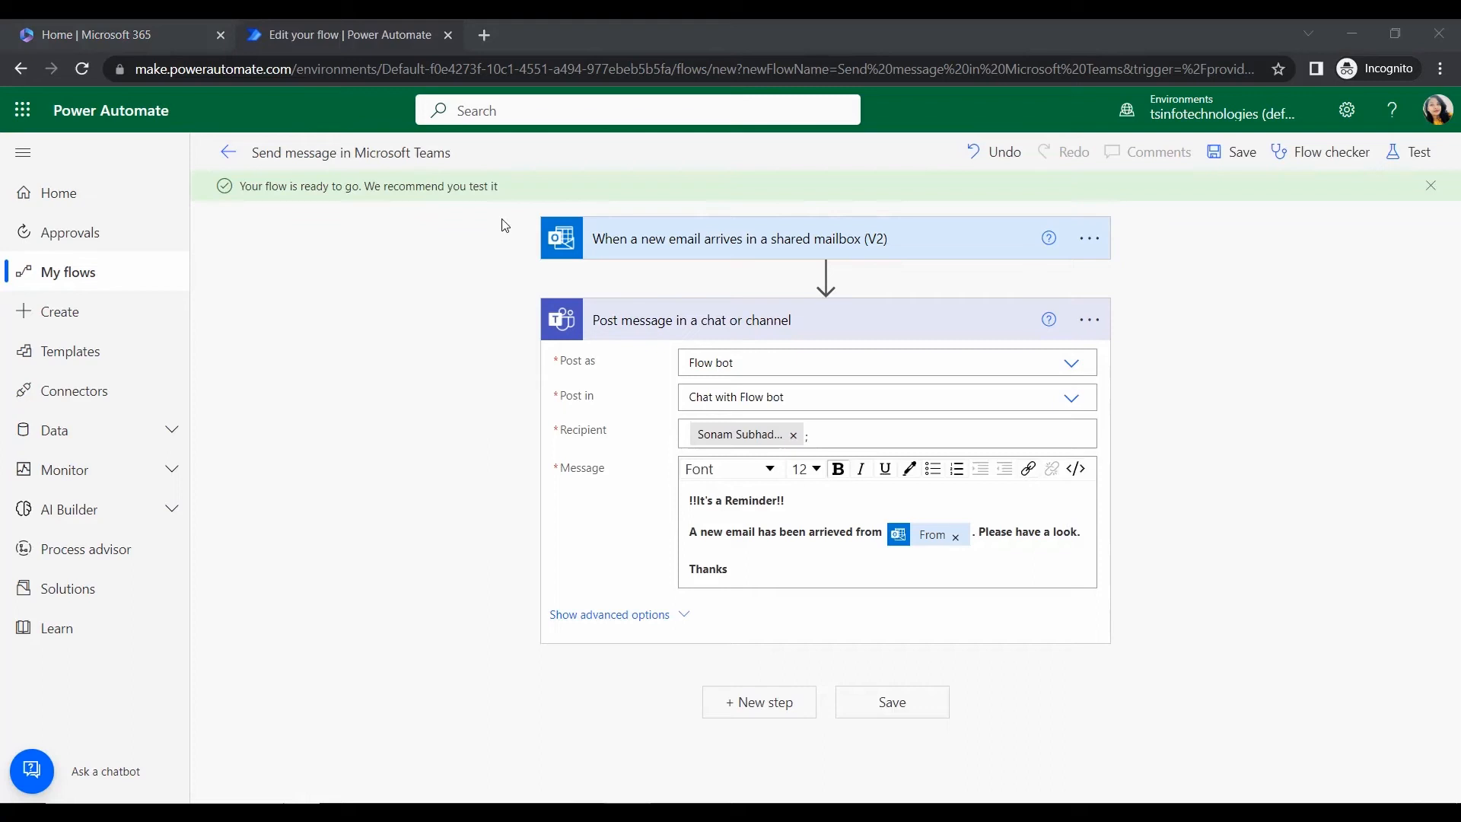
pyautogui.click(1417, 152)
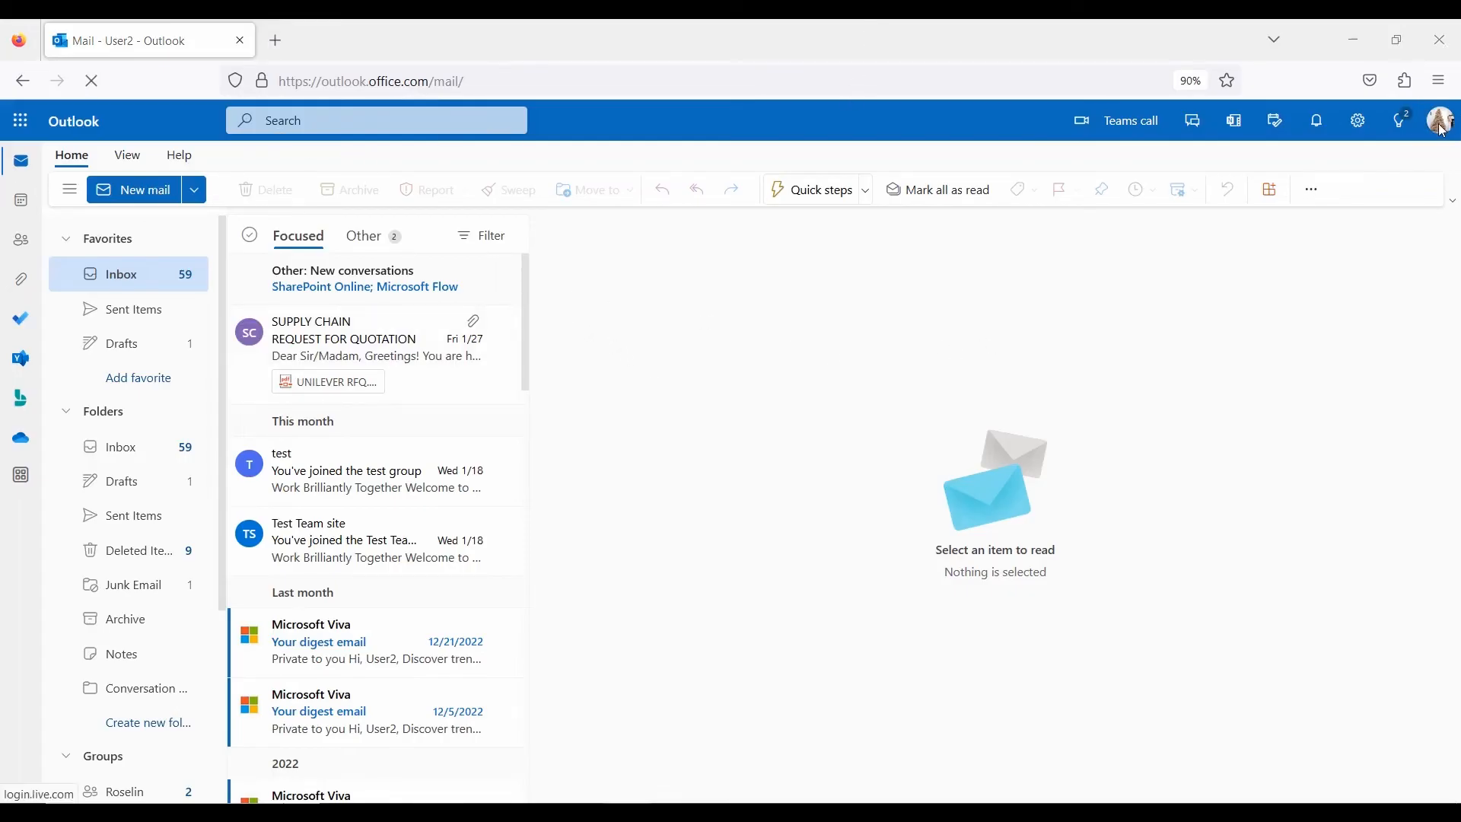
# - Start a new Outlook email addressed to a contact from Suggested contacts
pyautogui.click(1440, 120)
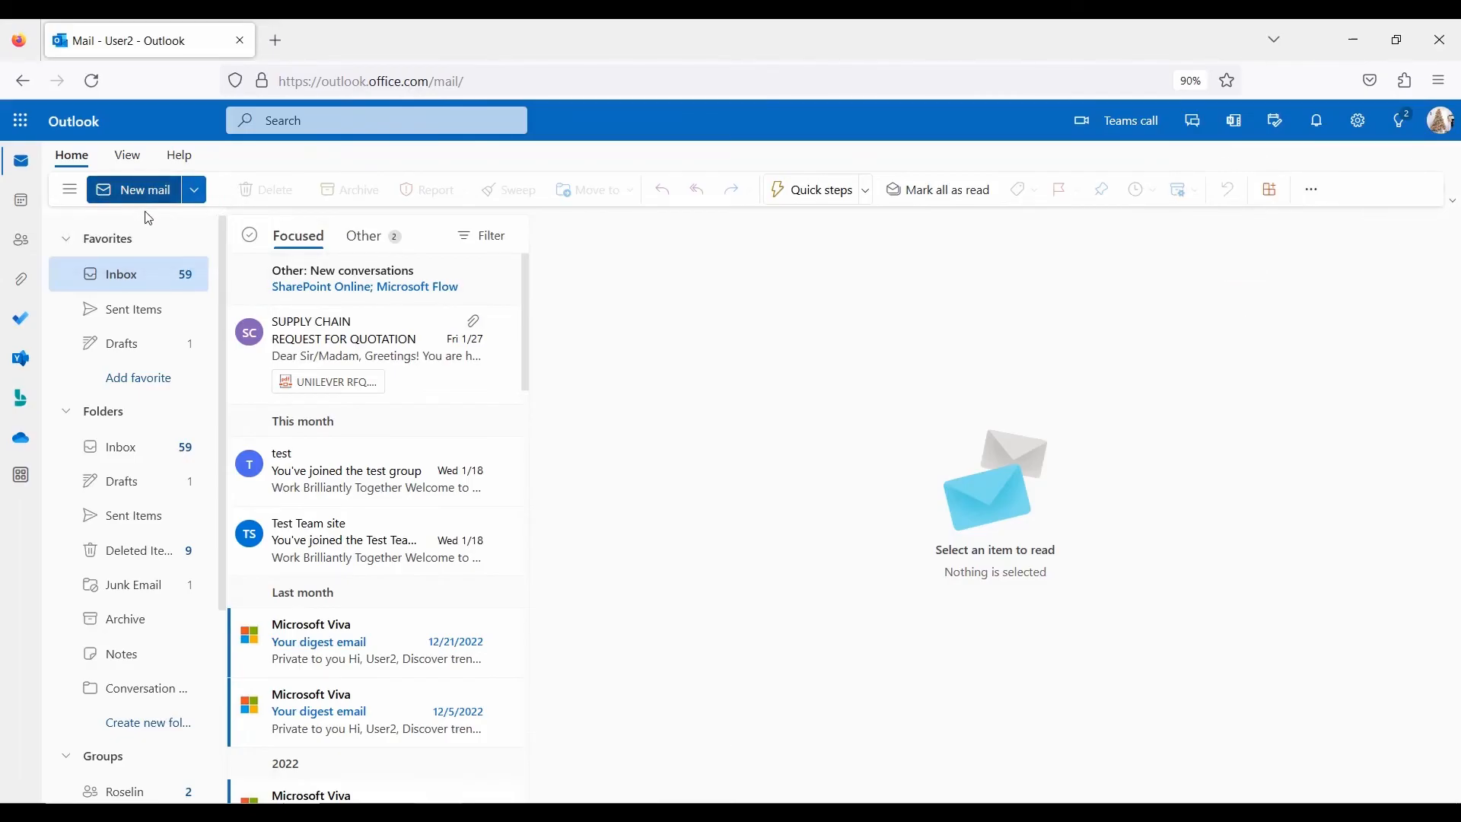
pyautogui.moveTo(145, 190)
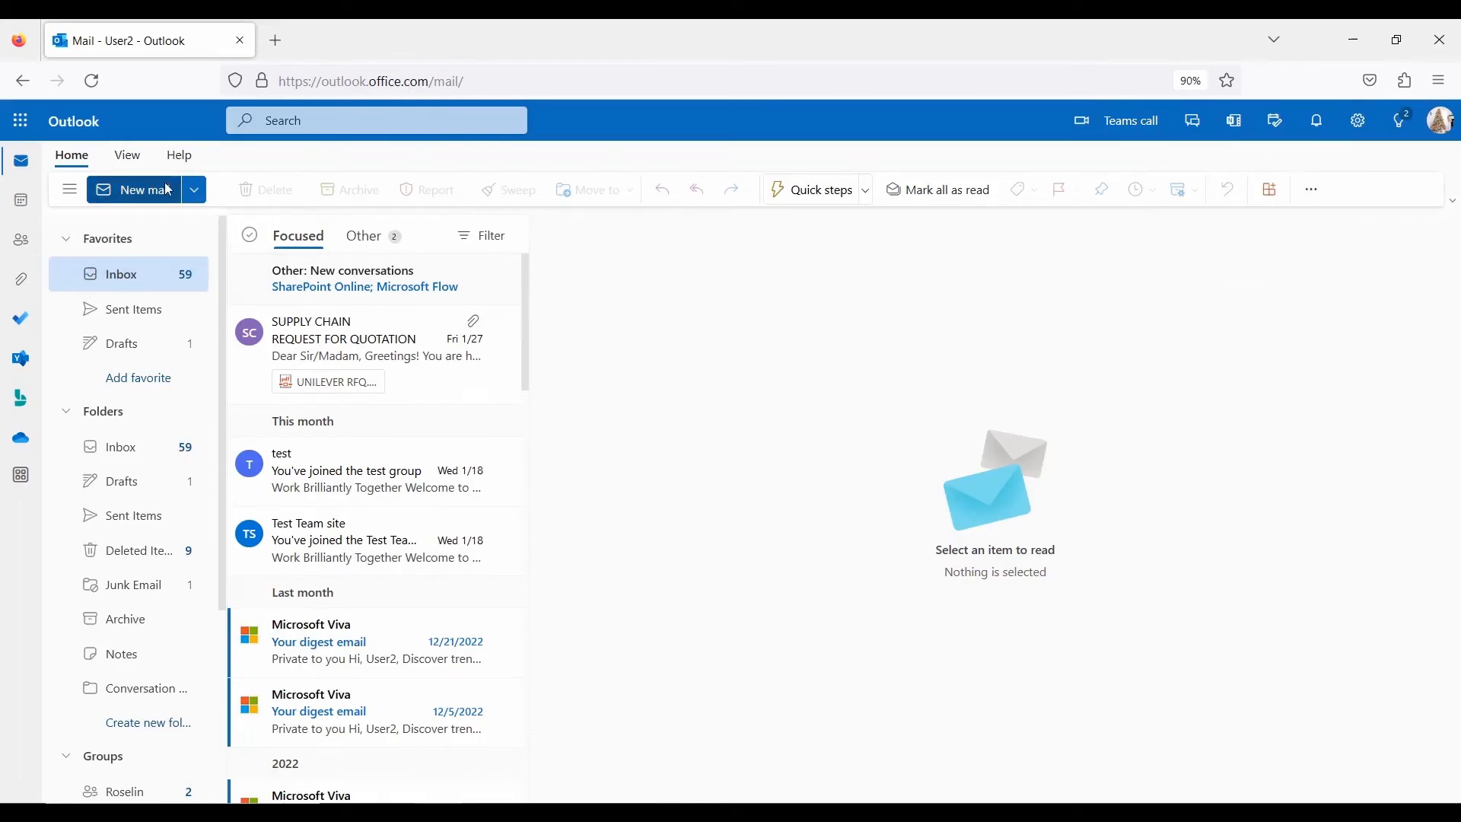
pyautogui.click(133, 189)
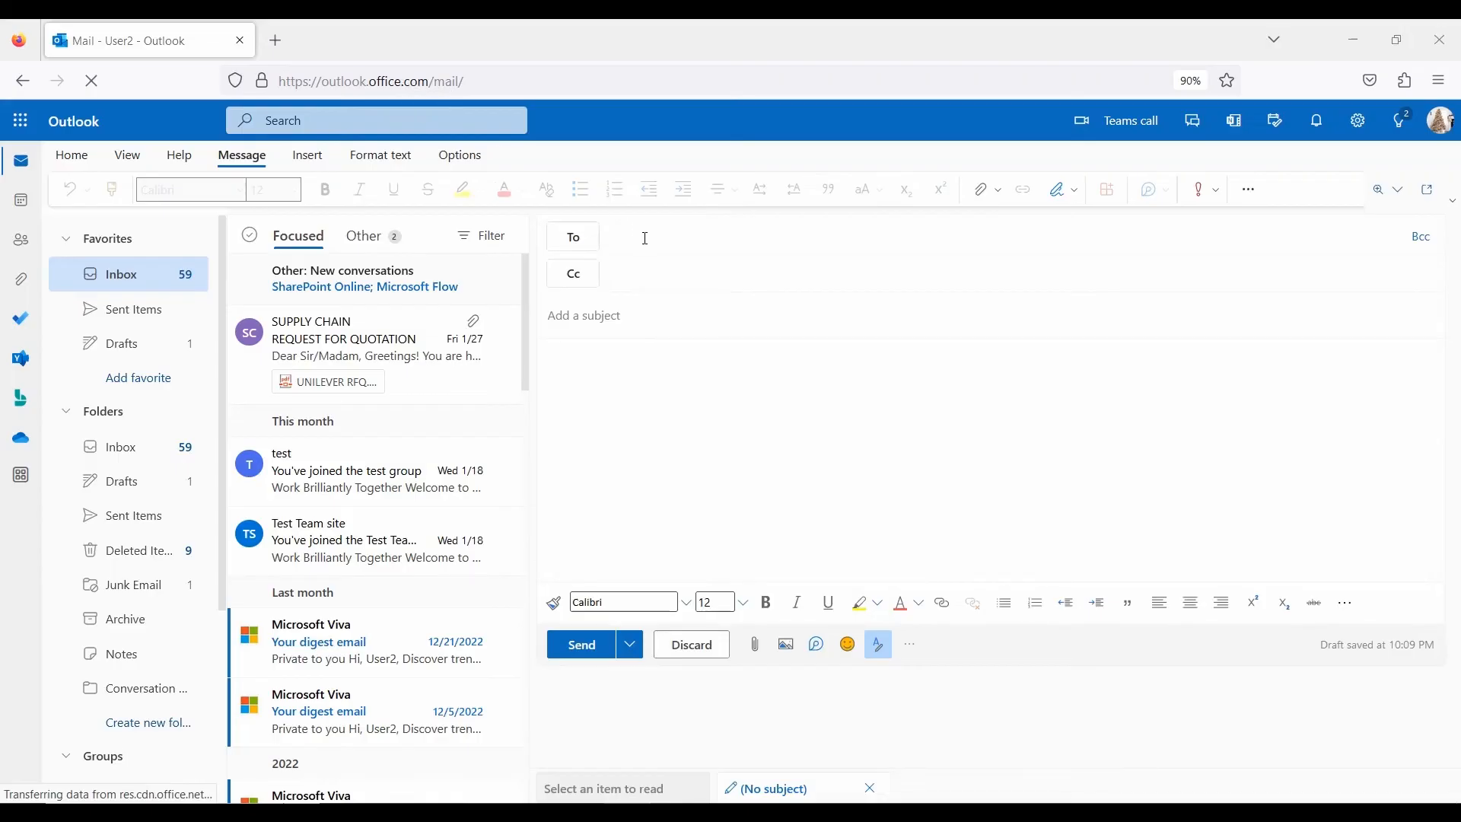
pyautogui.click(572, 237)
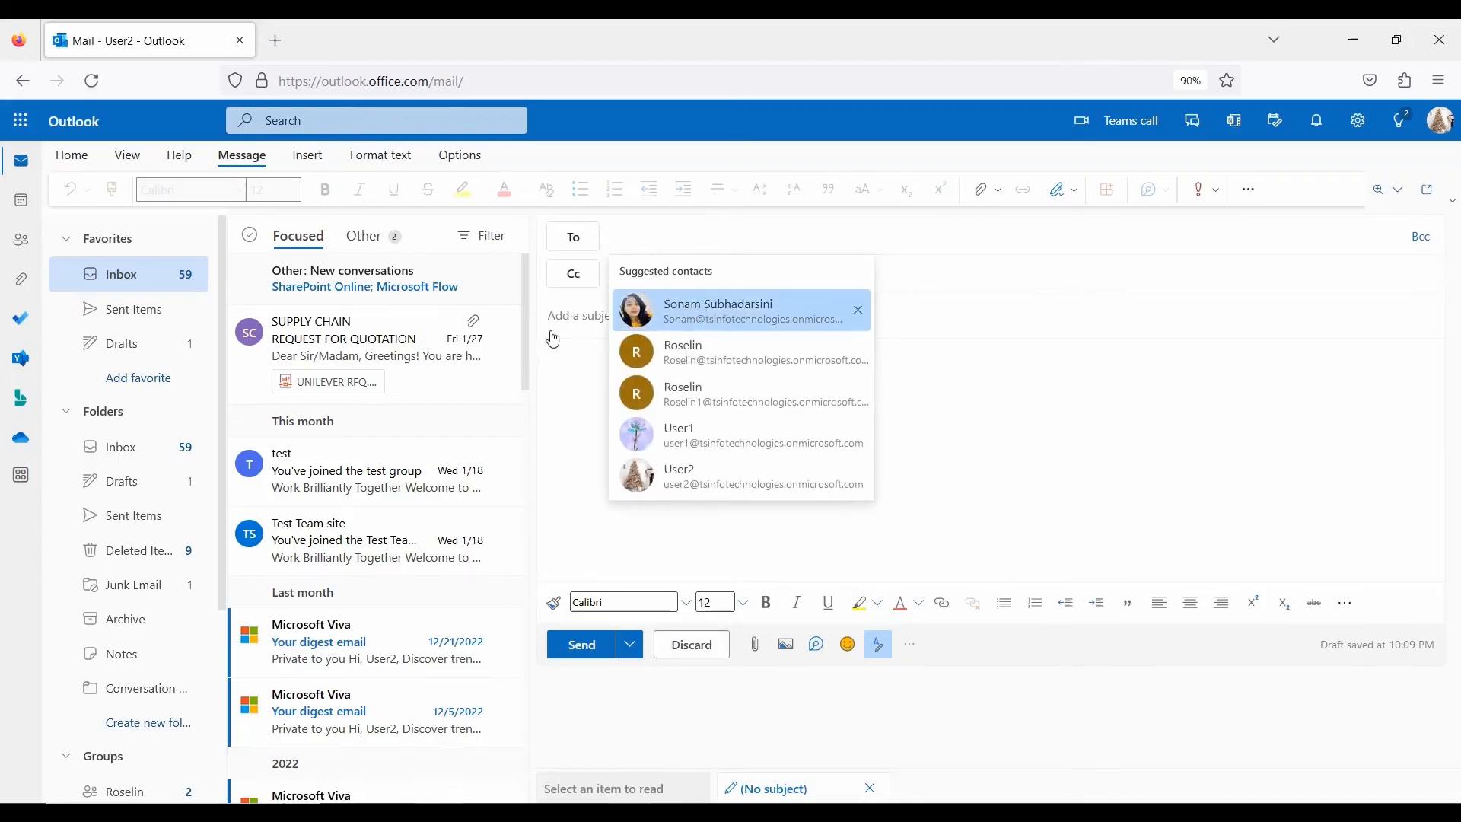
pyautogui.click(735, 310)
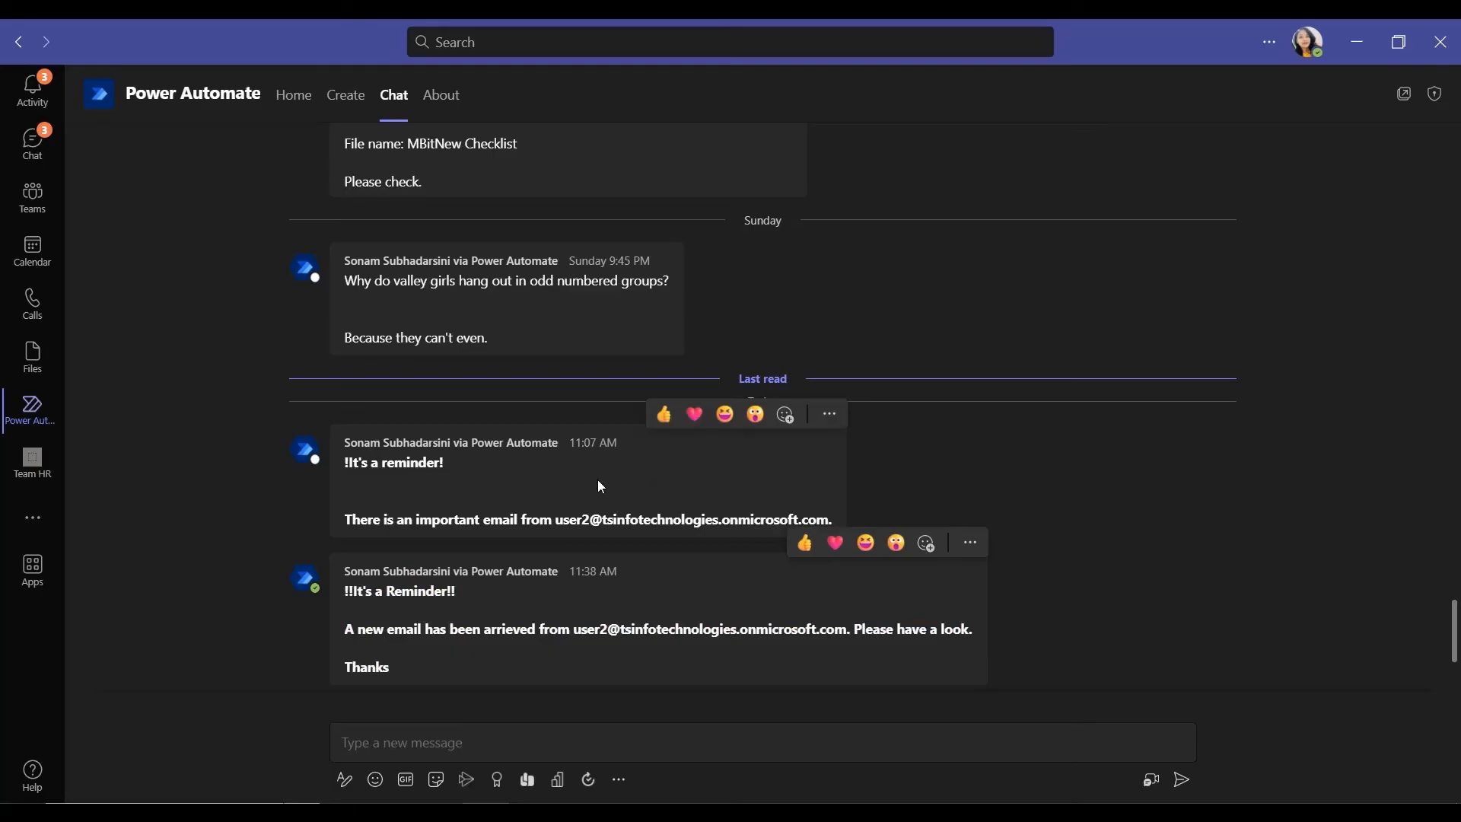
pyautogui.moveTo(627, 483)
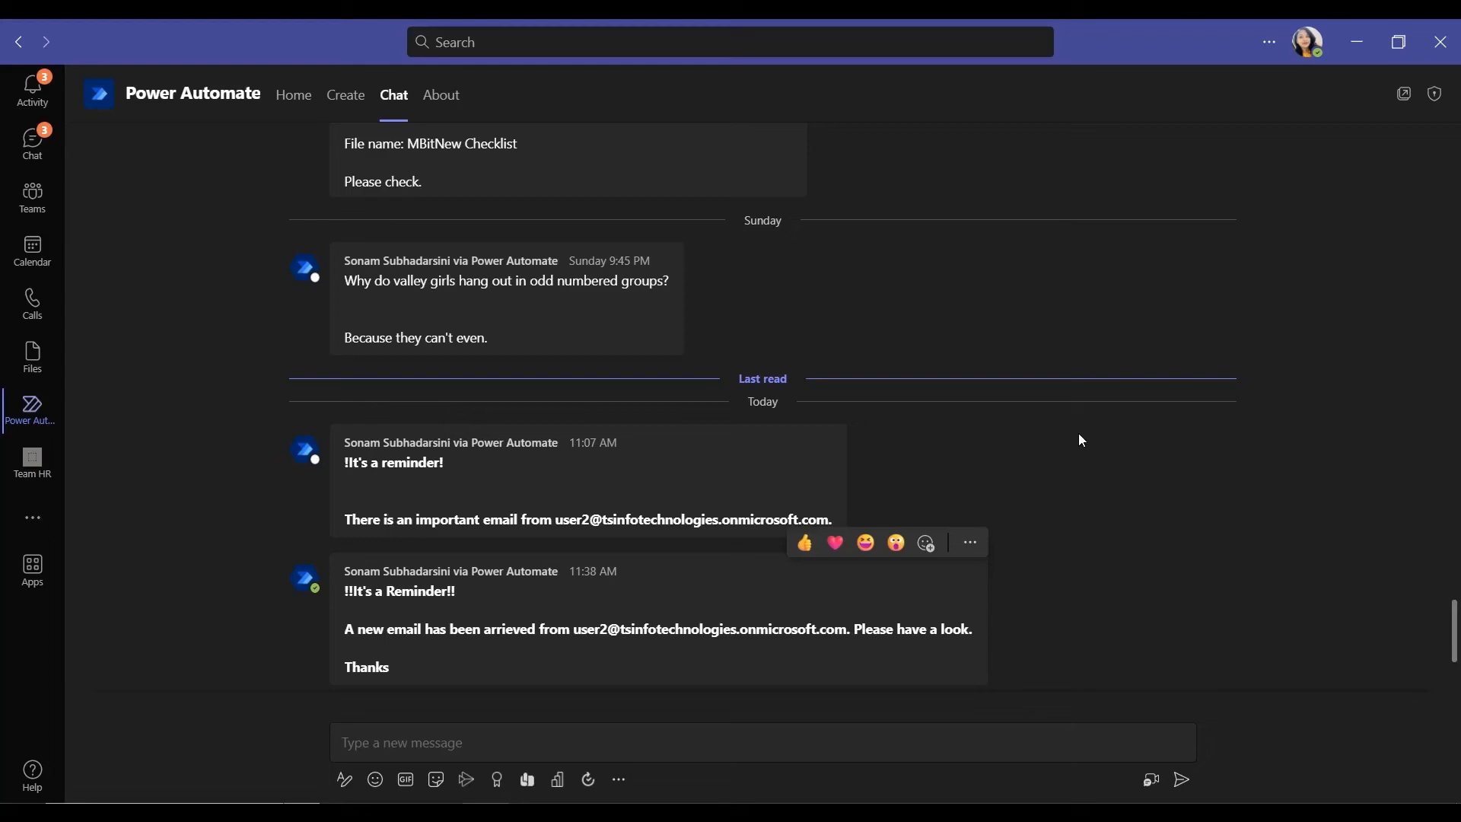
pyautogui.moveTo(1080, 414)
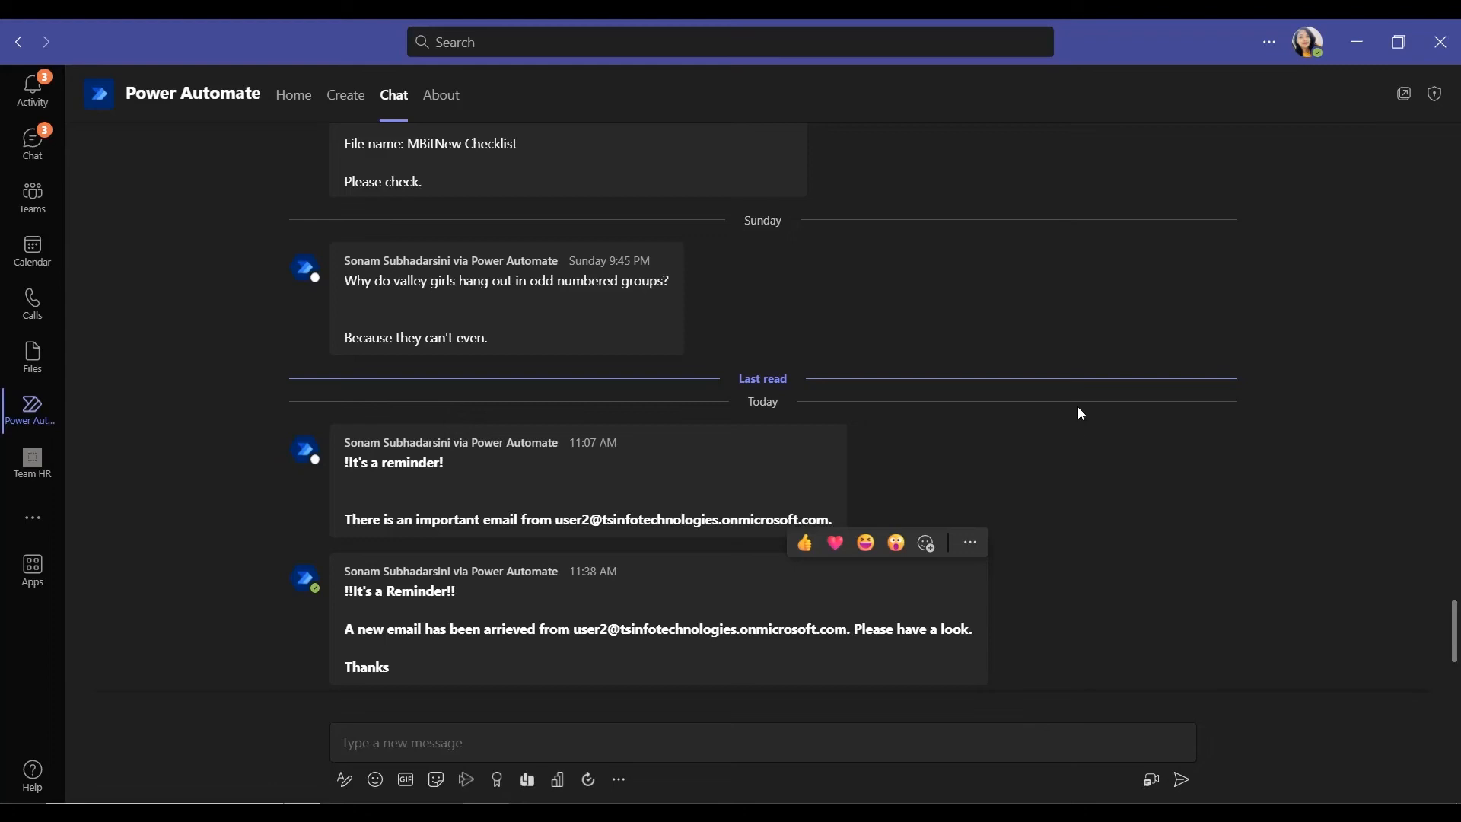